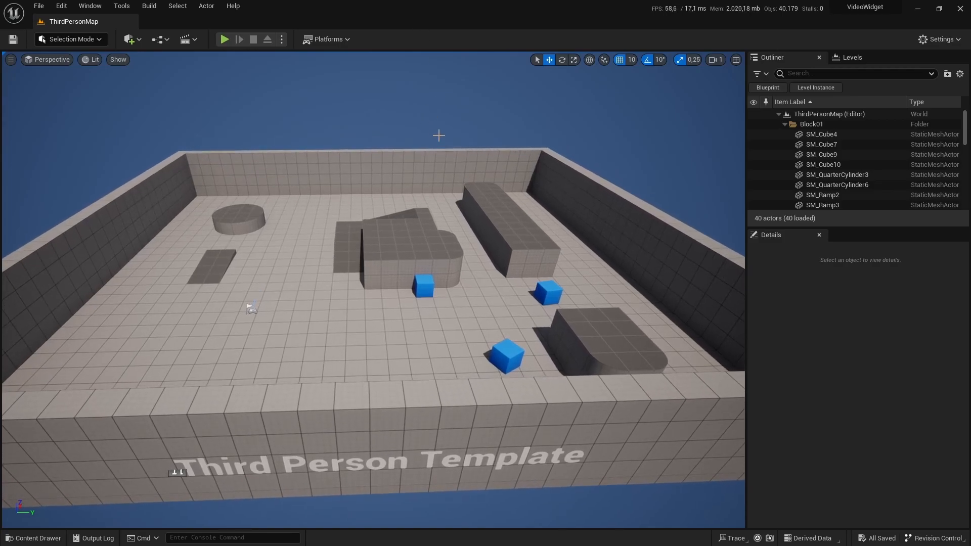
Add a new Movies folder inside the project's Content folder via the Content Drawer.
left_click(33, 537)
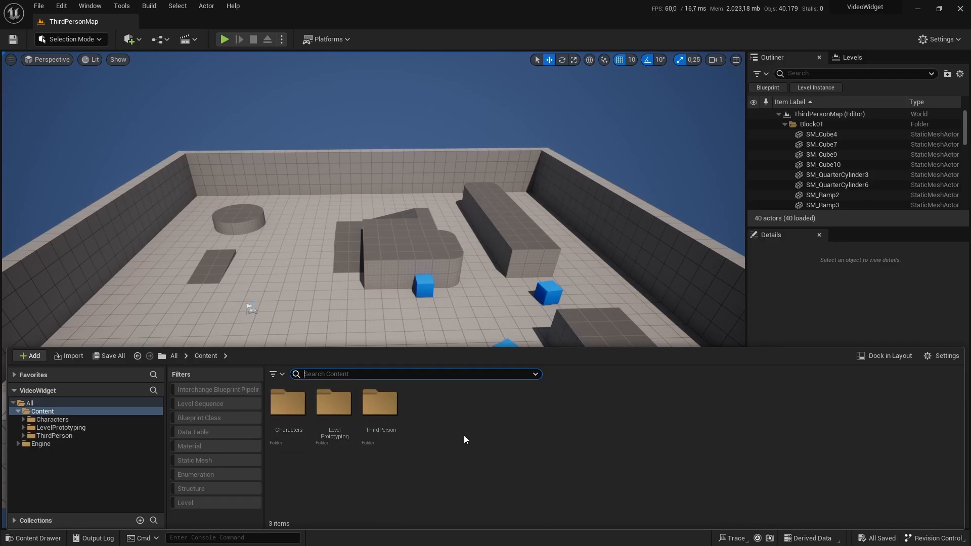
left_click(938, 9)
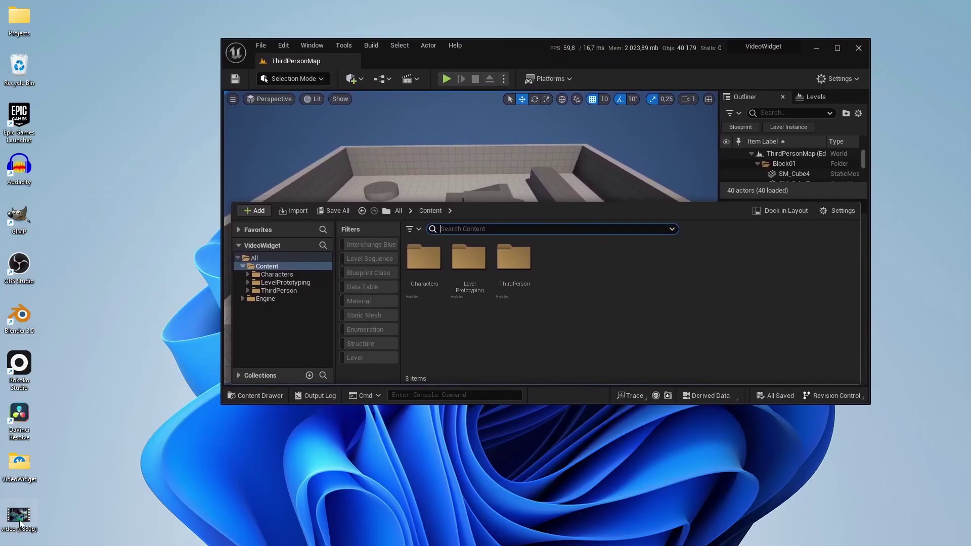
mouse_move(418, 353)
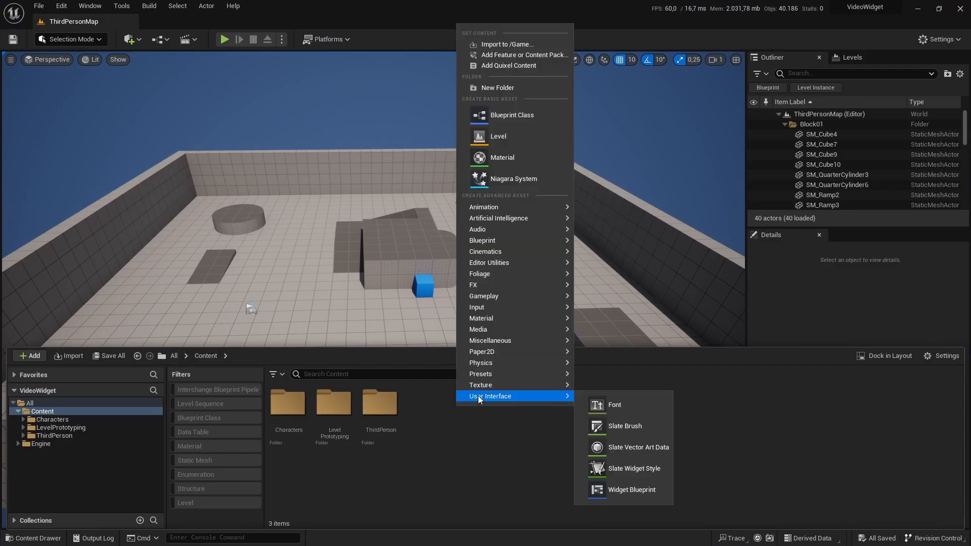
mouse_move(497, 87)
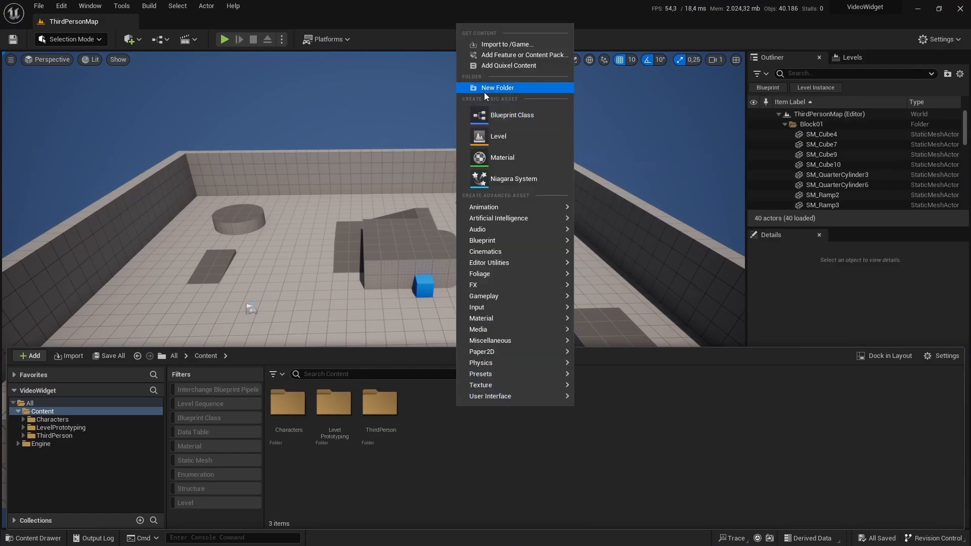
left_click(497, 87)
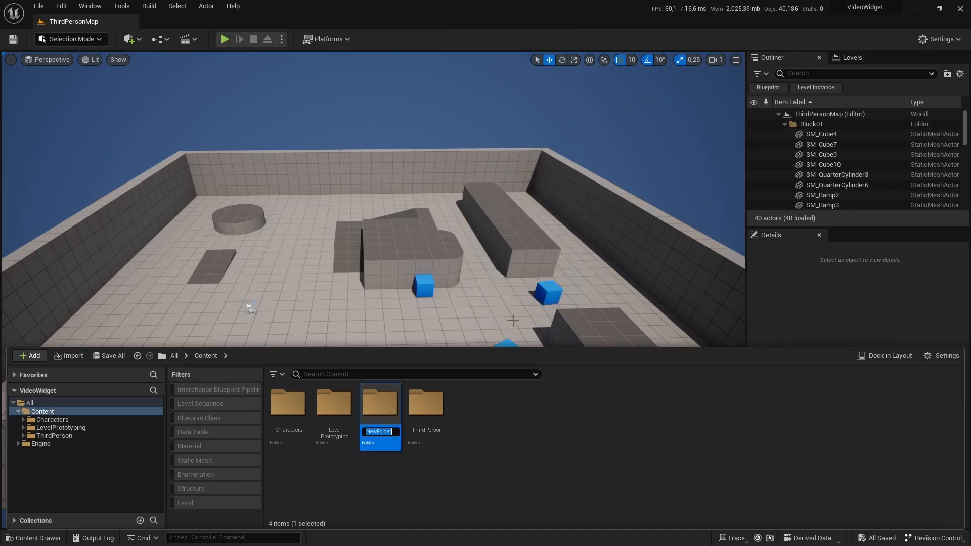
type("Movies")
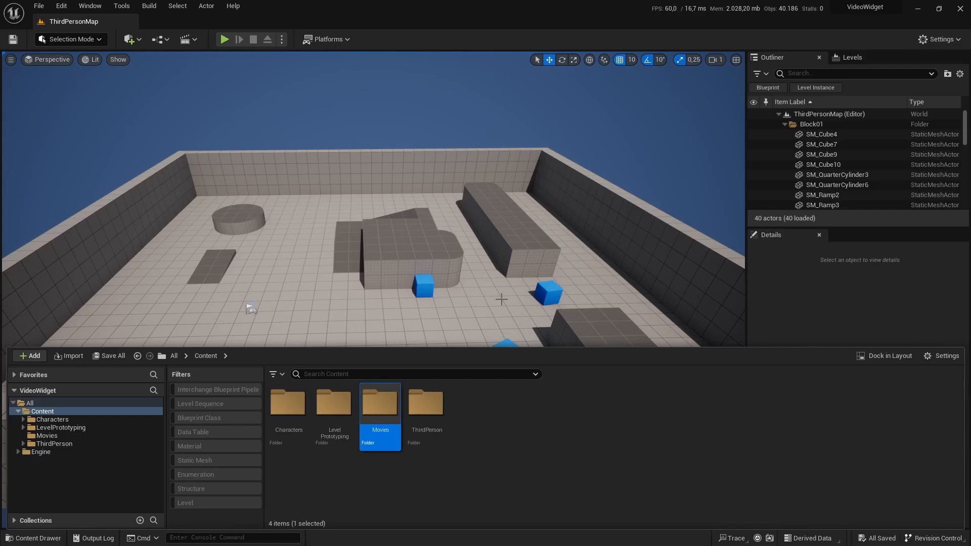
mouse_move(326, 40)
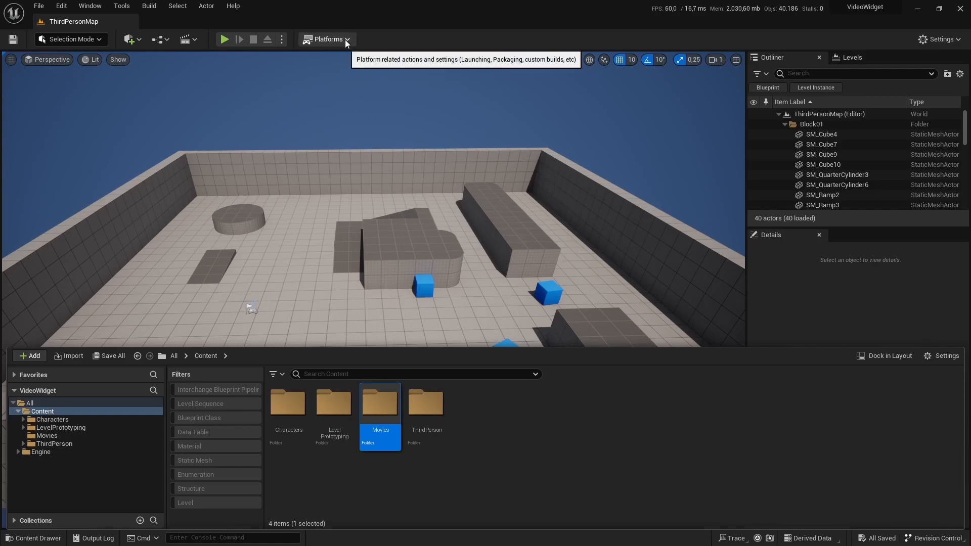
mouse_move(394, 410)
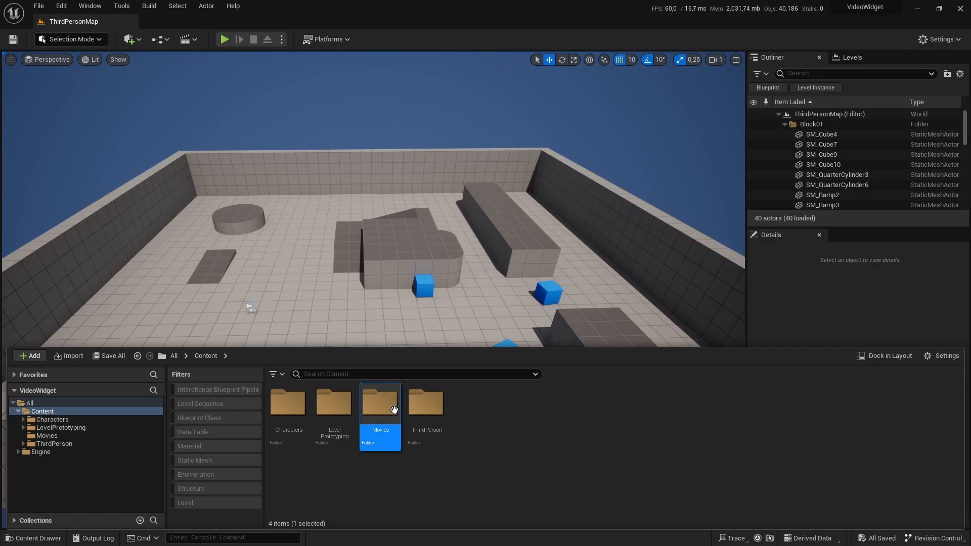
Bring the desktop video into the Movies folder as an imported media source.
left_click(939, 8)
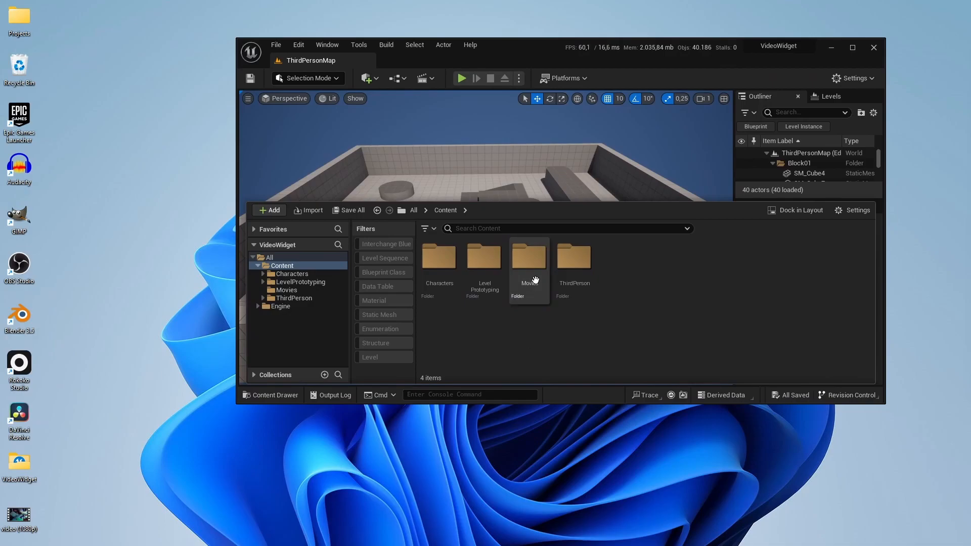
double_click(528, 256)
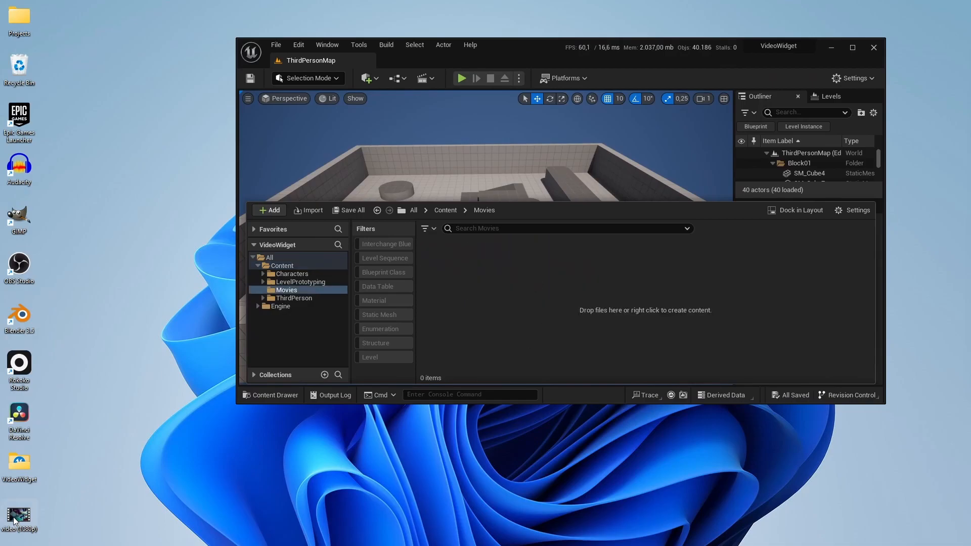
left_click(271, 396)
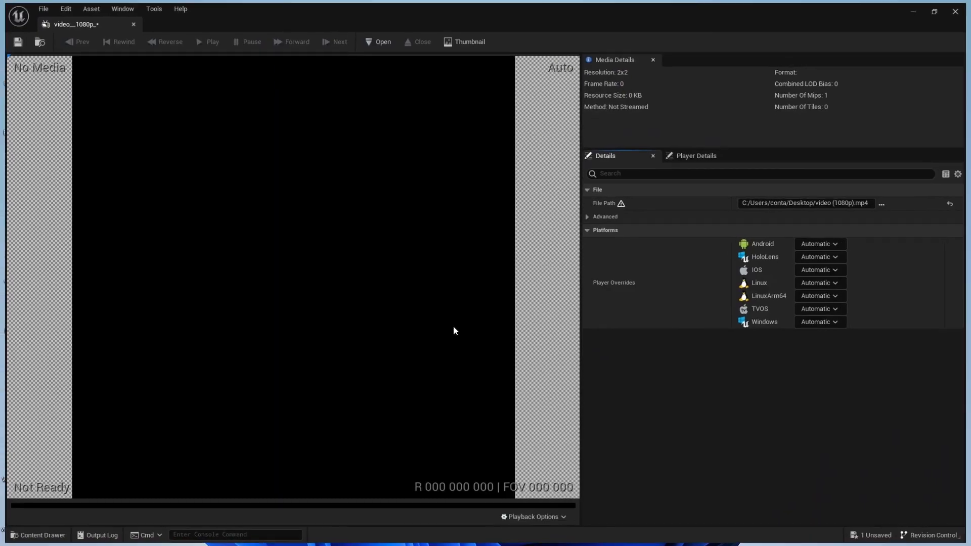
mouse_move(621, 206)
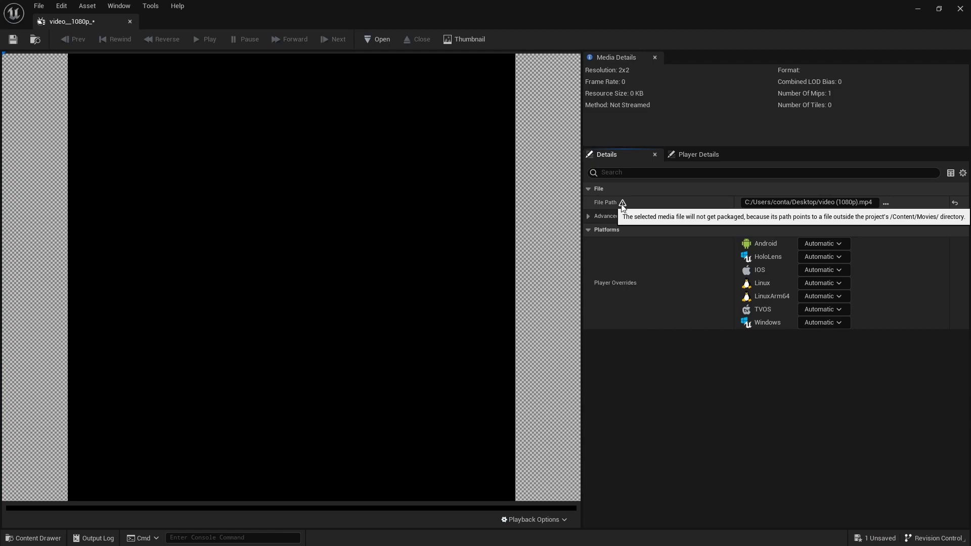
mouse_move(129, 26)
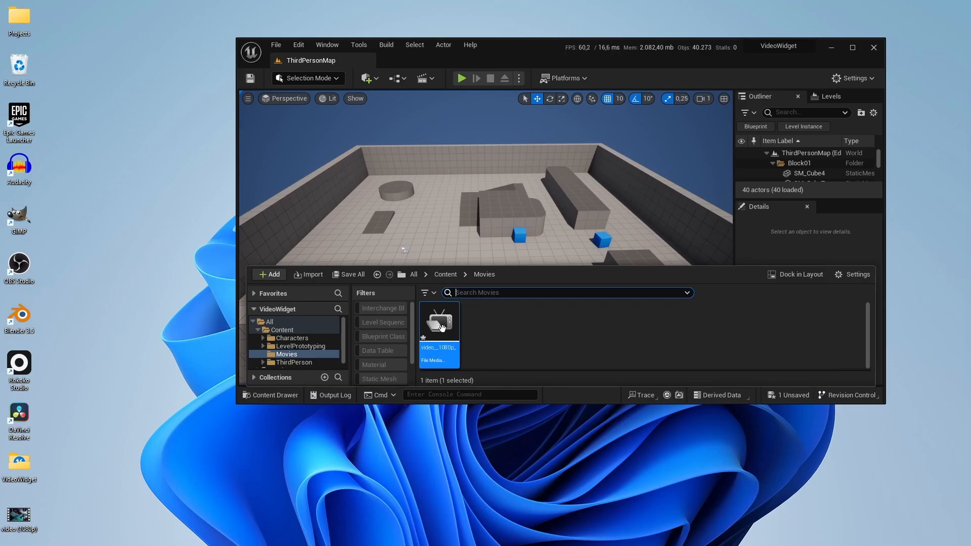
Inspect the imported File Media Source, then delete the asset so Movies is empty again.
double_click(438, 320)
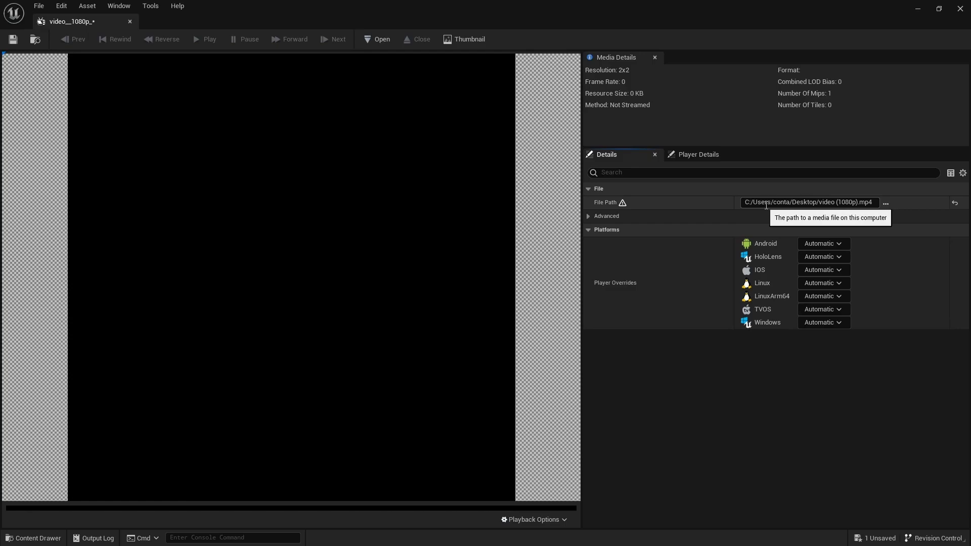
mouse_move(815, 197)
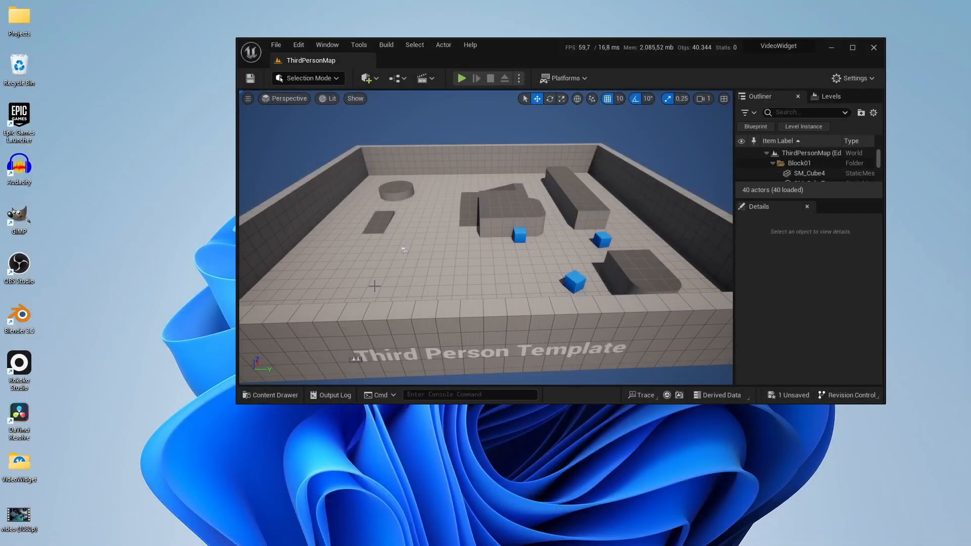
left_click(275, 395)
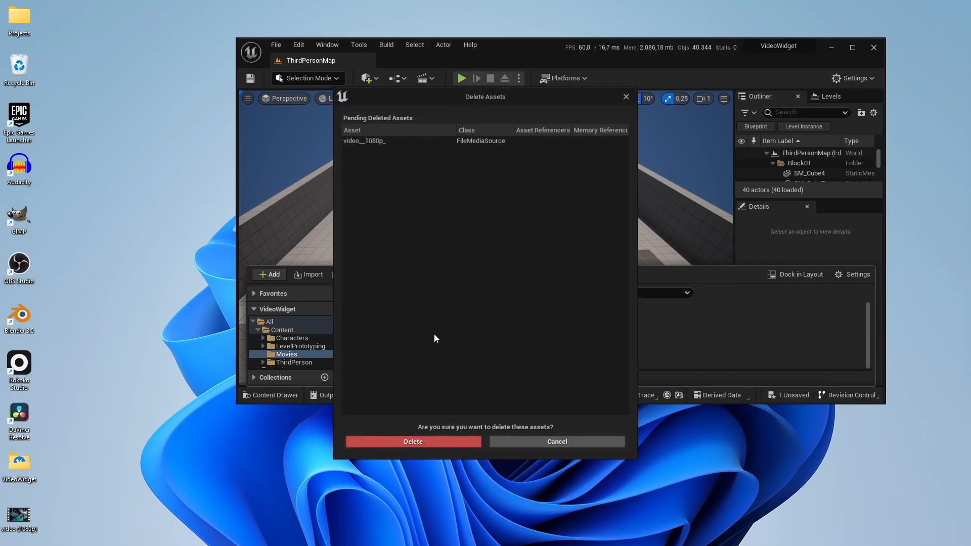
left_click(413, 442)
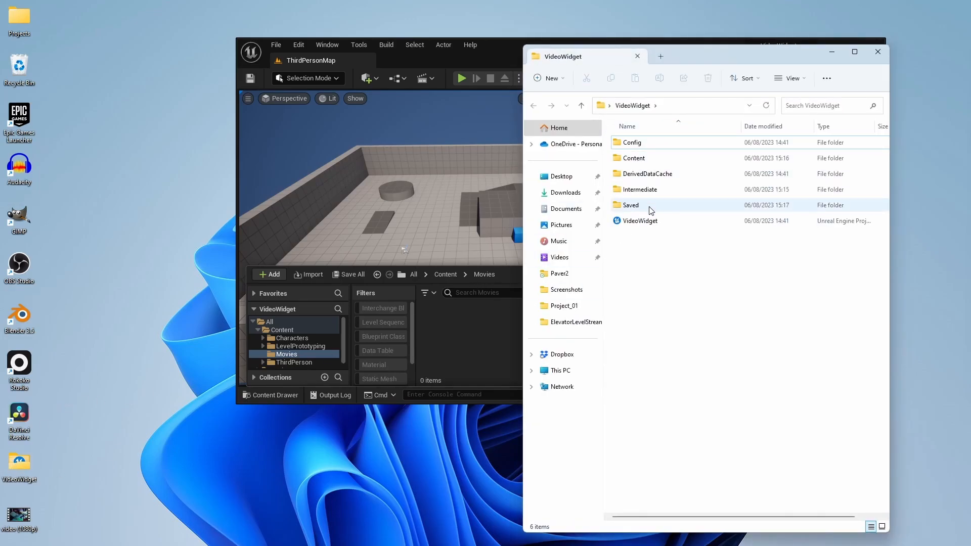
Place the video (1080p) file into Content/Movies in File Explorer and restore the editor full screen.
double_click(633, 158)
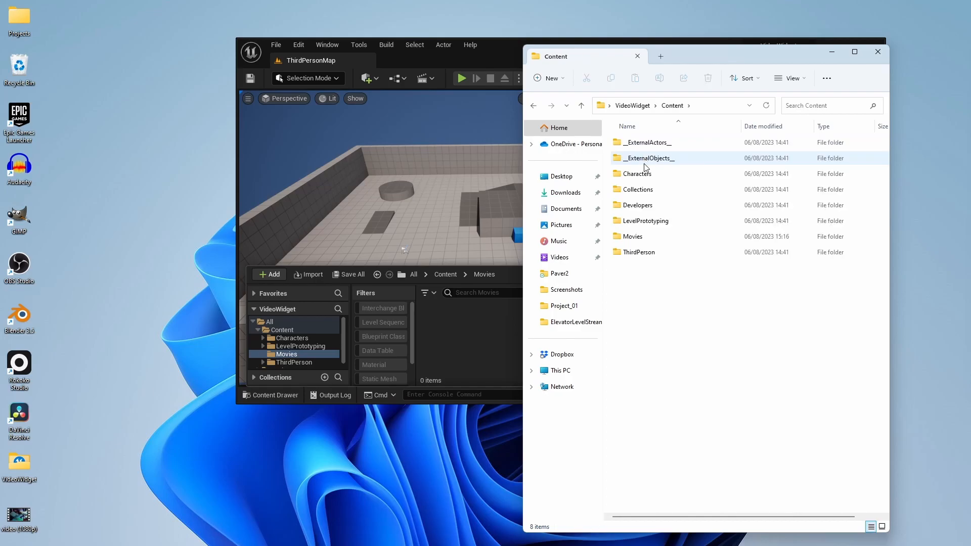
double_click(631, 236)
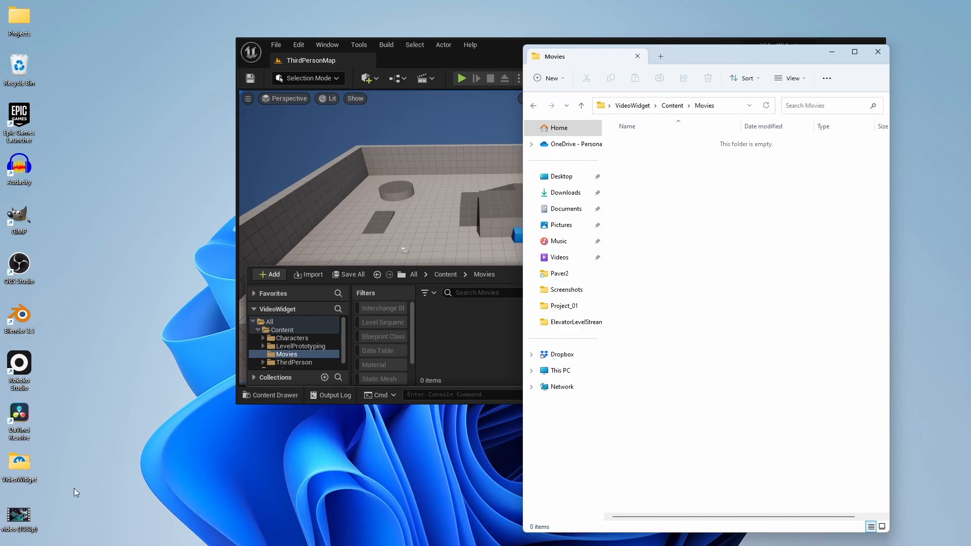
mouse_move(681, 219)
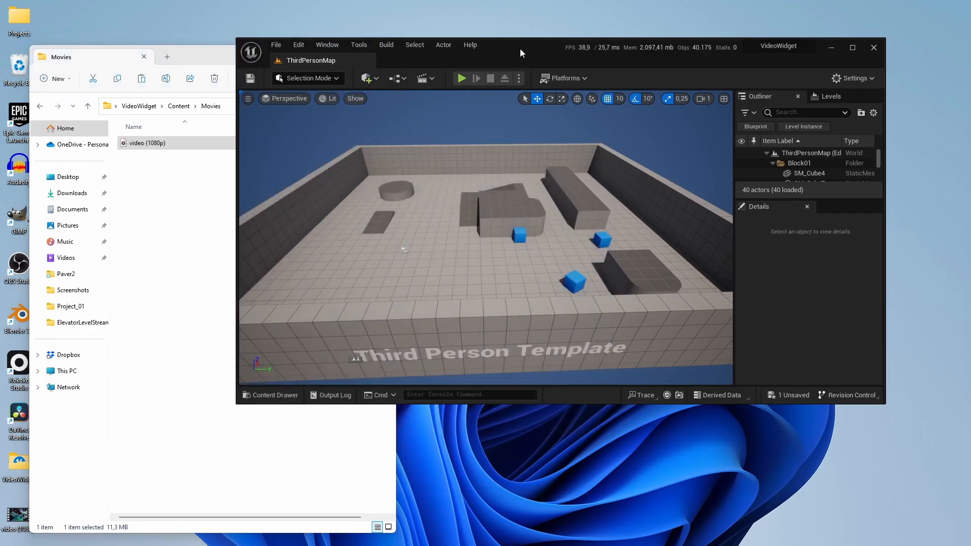
double_click(149, 143)
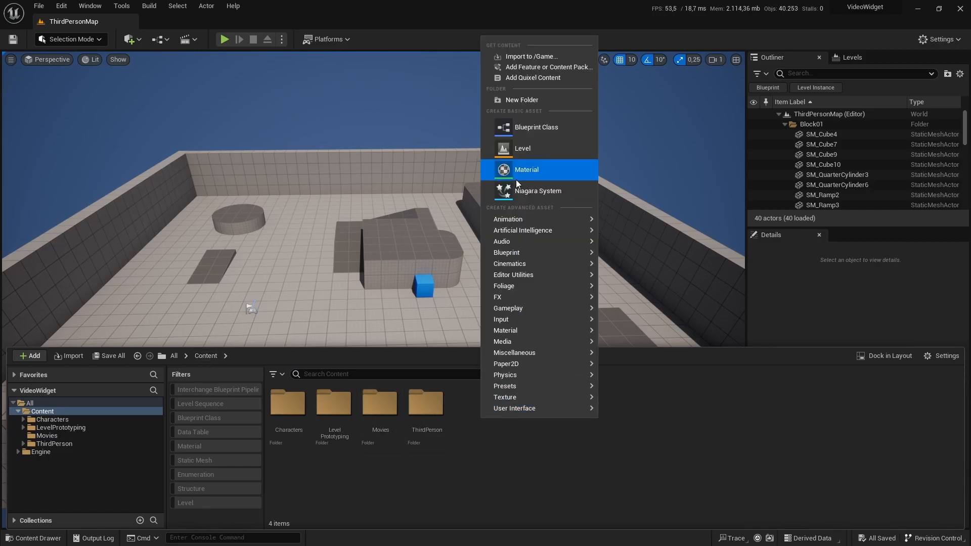
Add a MovieFiles folder to Content and view the video's File Media Source in Movies.
left_click(522, 100)
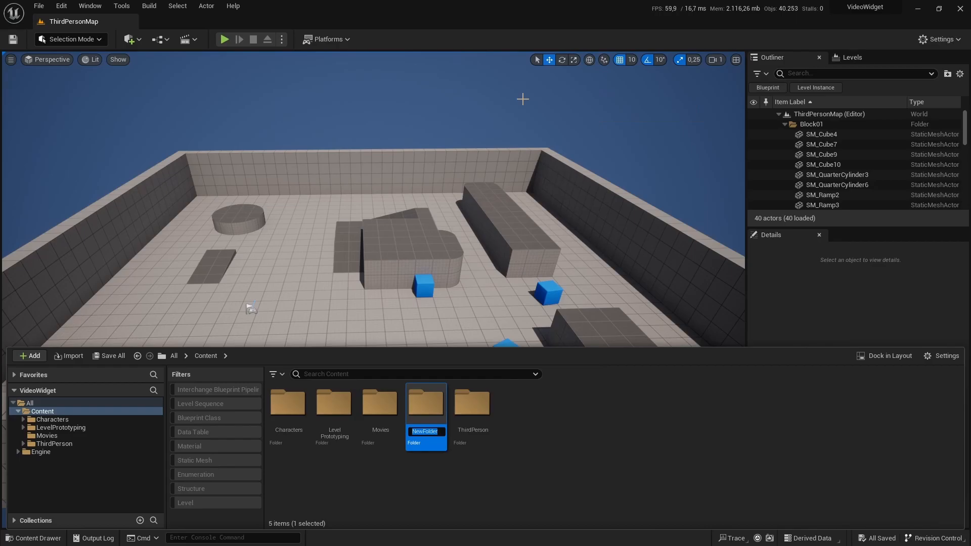
type("MovieFiles")
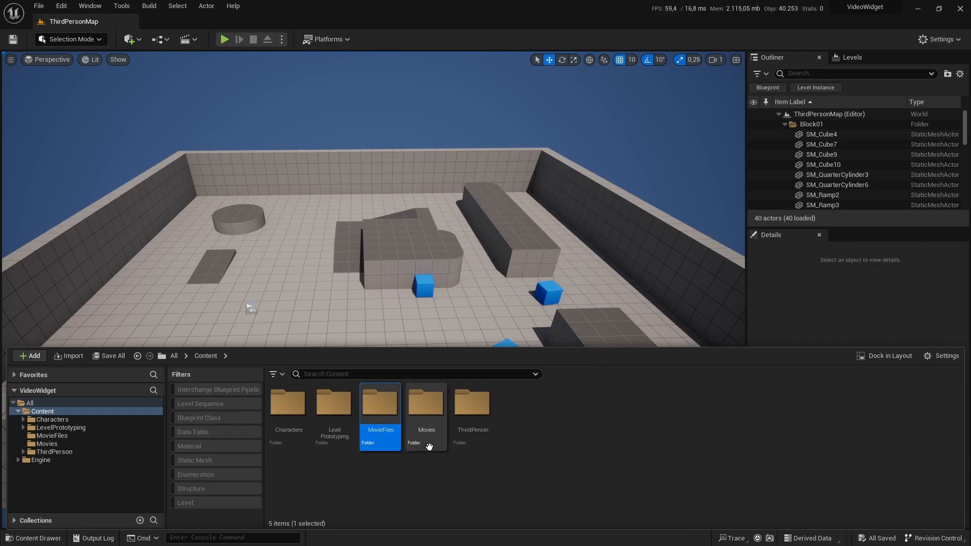
mouse_move(426, 408)
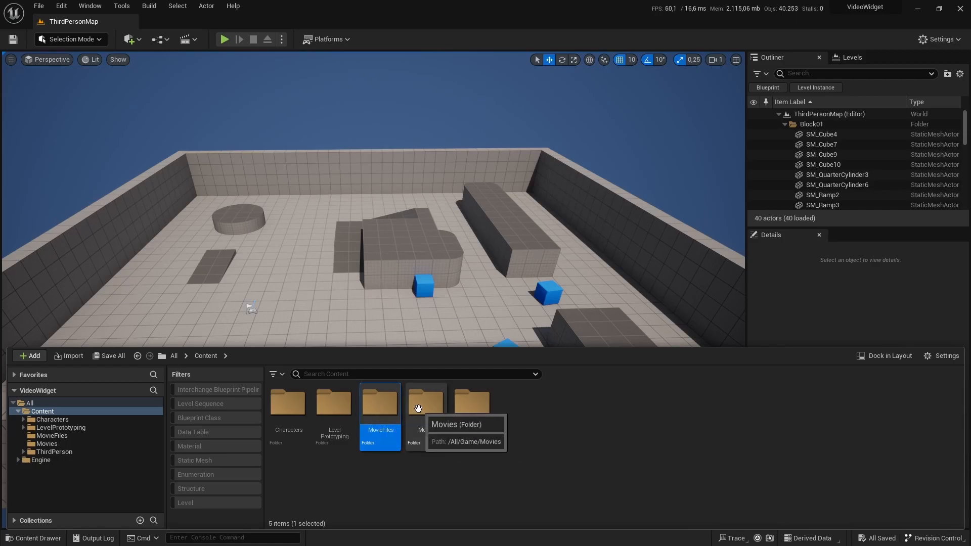
mouse_move(438, 412)
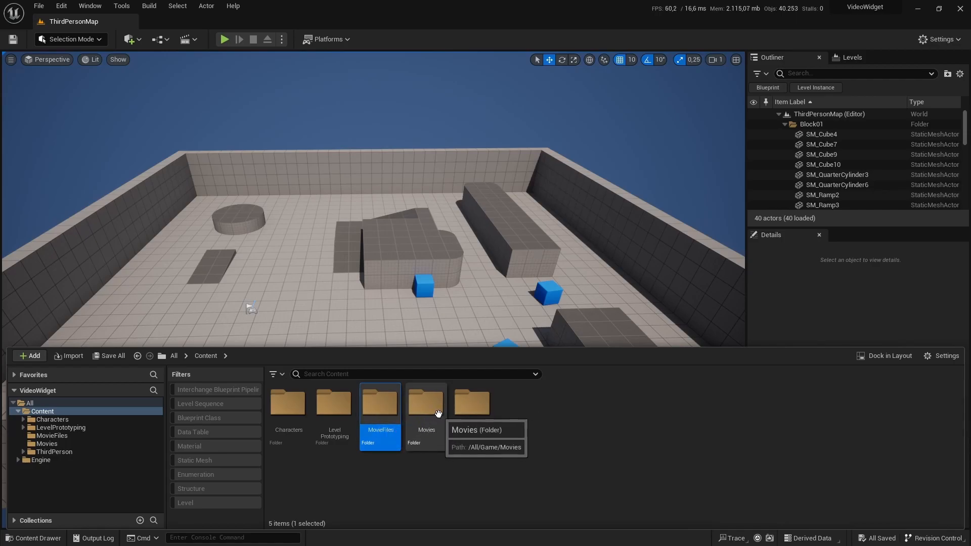
double_click(425, 403)
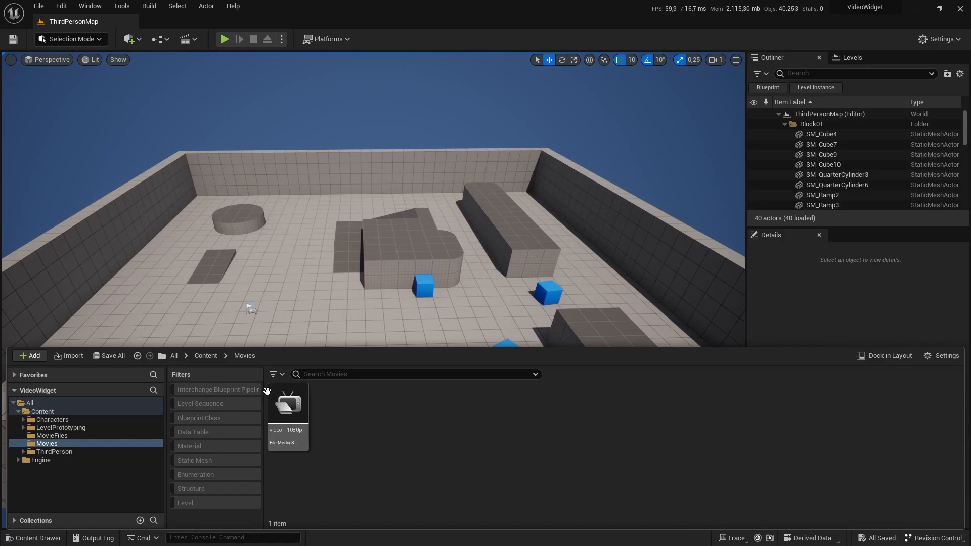
left_click(205, 355)
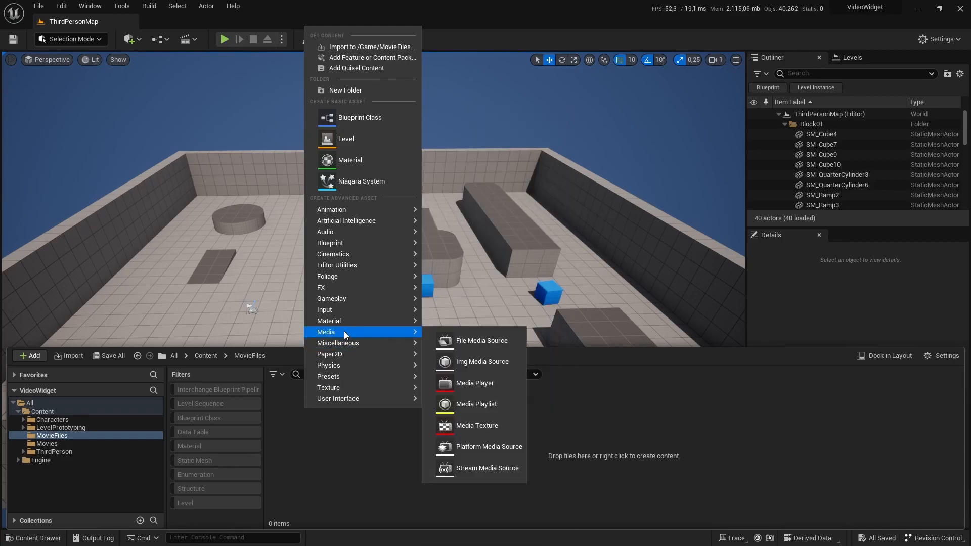
mouse_move(475, 382)
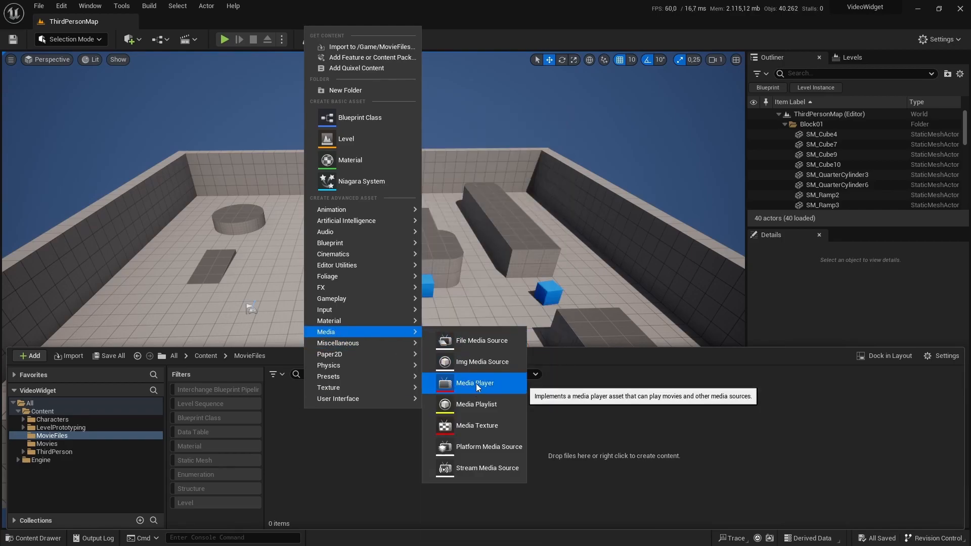
Create media player MP_Movie_01 with a linked video output texture named MT_Movie_01.
left_click(474, 383)
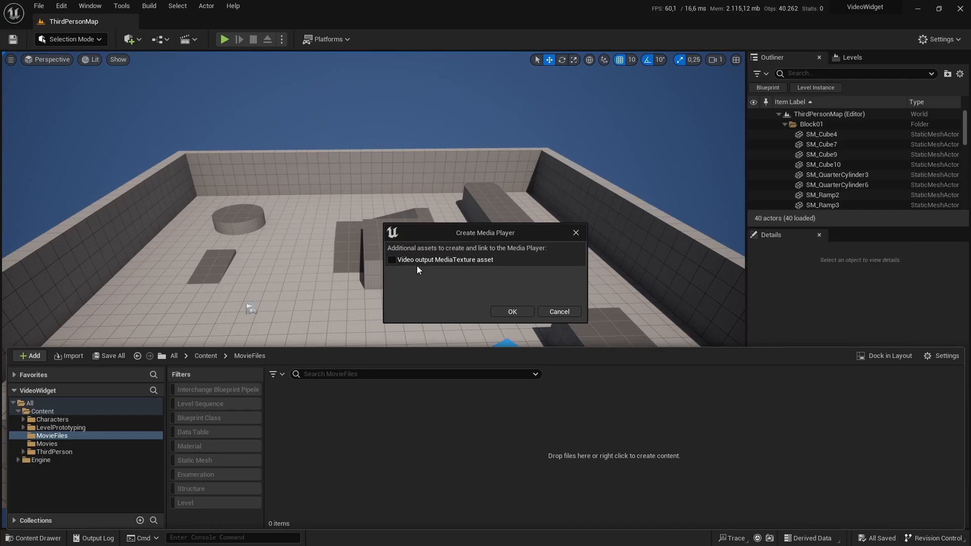
left_click(391, 260)
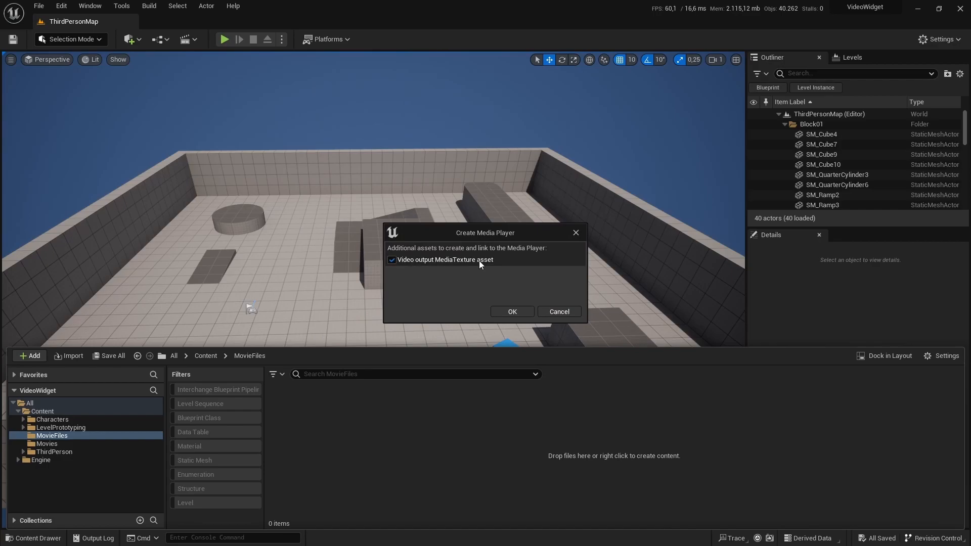
mouse_move(512, 312)
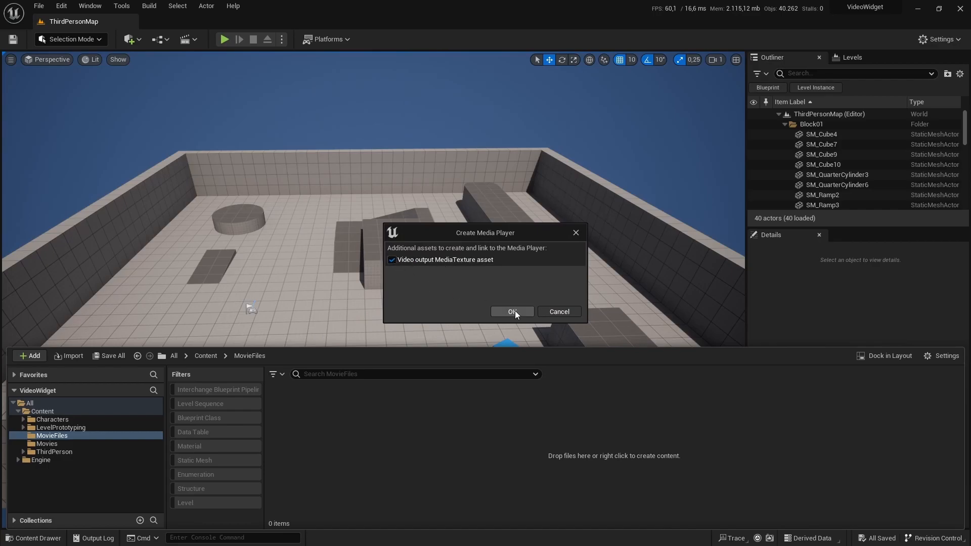
left_click(512, 312)
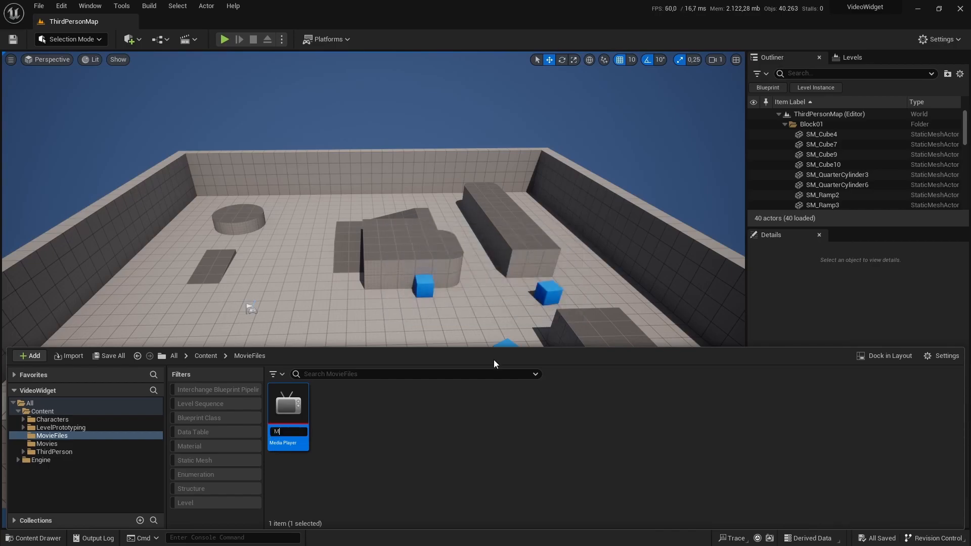
type("MP_Movie_01")
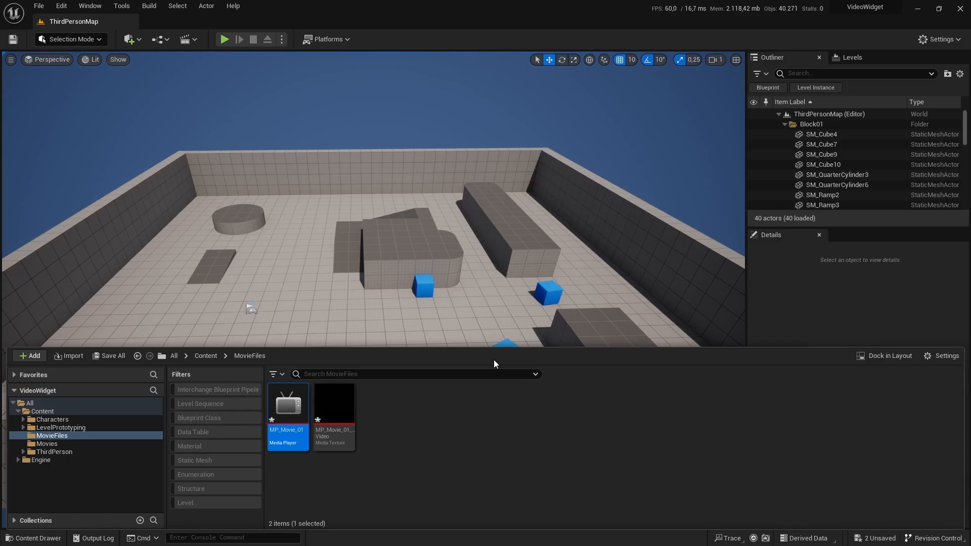
mouse_move(381, 448)
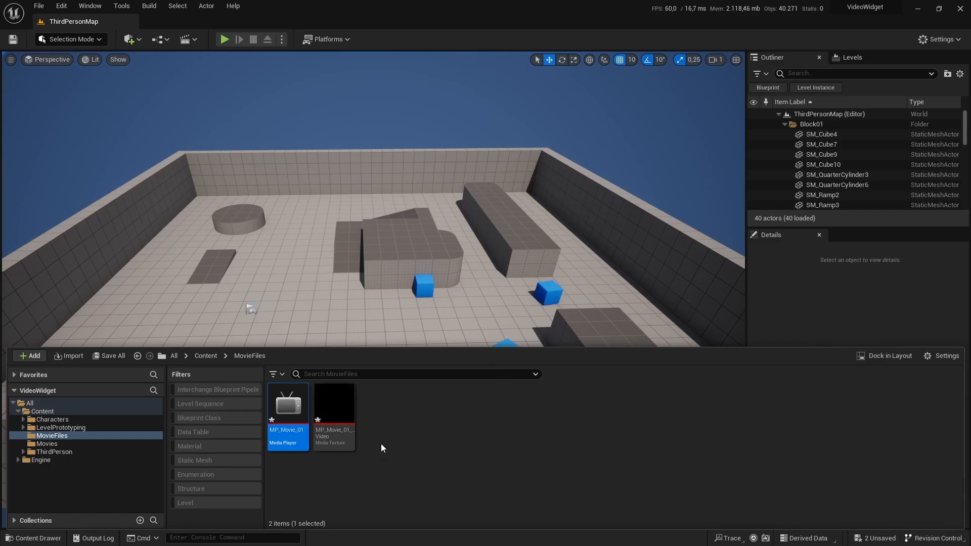
mouse_move(333, 402)
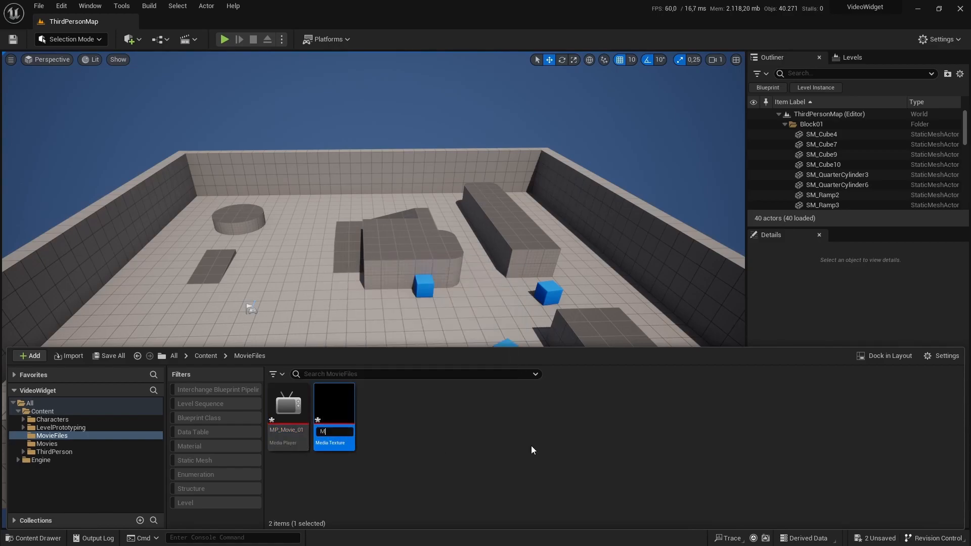
type("MT_Movie_01")
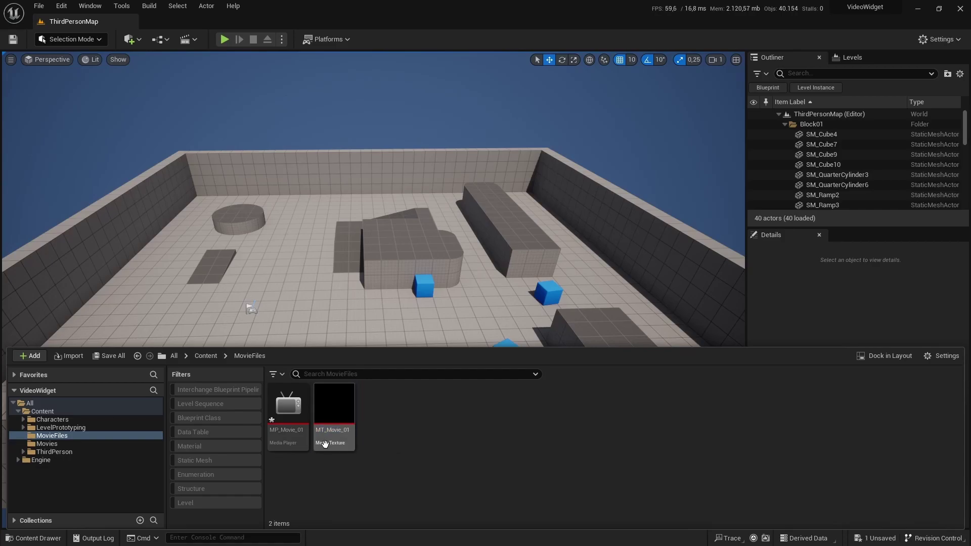
mouse_move(339, 407)
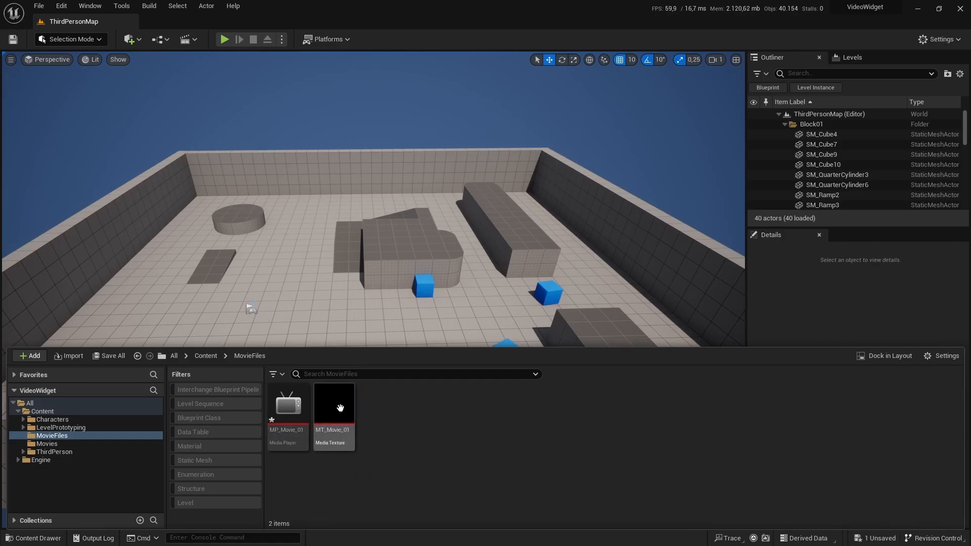
Generate material M_Movie_01 from the MT_Movie_01 media texture.
right_click(332, 405)
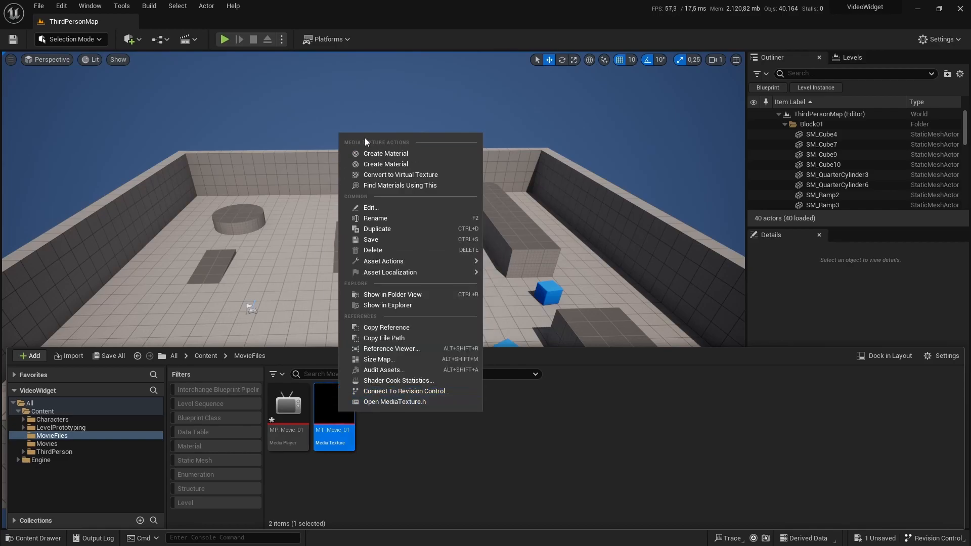
left_click(385, 152)
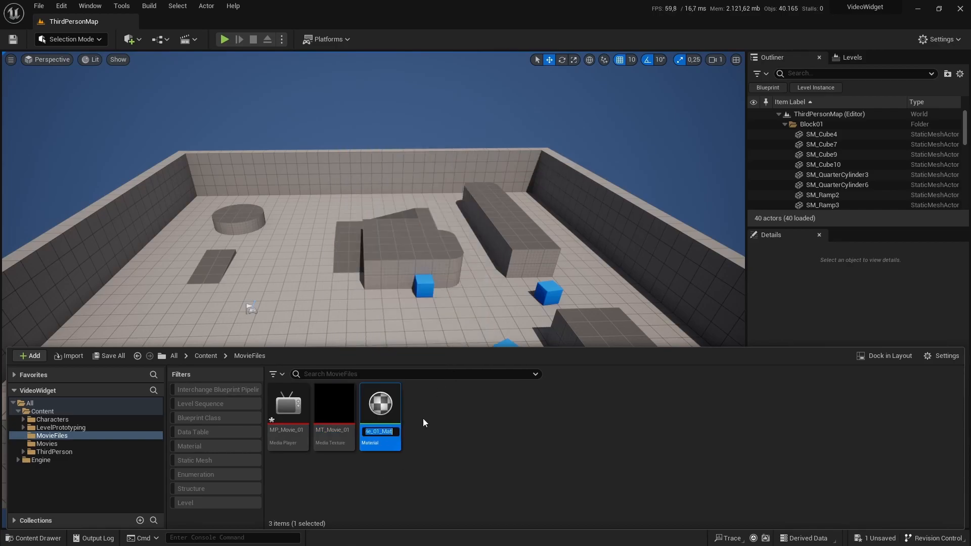
mouse_move(441, 451)
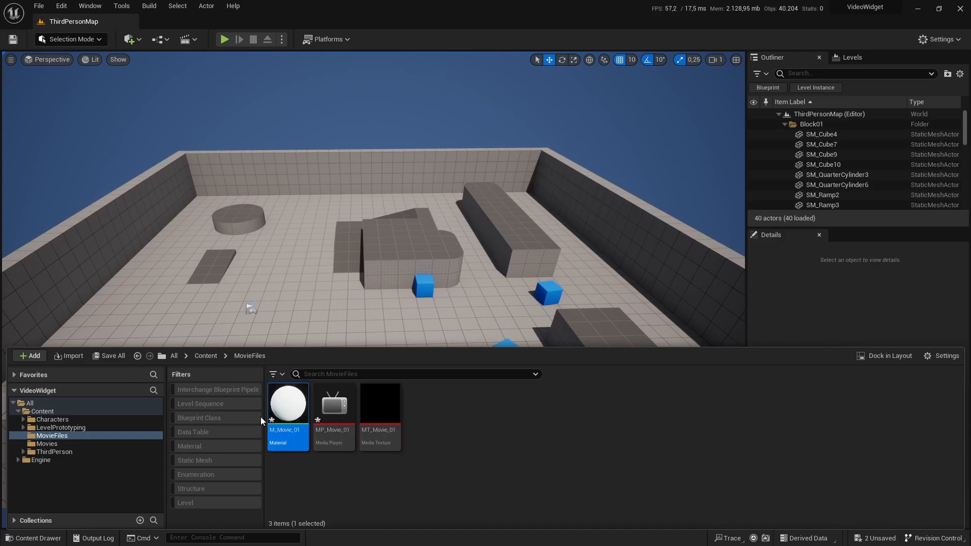
Set M_Movie_01's material domain to User Interface and save it.
double_click(286, 404)
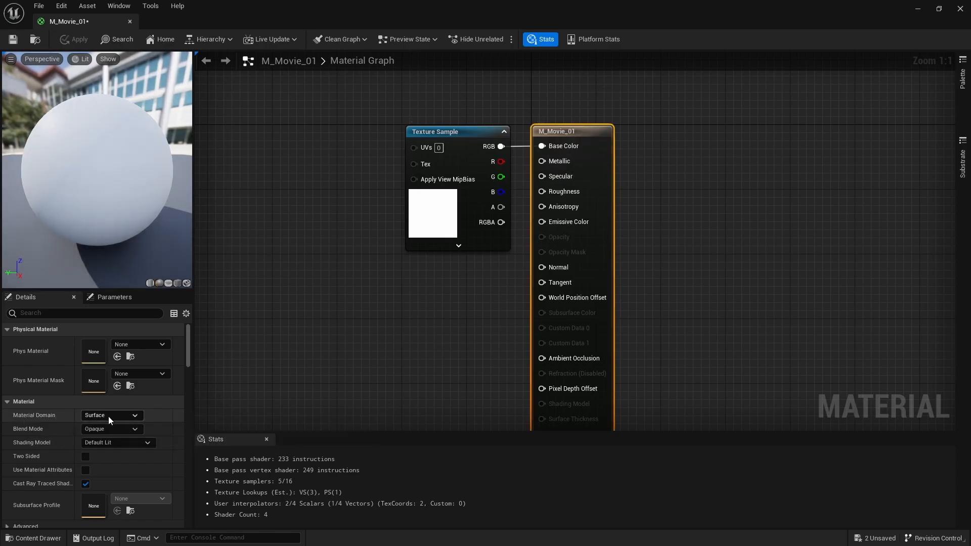
left_click(111, 415)
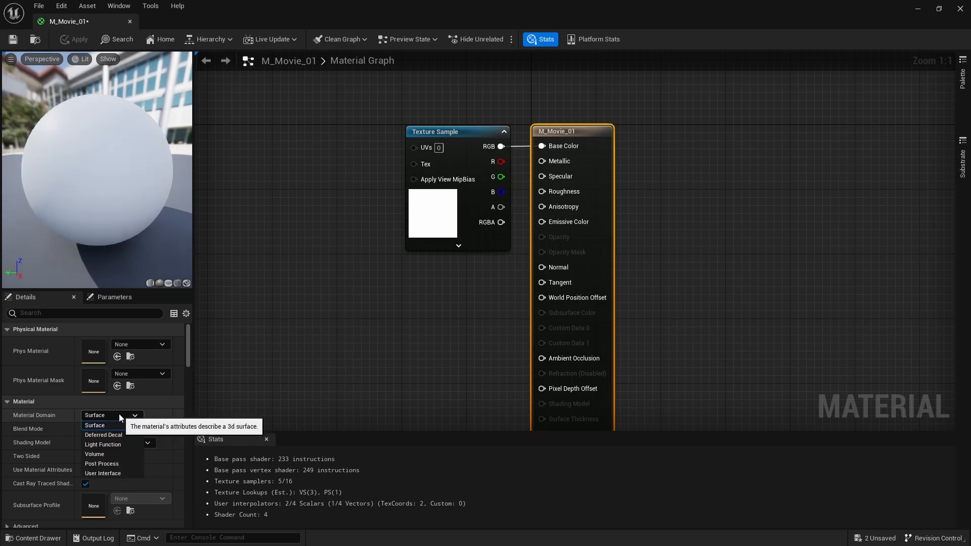
left_click(102, 474)
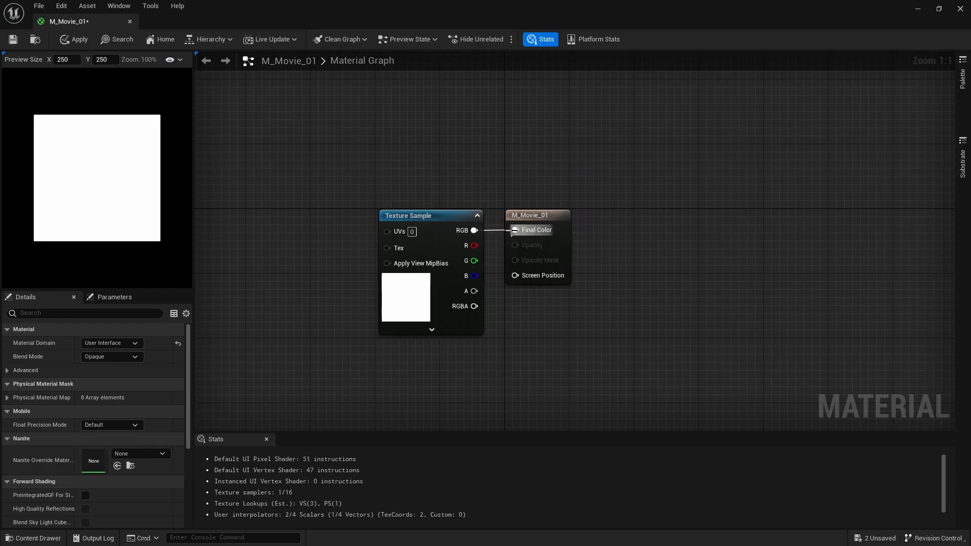
left_click(78, 39)
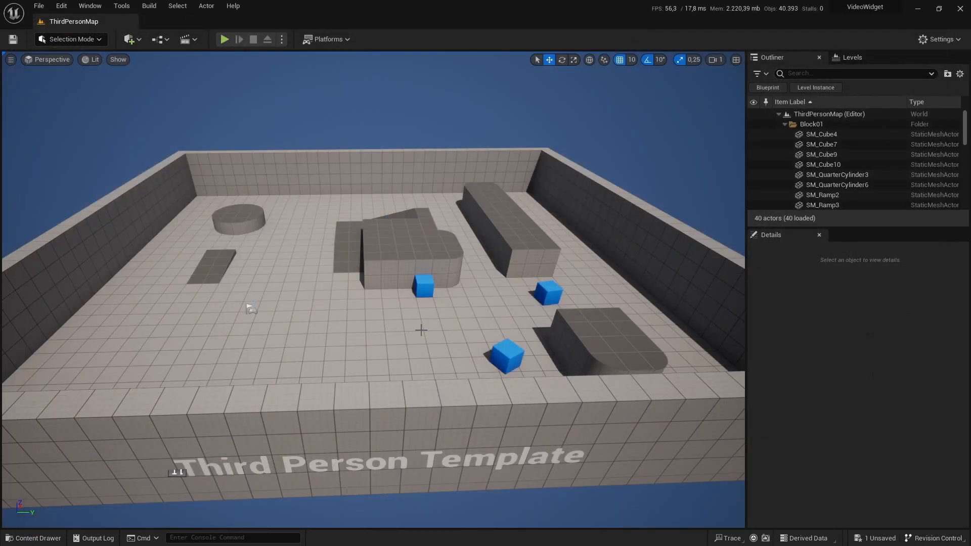
Create level Level_Movie in a new Levels folder, save pending assets and load it.
left_click(35, 537)
type("Level")
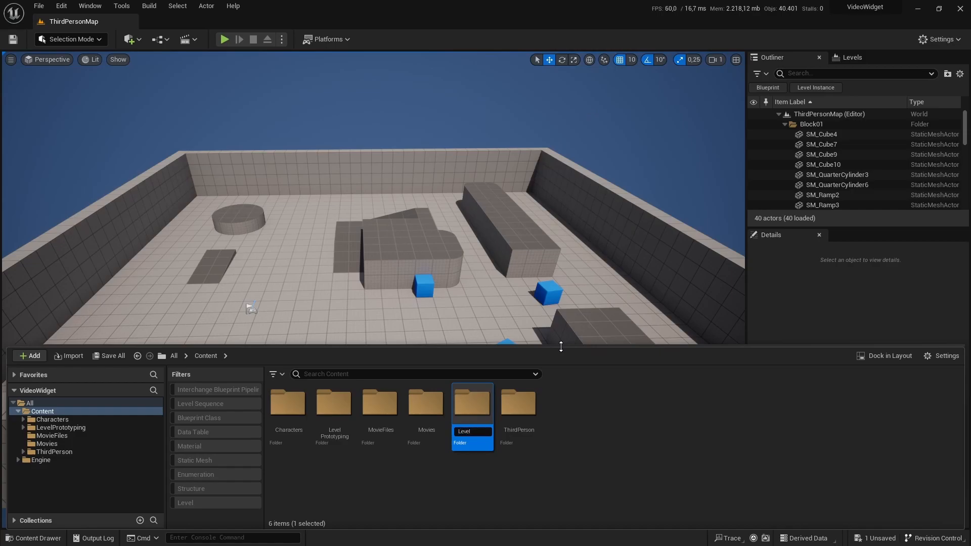
double_click(472, 401)
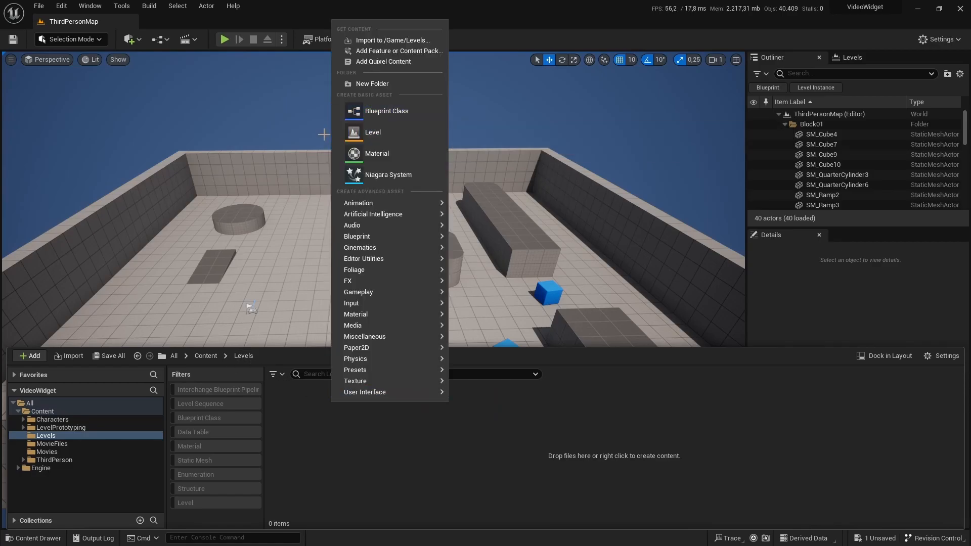
left_click(373, 132)
type("Level_Movie")
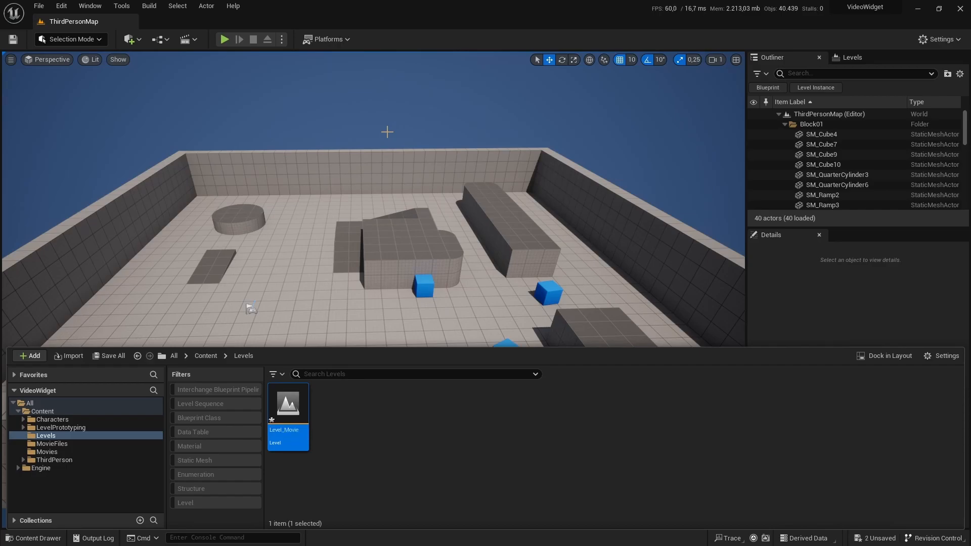
left_click(113, 355)
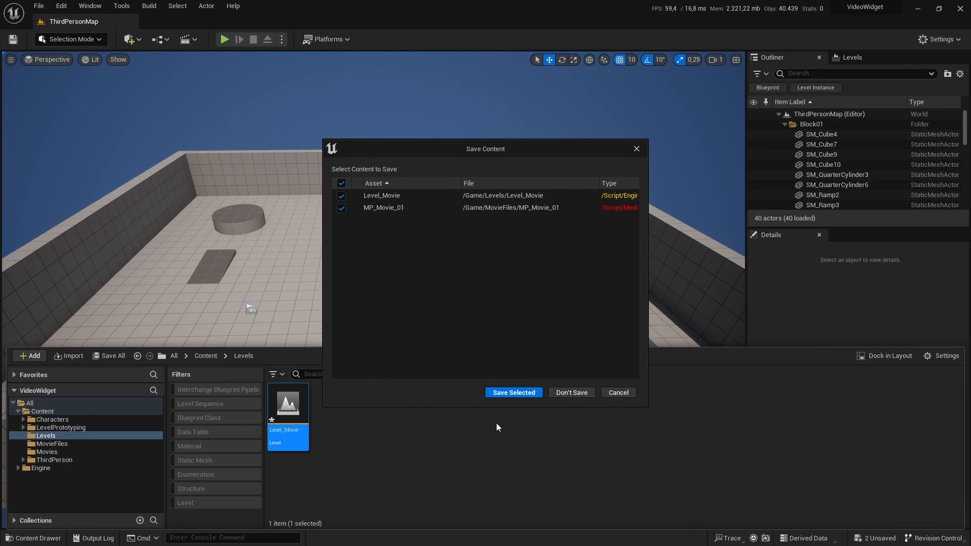
left_click(512, 393)
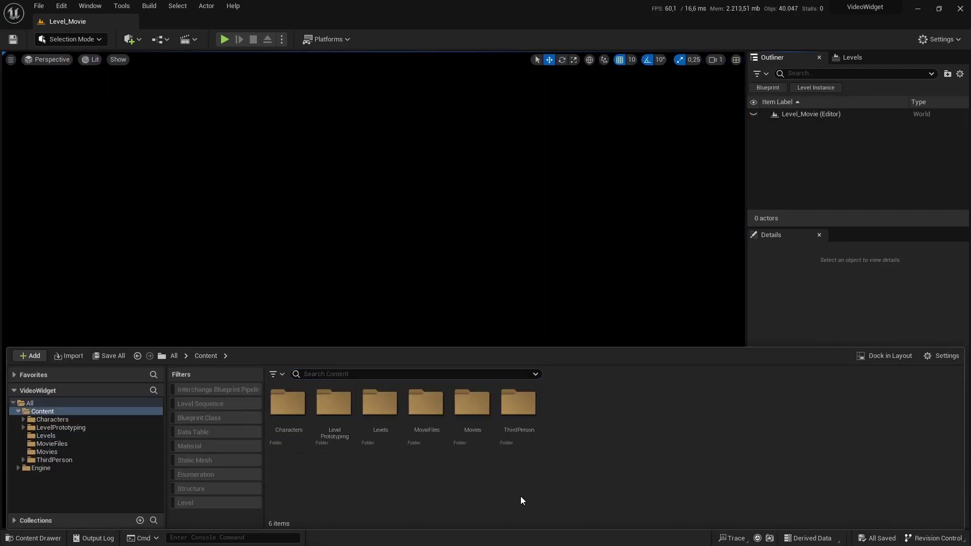
Create a Widgets folder holding a User Widget blueprint named W_Movie.
left_click(585, 422)
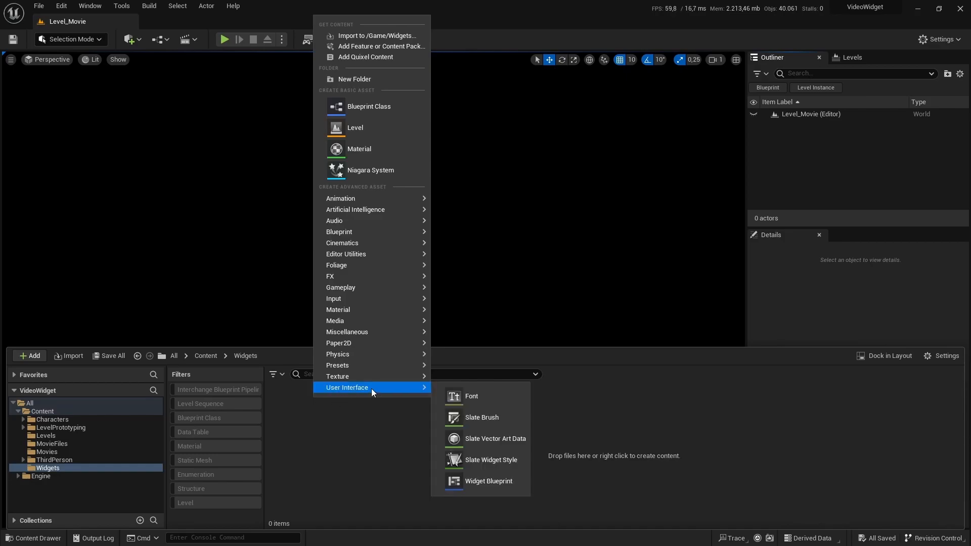
mouse_move(487, 482)
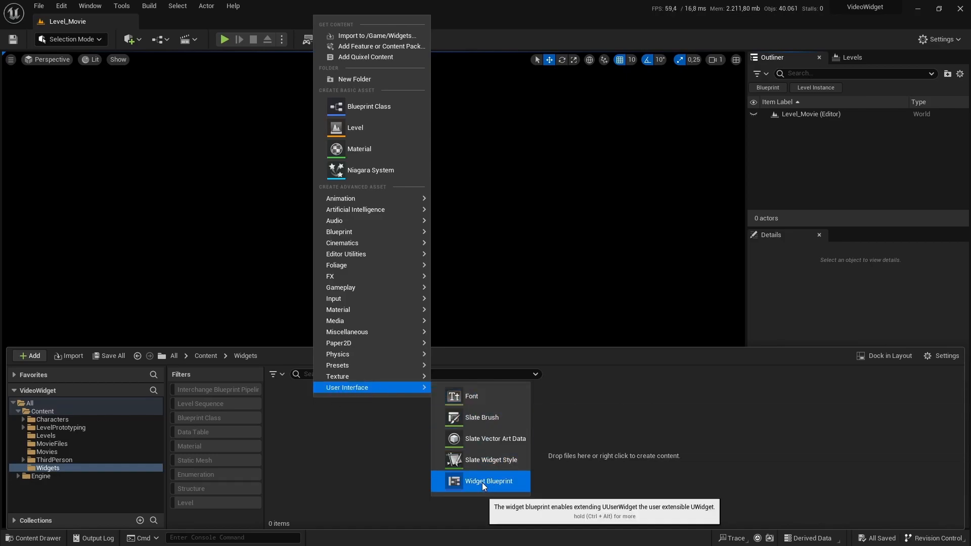
left_click(488, 481)
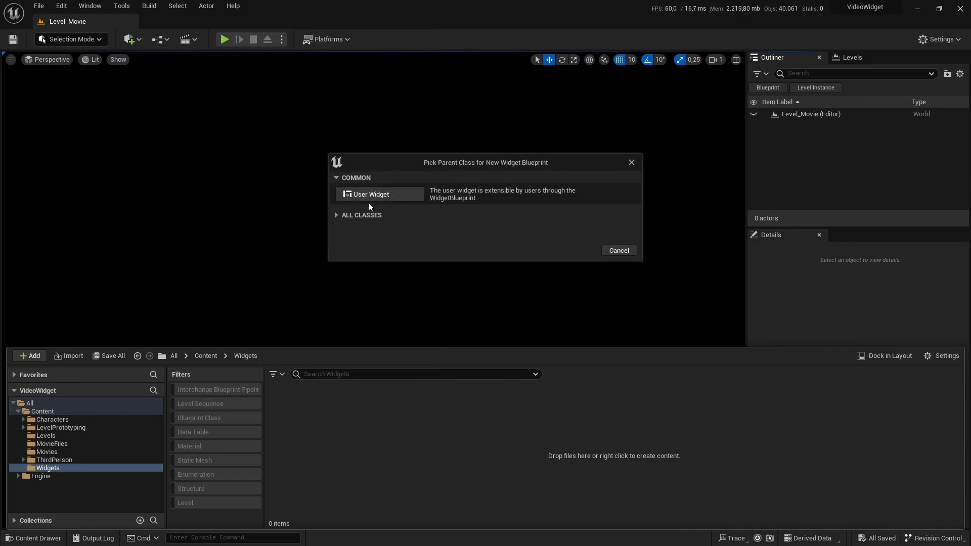
left_click(371, 194)
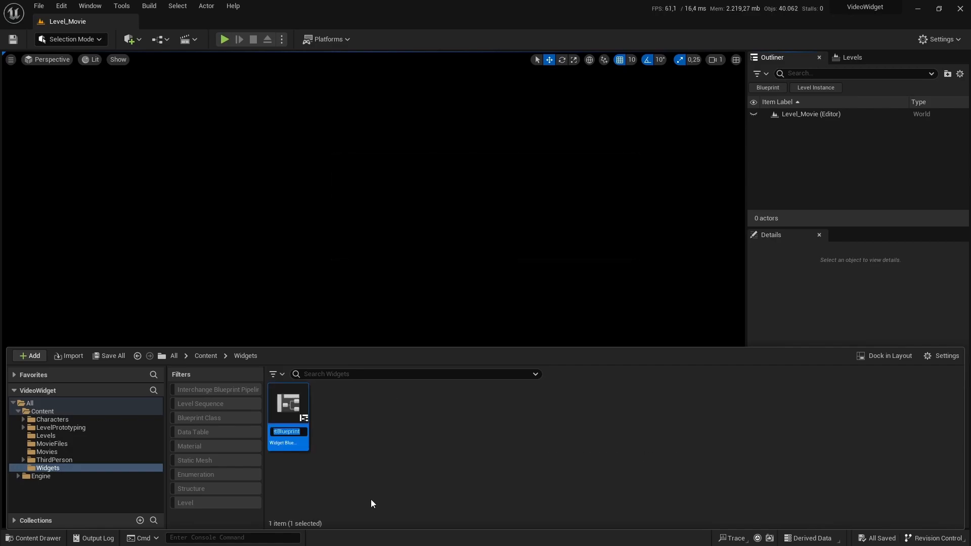
type("W")
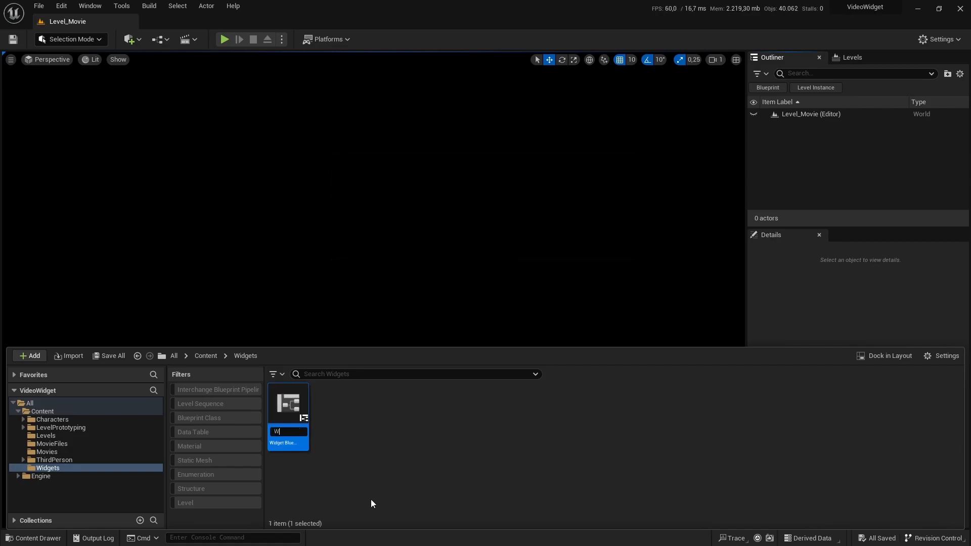
type("_Movie")
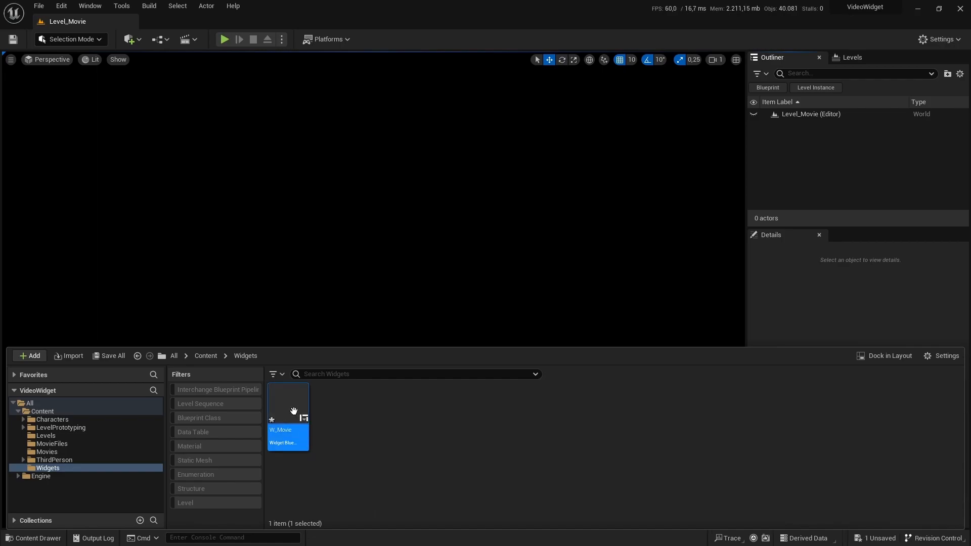
Give W_Movie a Canvas Panel as its root.
double_click(287, 415)
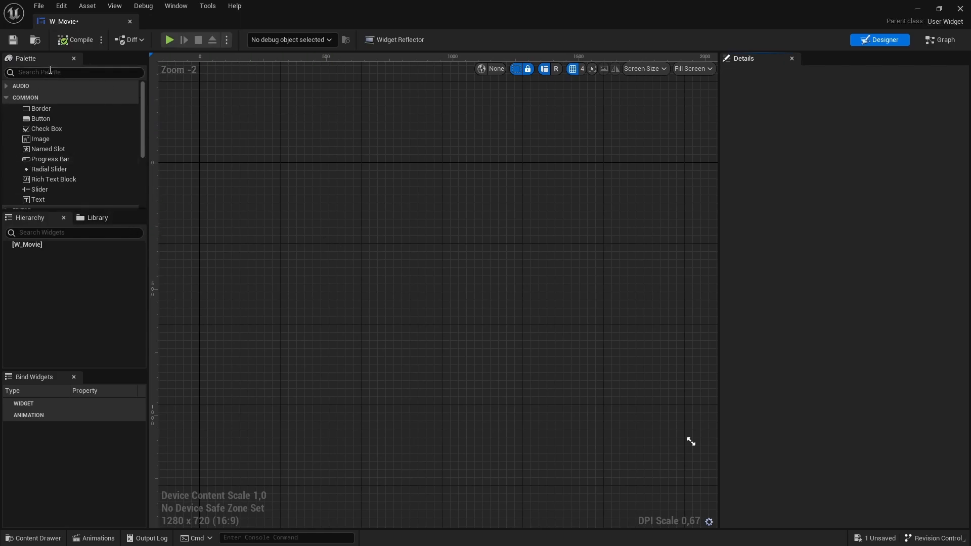
type("canvas")
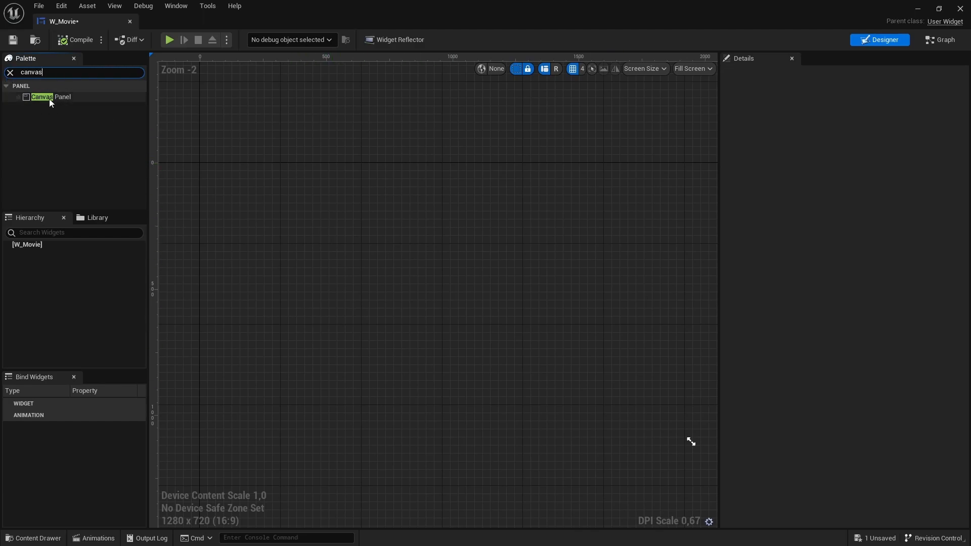
double_click(50, 97)
type("image")
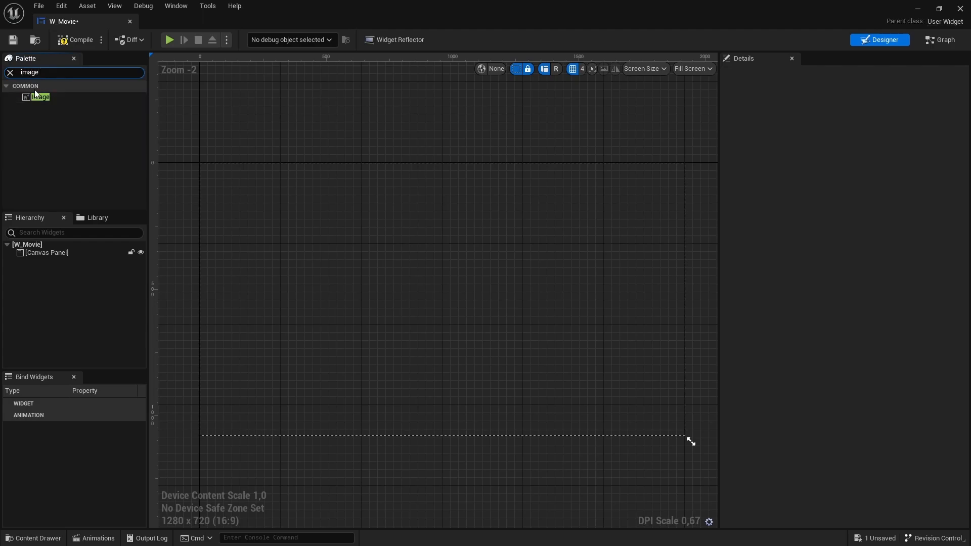
Add image Image_Movie at 0,0 sized 1920×1080, then compile and save W_Movie.
left_click_drag(39, 97, 207, 165)
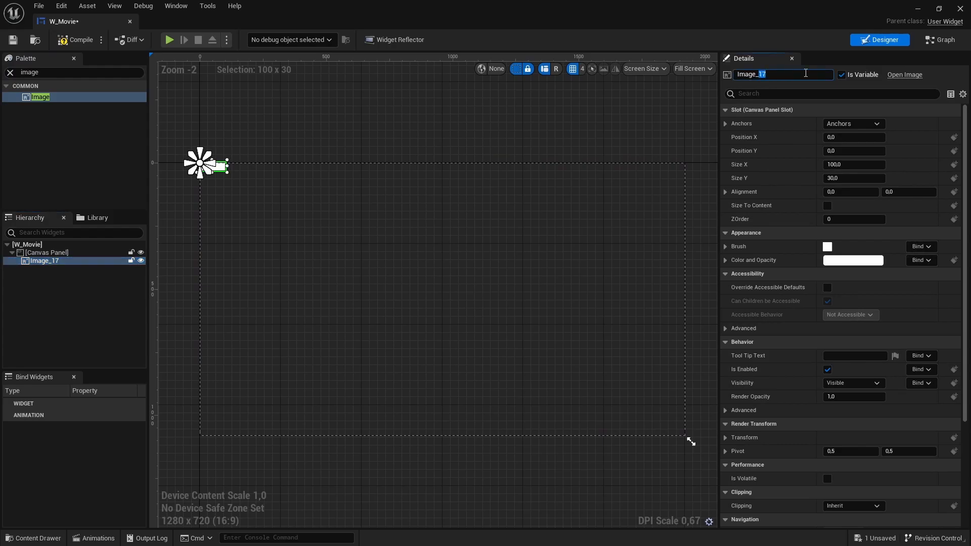
type("Image_Movie")
left_click(854, 178)
type("1080")
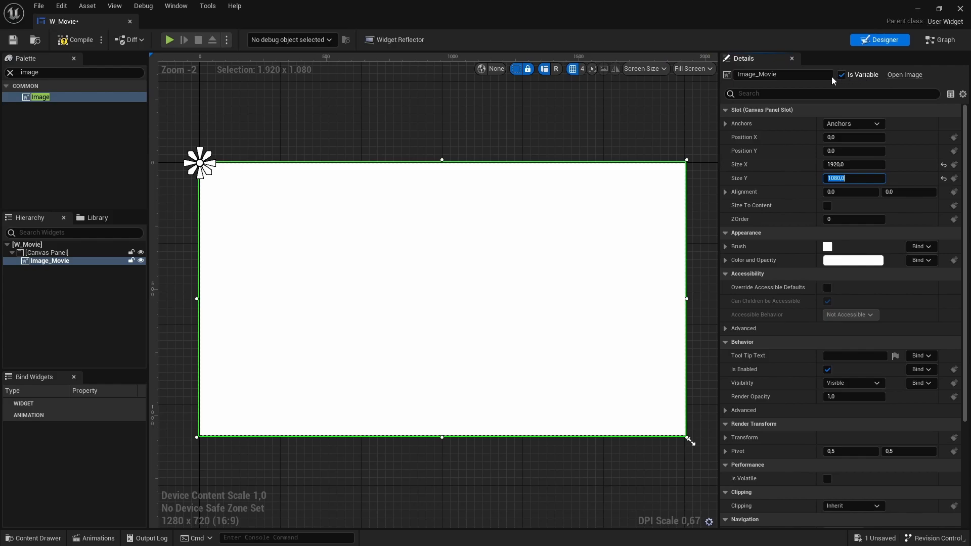
left_click(79, 40)
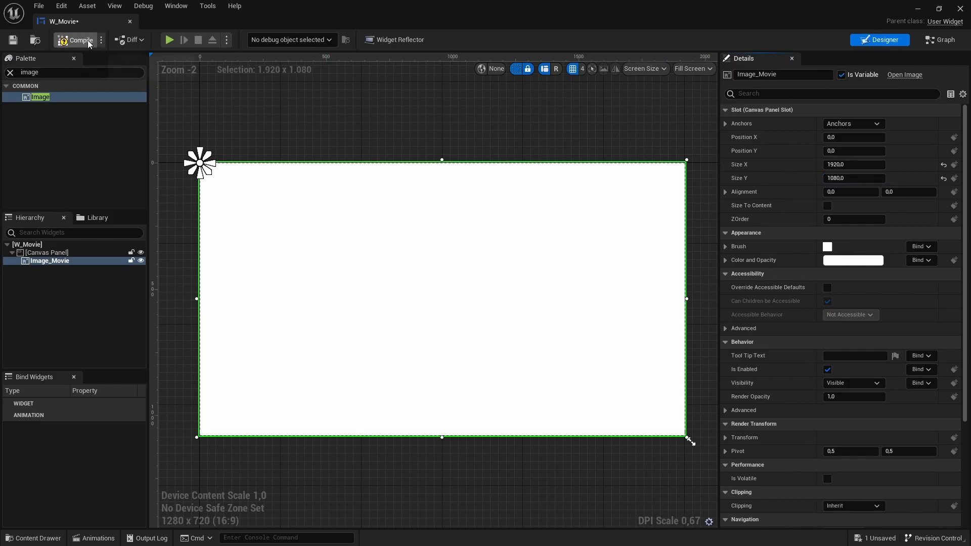
left_click(79, 40)
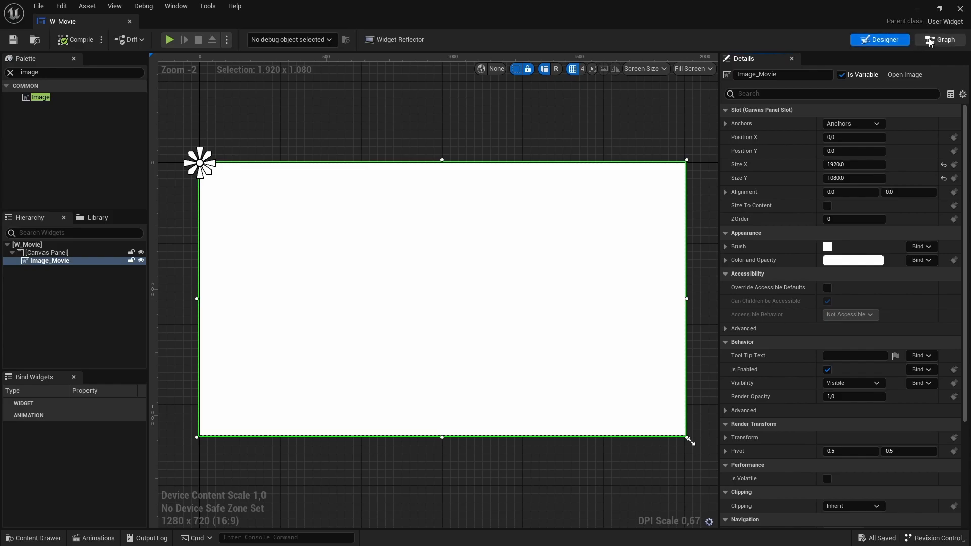
Add a custom event node named StartMovie in W_Movie's event graph.
left_click(941, 40)
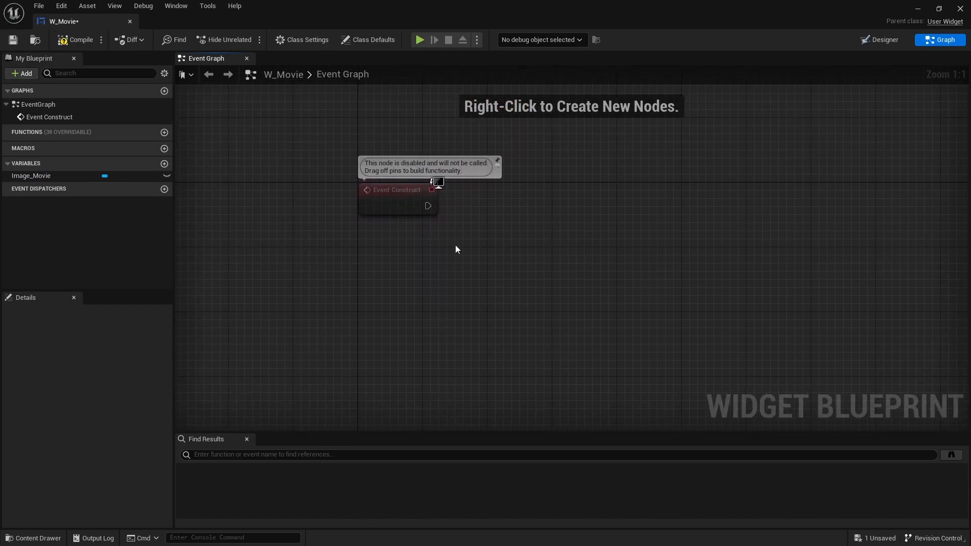
mouse_move(402, 307)
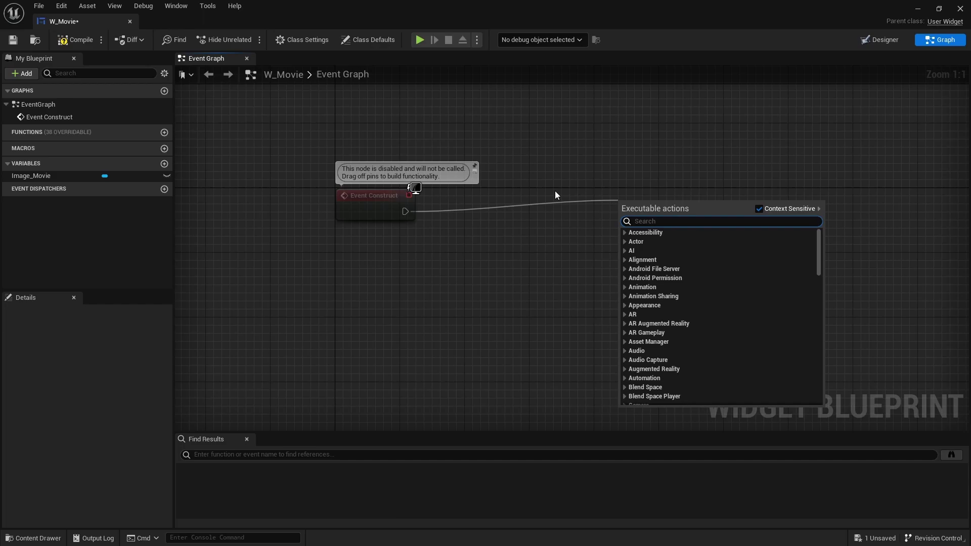
left_click(375, 326)
type("custo")
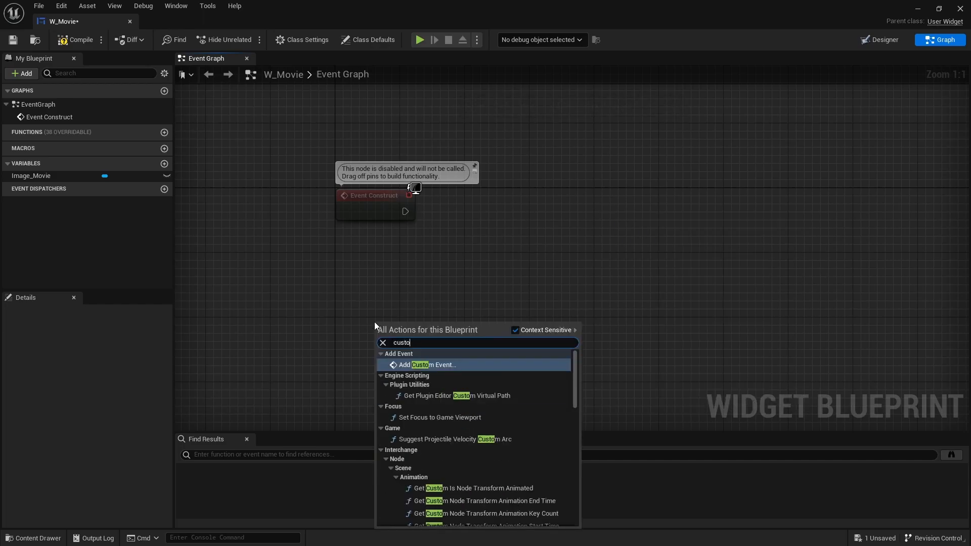
type("mevent")
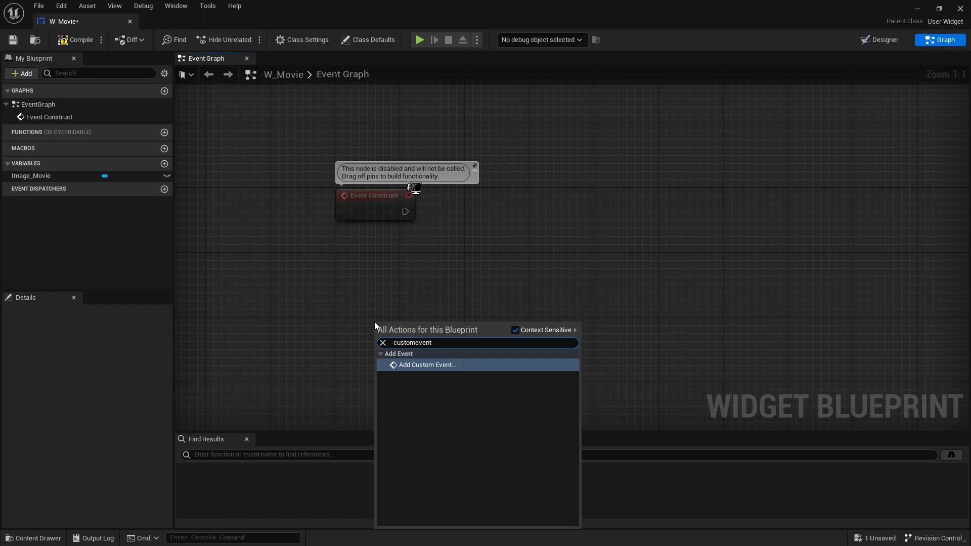
left_click(427, 365)
type("StartMovie")
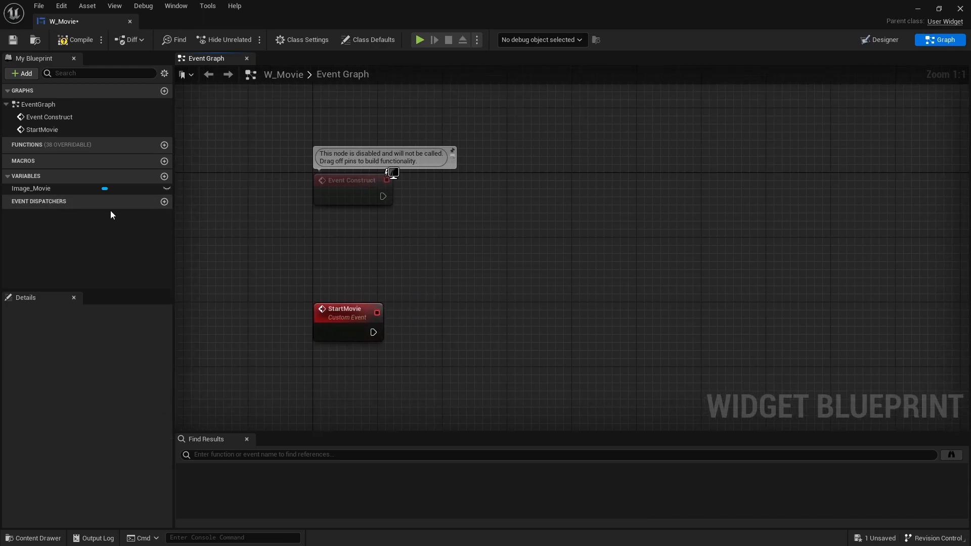
Create a MediaPlayer variable of Media Player Object Reference type in W_Movie.
left_click(164, 176)
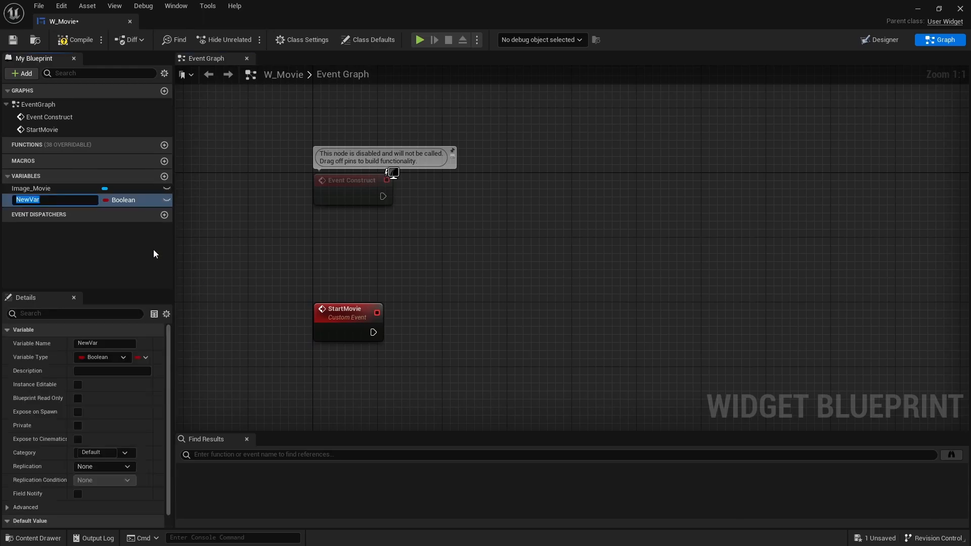
mouse_move(269, 182)
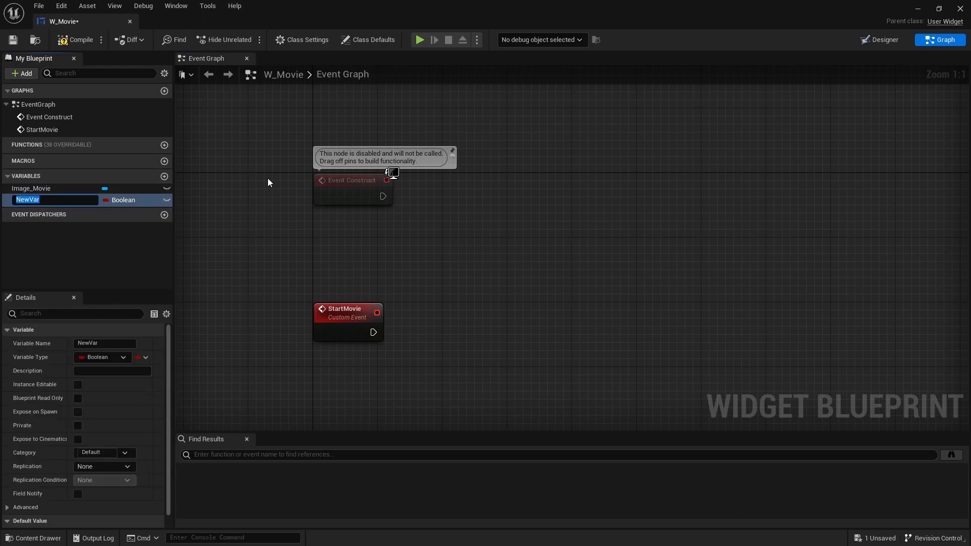
type("MediaPlaye")
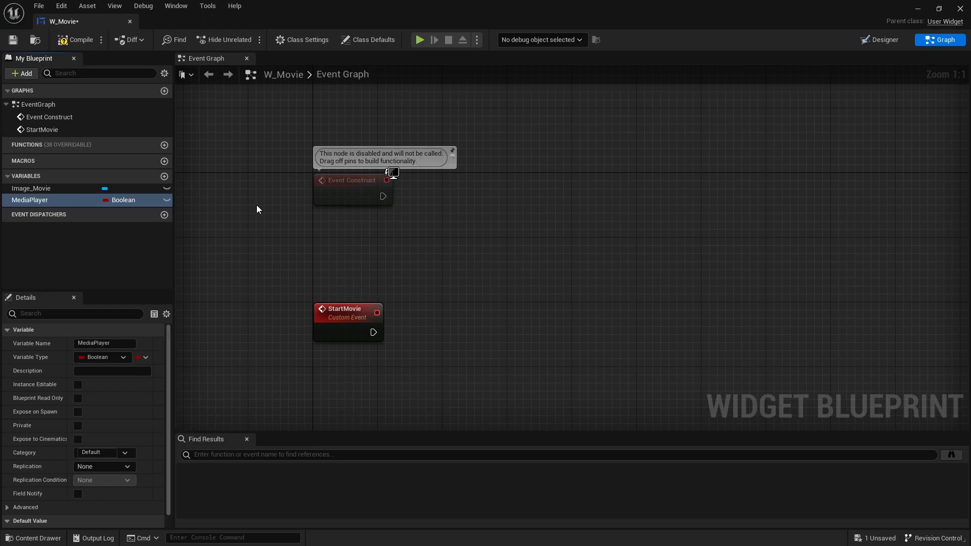
left_click(103, 357)
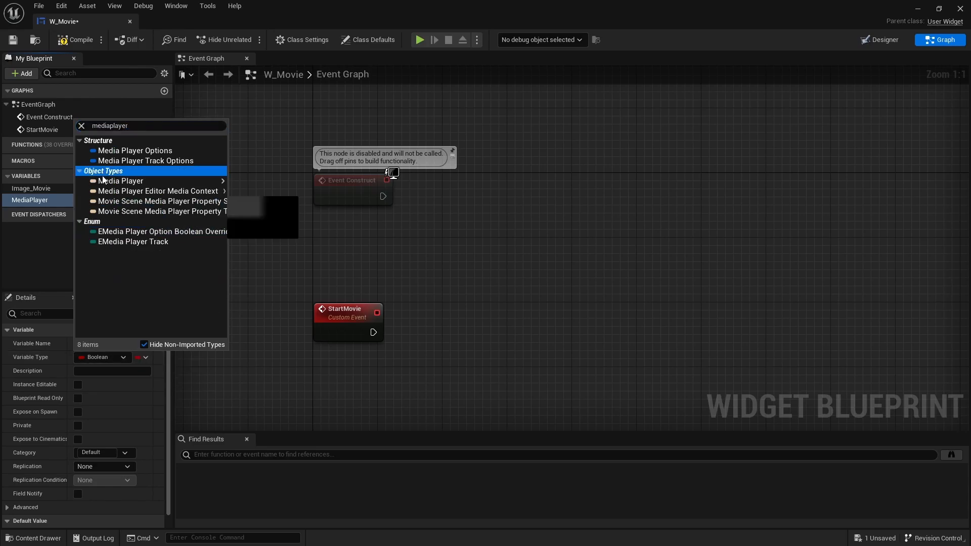
left_click(120, 180)
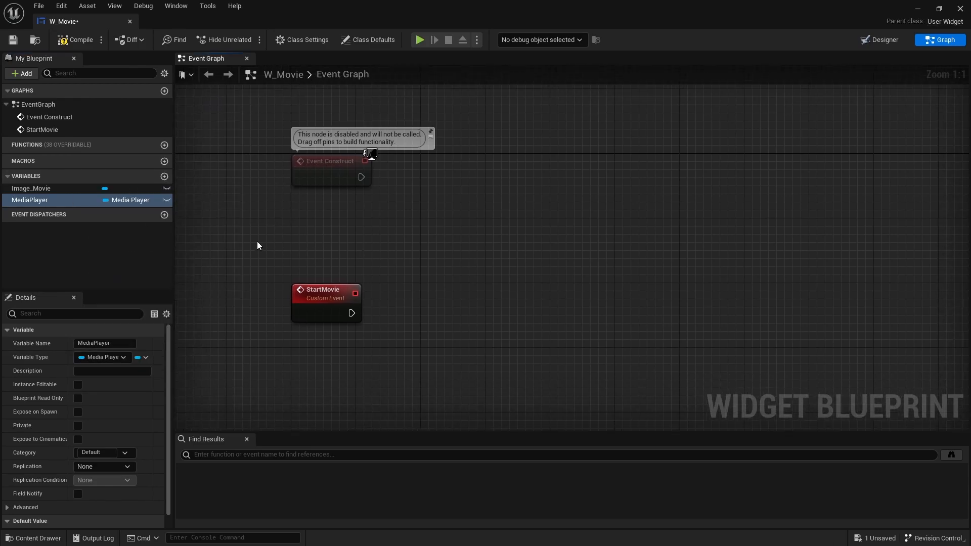
left_click(32, 188)
type("setbrush")
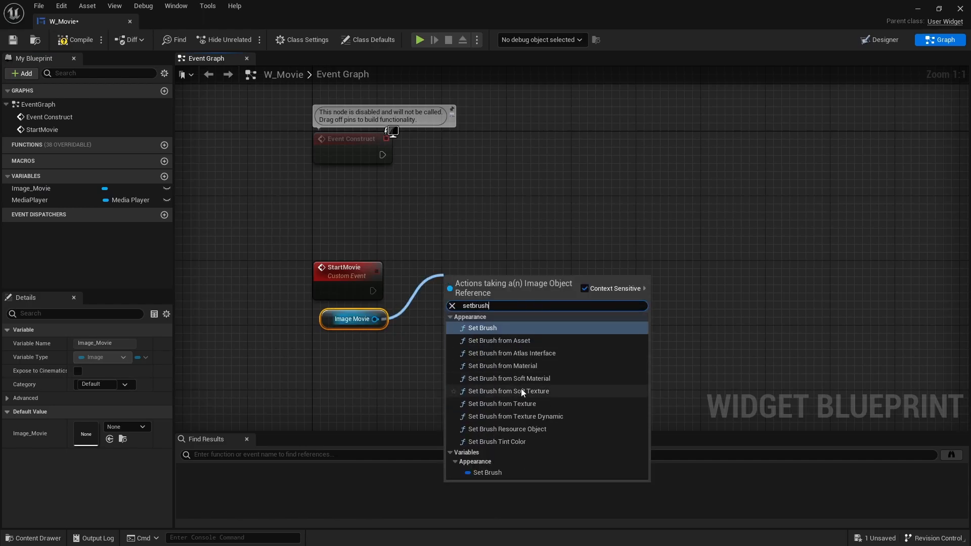
Wire StartMovie to a Set Brush from Material node on Image_Movie using M_Movie_01.
left_click(507, 365)
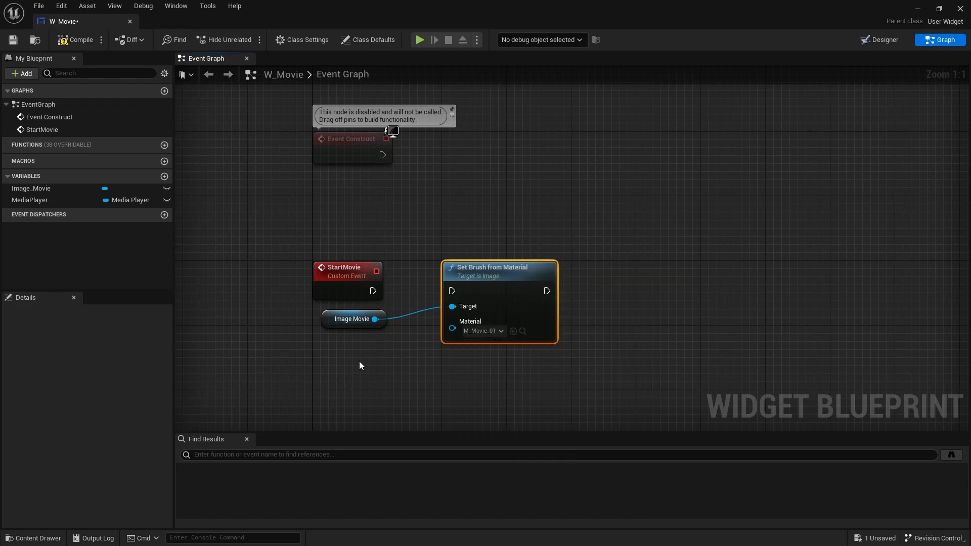
left_click(385, 319)
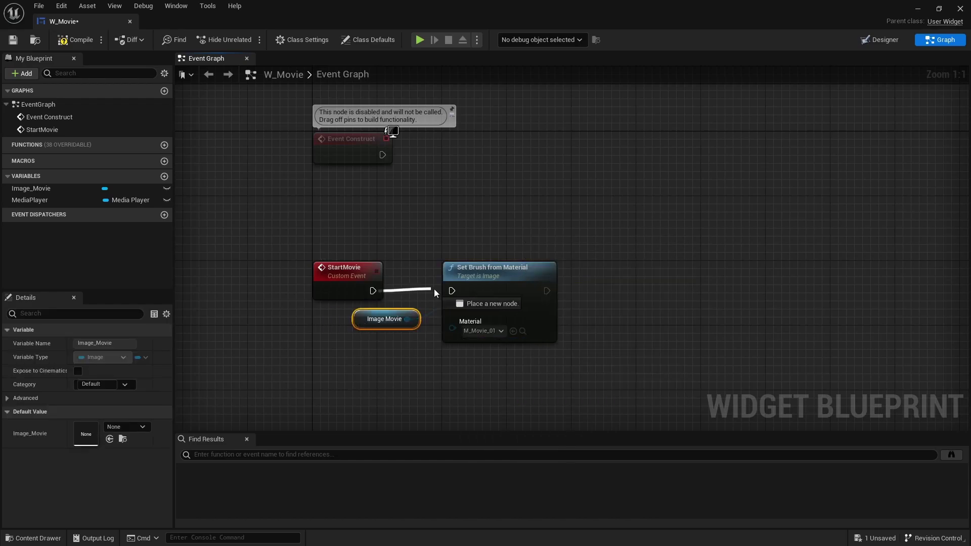
left_click(881, 39)
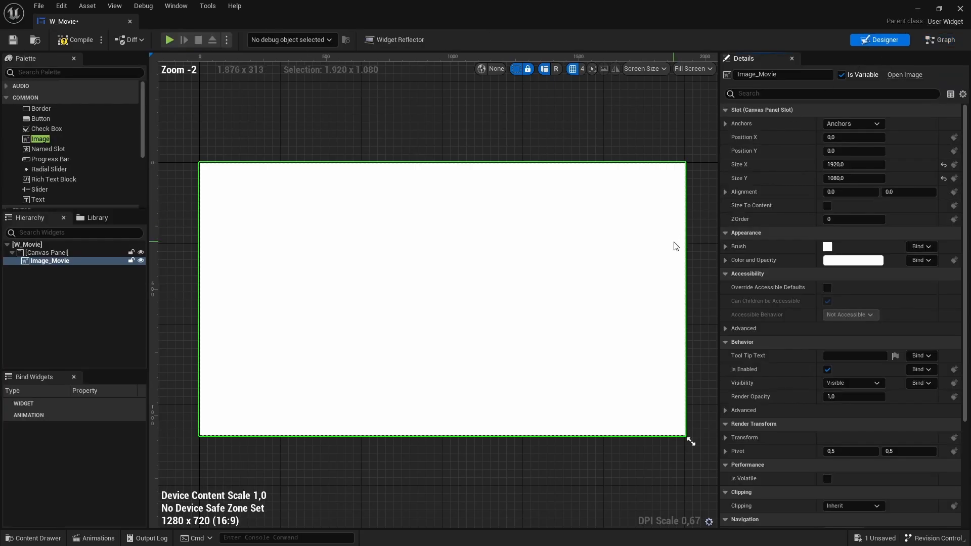
Check Image_Movie's brush image picker for M_Movie_01, then chain a Set MediaPlayer node.
left_click(725, 247)
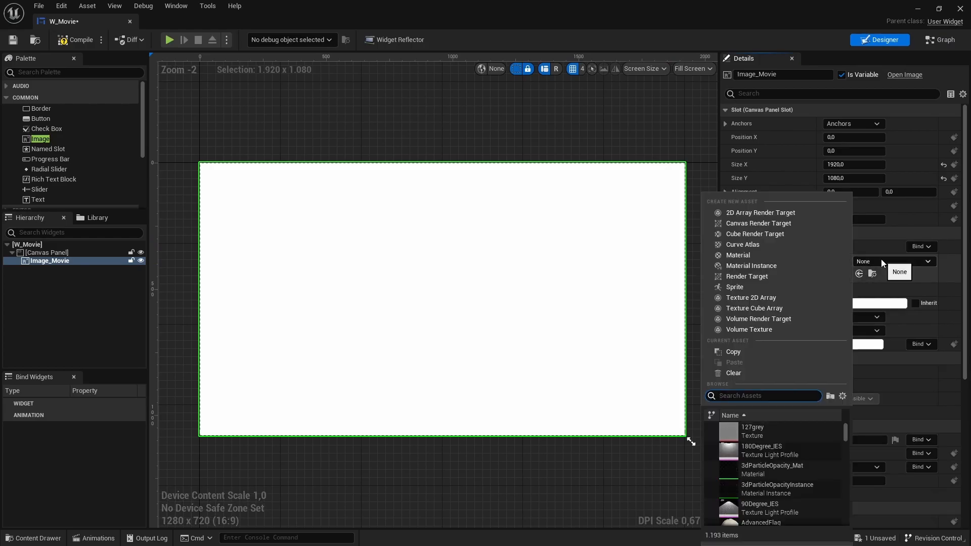
type("m_m")
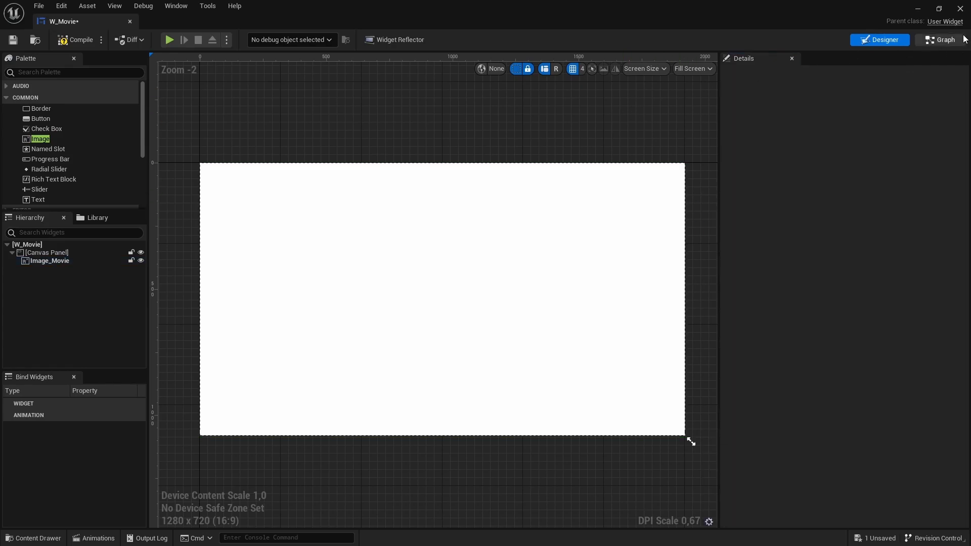
left_click(938, 39)
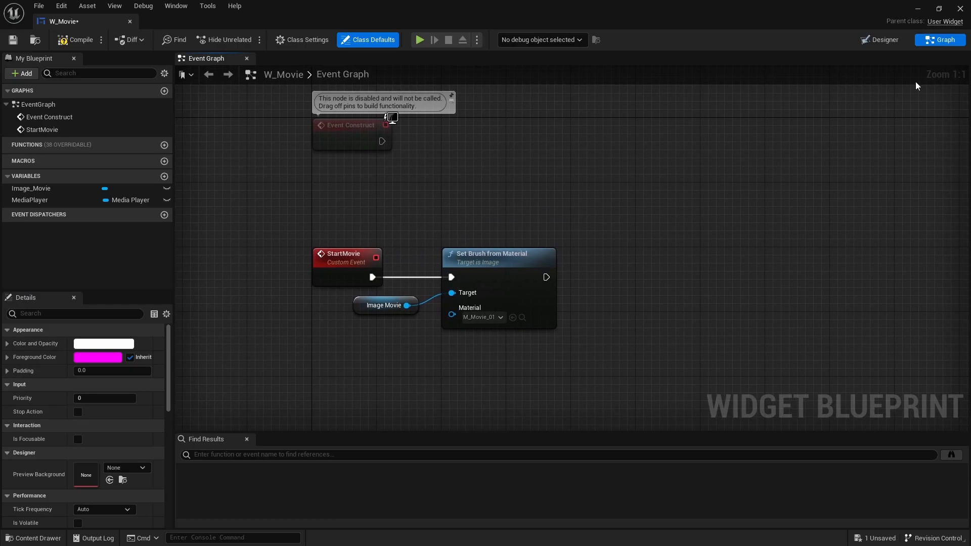
mouse_move(550, 285)
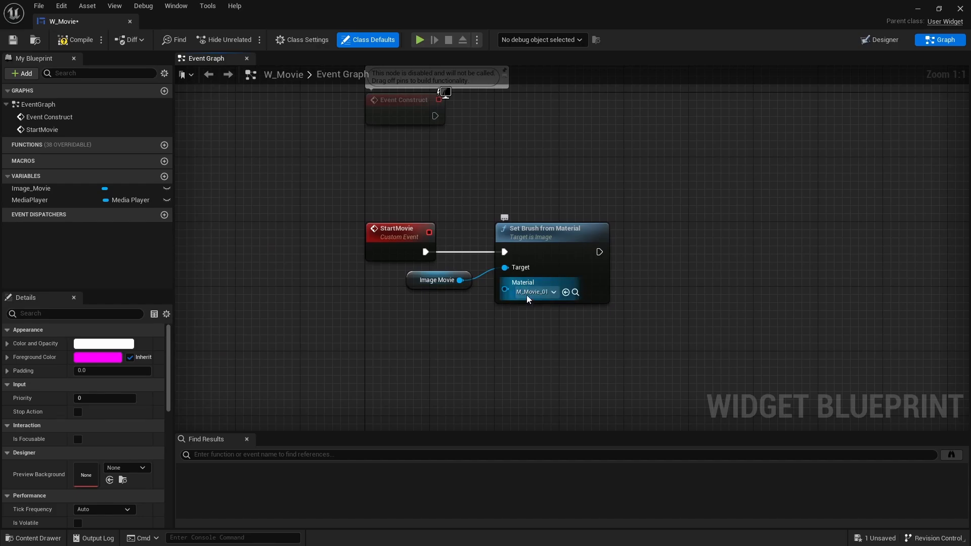
left_click(396, 334)
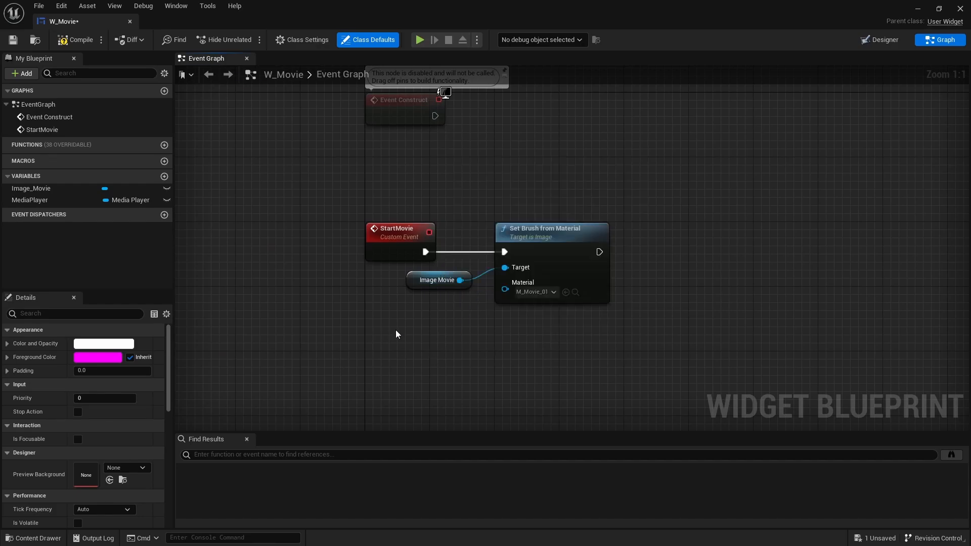
mouse_move(442, 338)
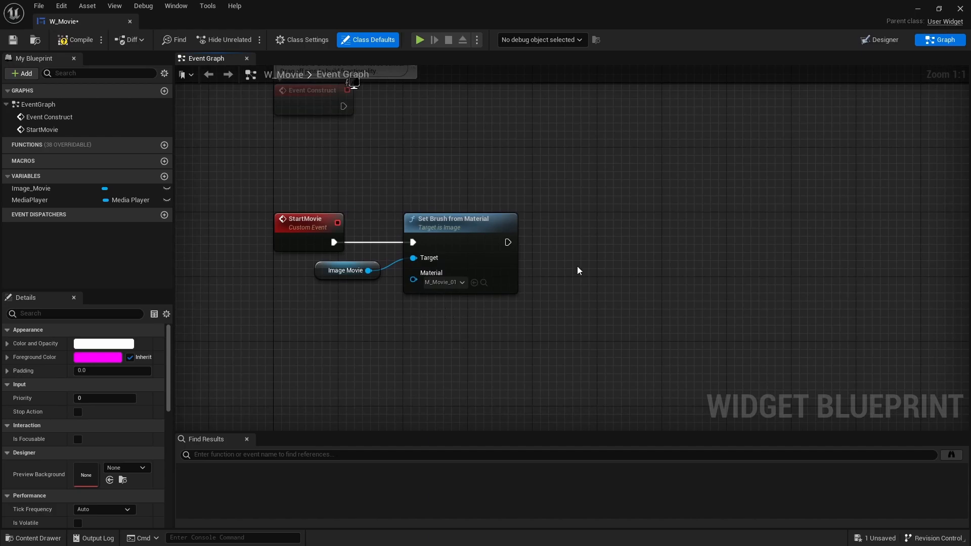
Select the Image_Movie widget in the designer and return to the event graph.
left_click(877, 40)
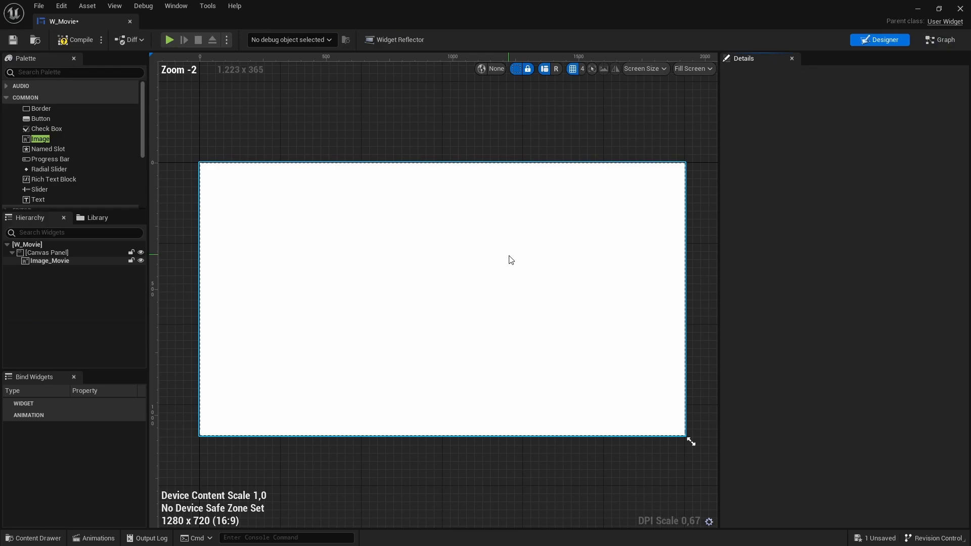
left_click(50, 261)
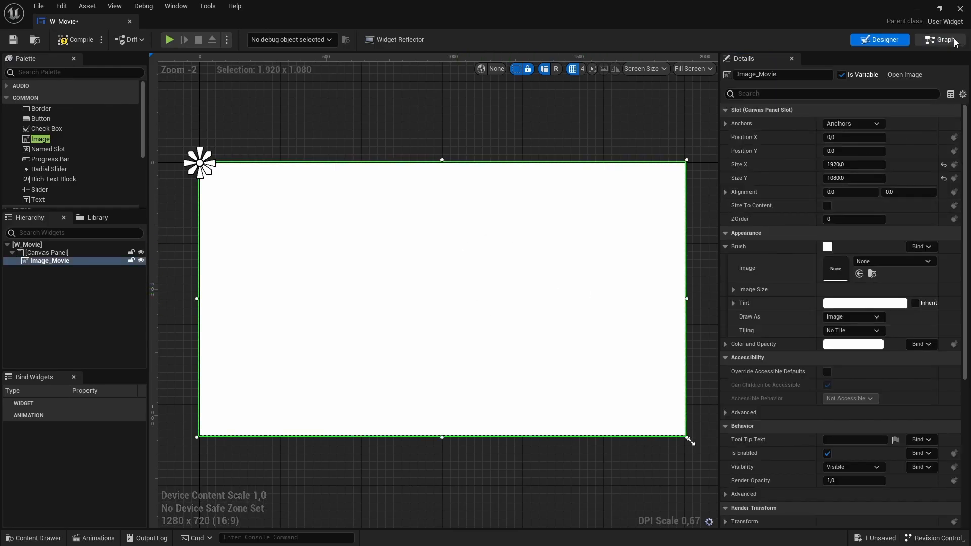
left_click(939, 40)
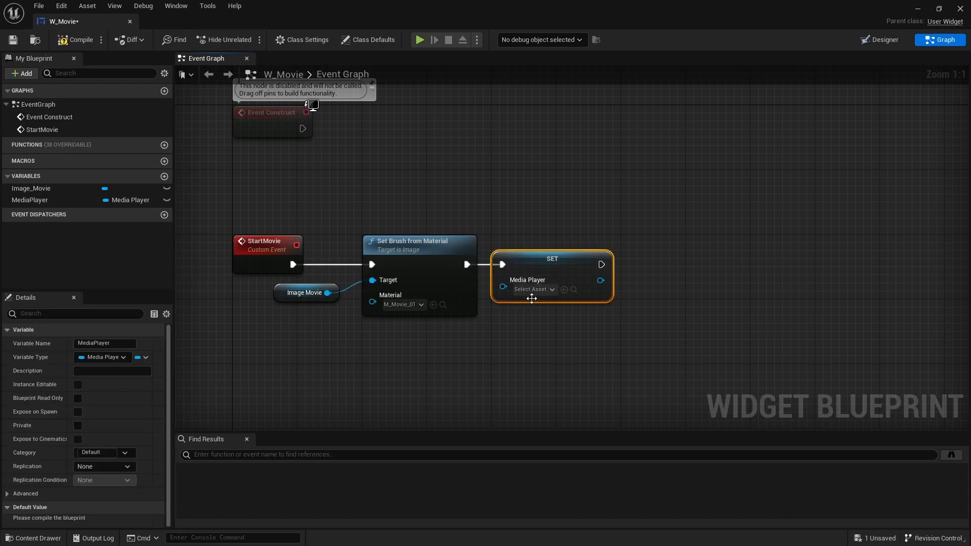
Set MediaPlayer to MP_Movie_01 and feed it into an Open Source node using video_1080p.
left_click(531, 290)
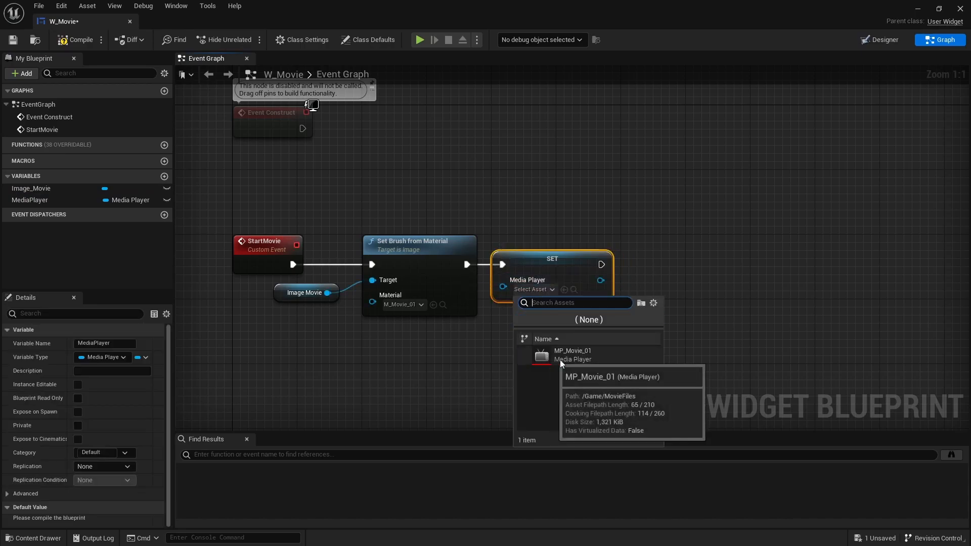
left_click(571, 355)
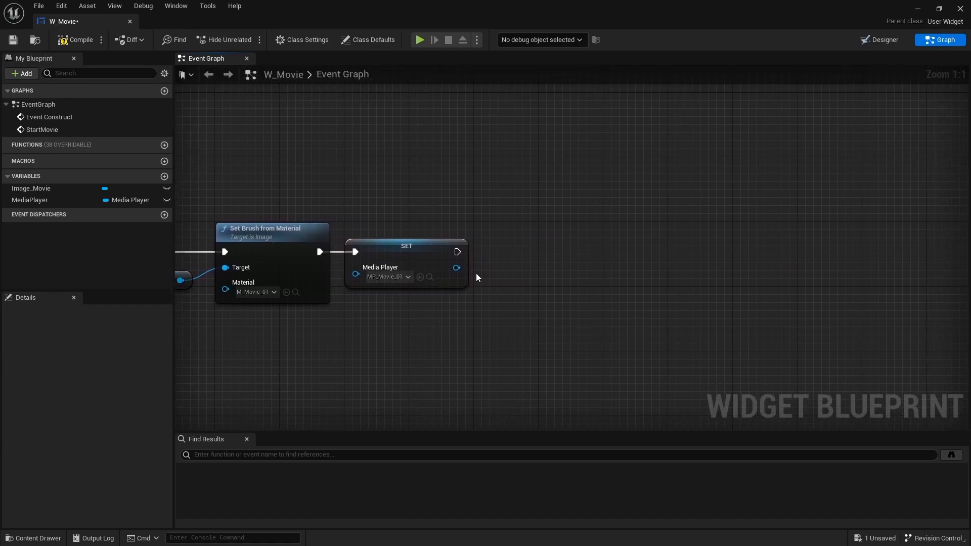
mouse_move(458, 259)
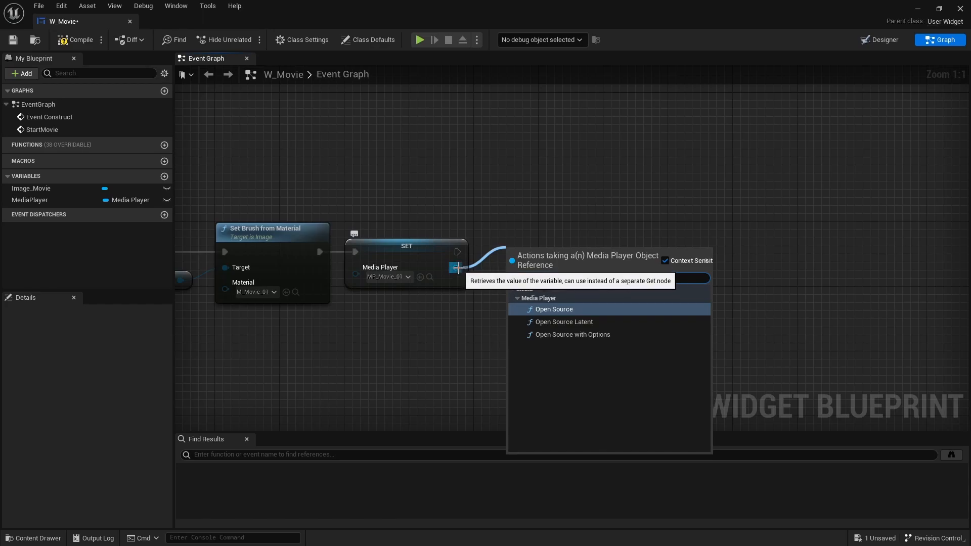
type("opensource")
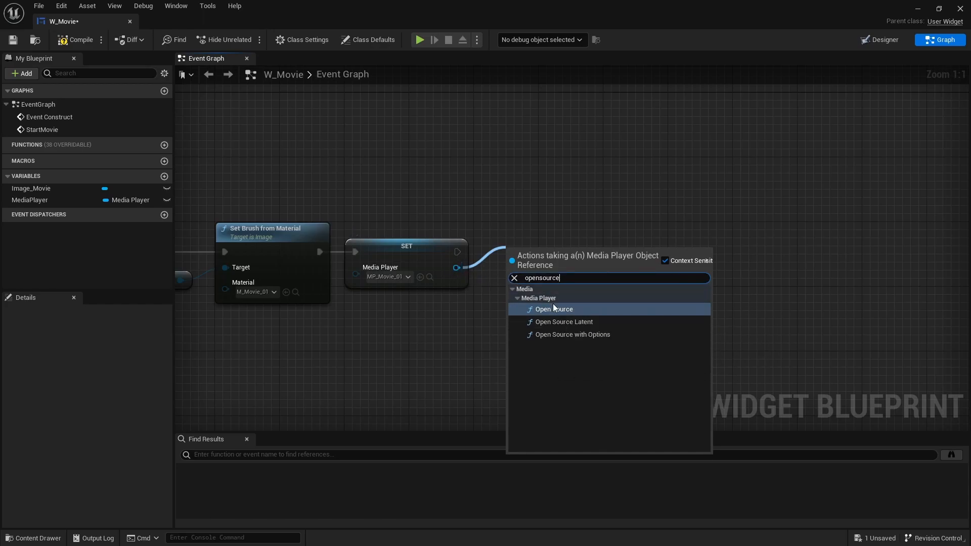
left_click(553, 310)
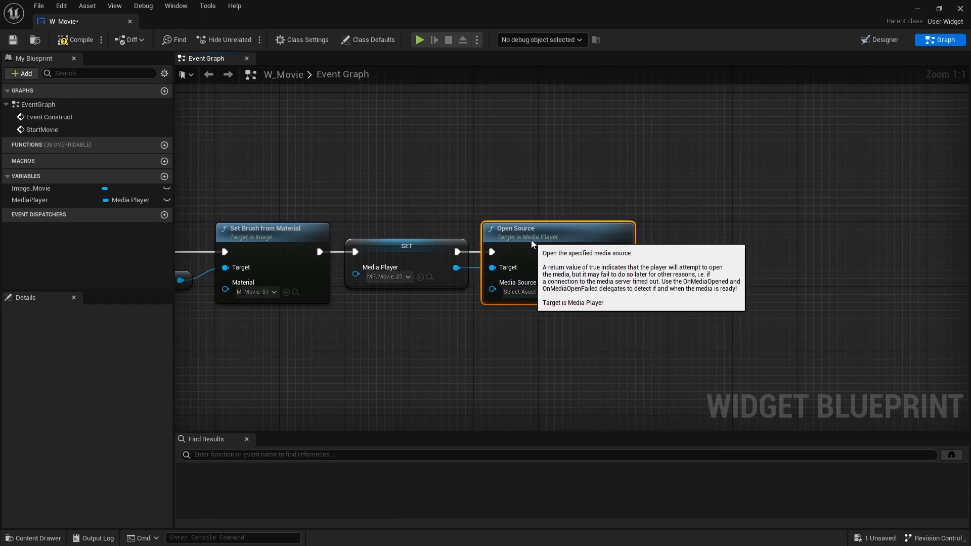
left_click(514, 291)
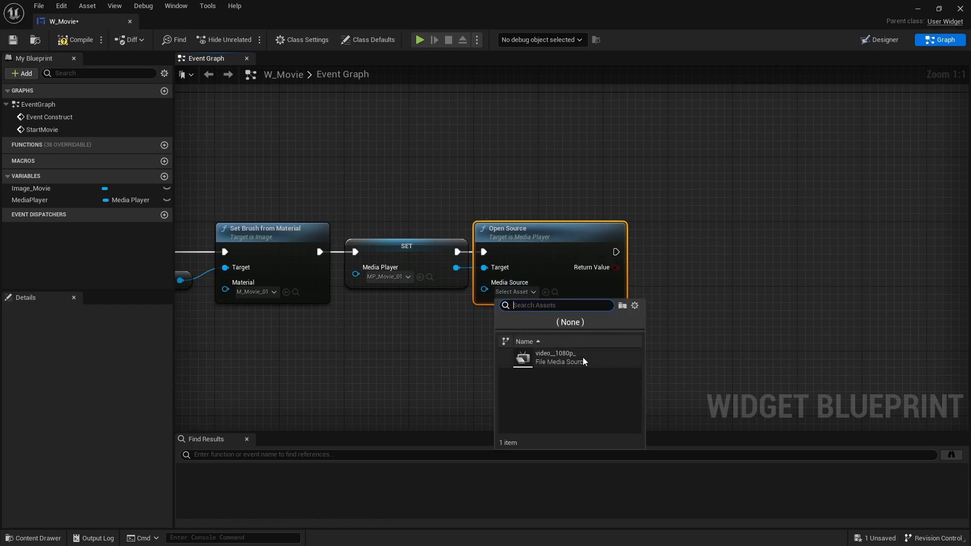
left_click(554, 357)
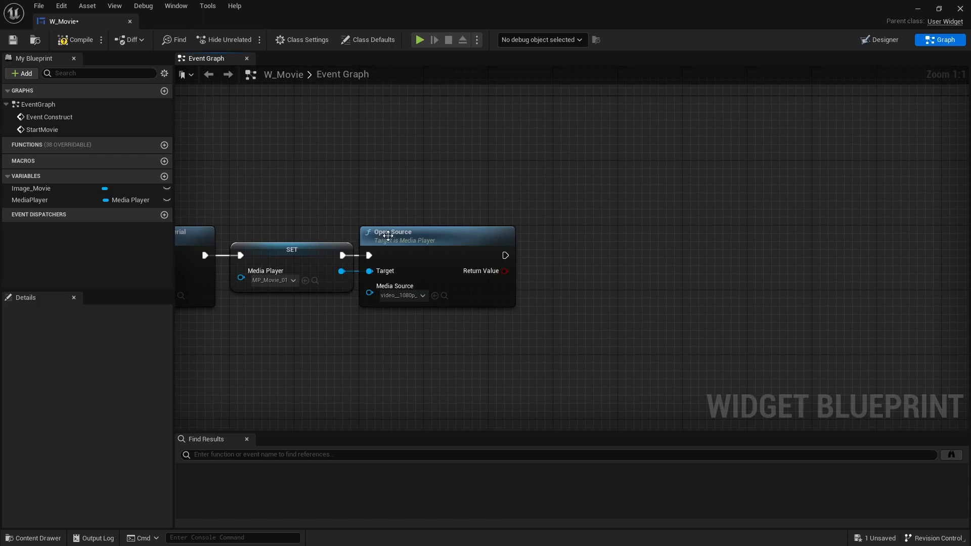
left_click(32, 536)
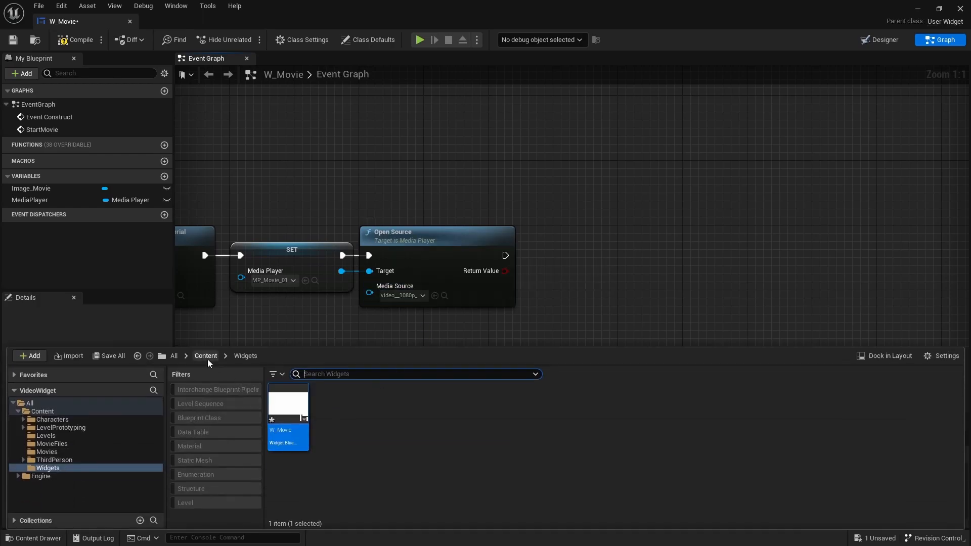
left_click(46, 451)
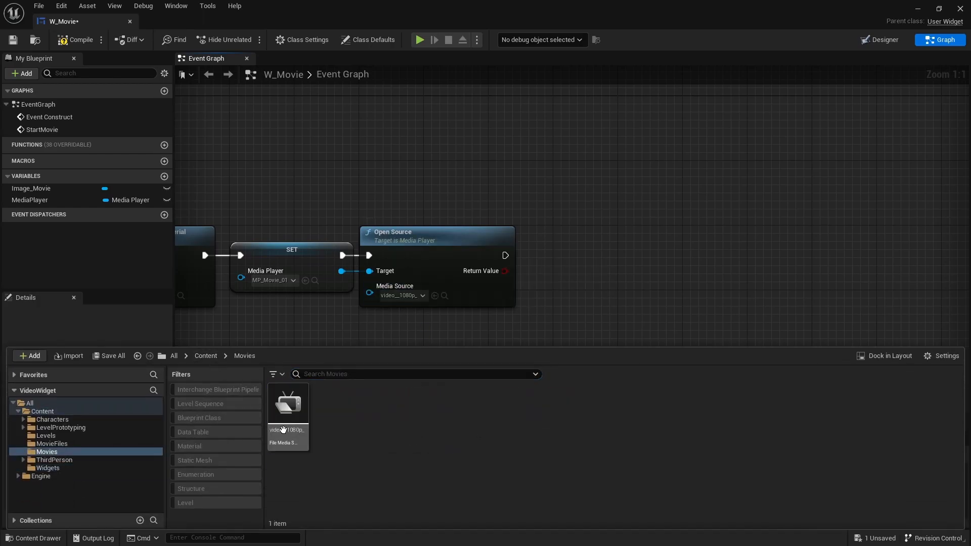
double_click(286, 402)
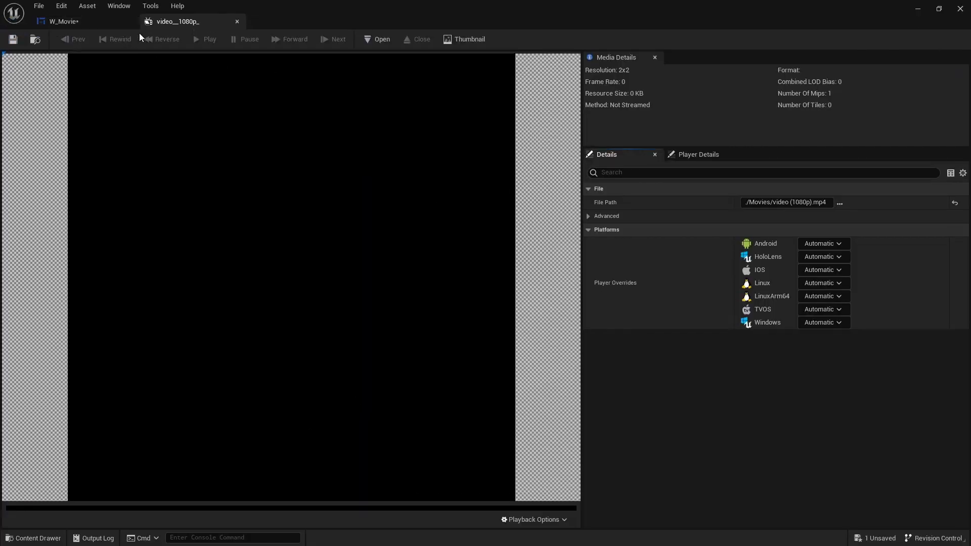
left_click(62, 21)
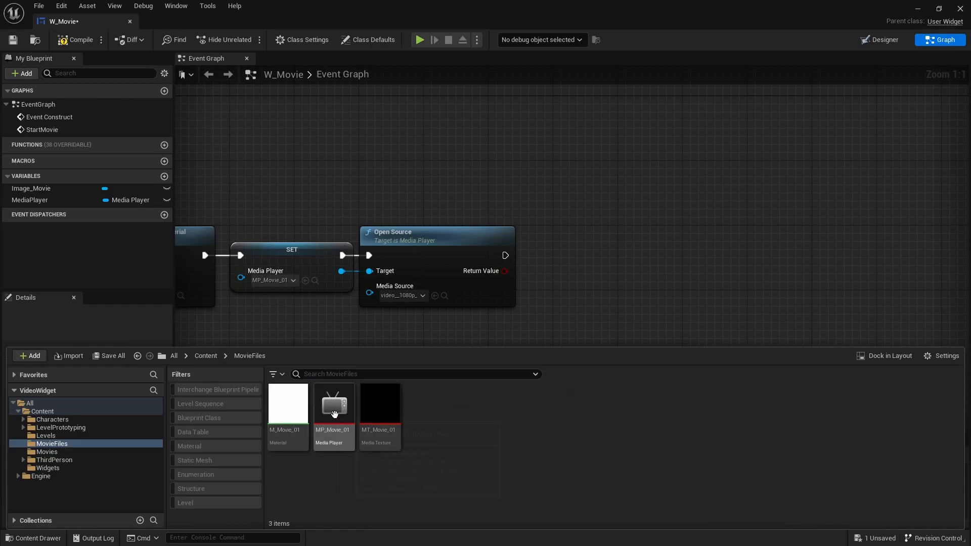
double_click(332, 406)
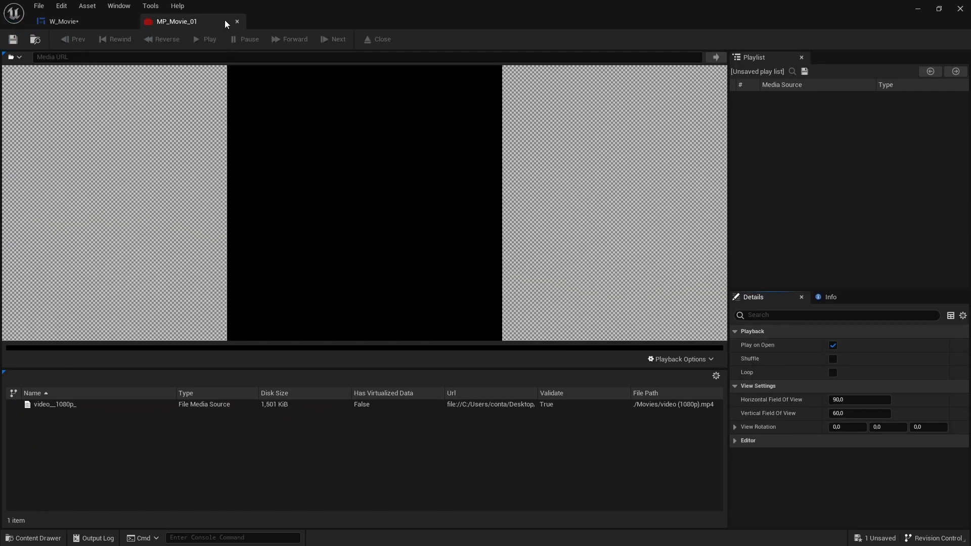
left_click(62, 21)
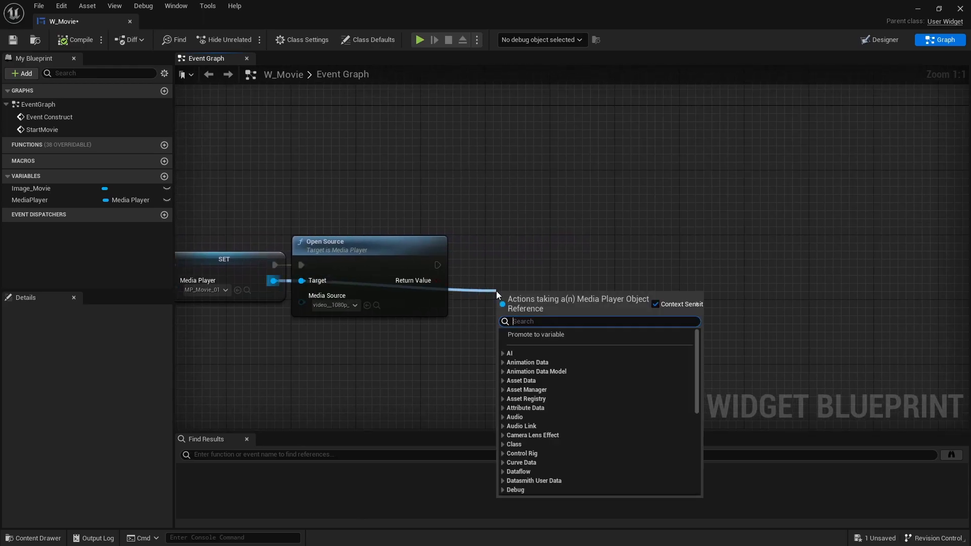
Add a Rewind node after Open Source and call StartMovie from Event Construct.
type("rewind")
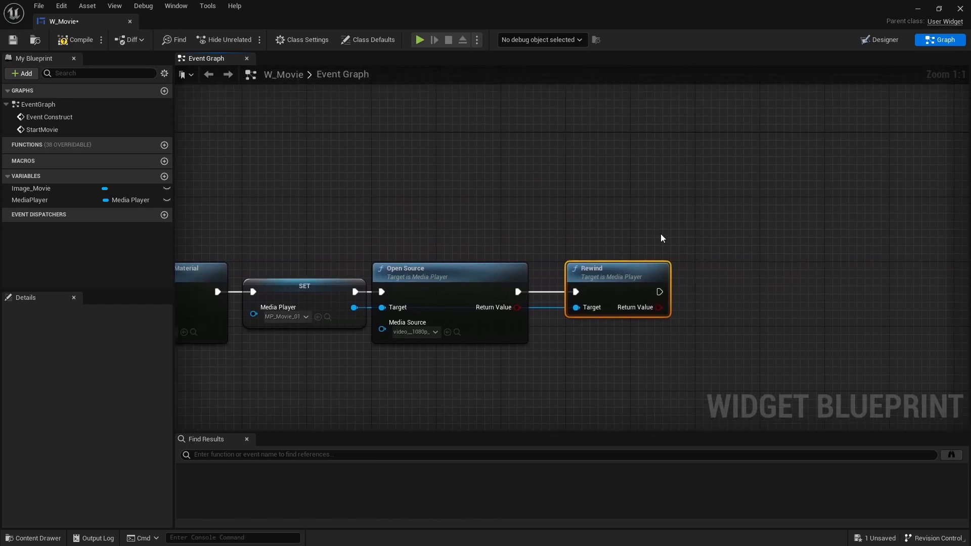
mouse_move(638, 241)
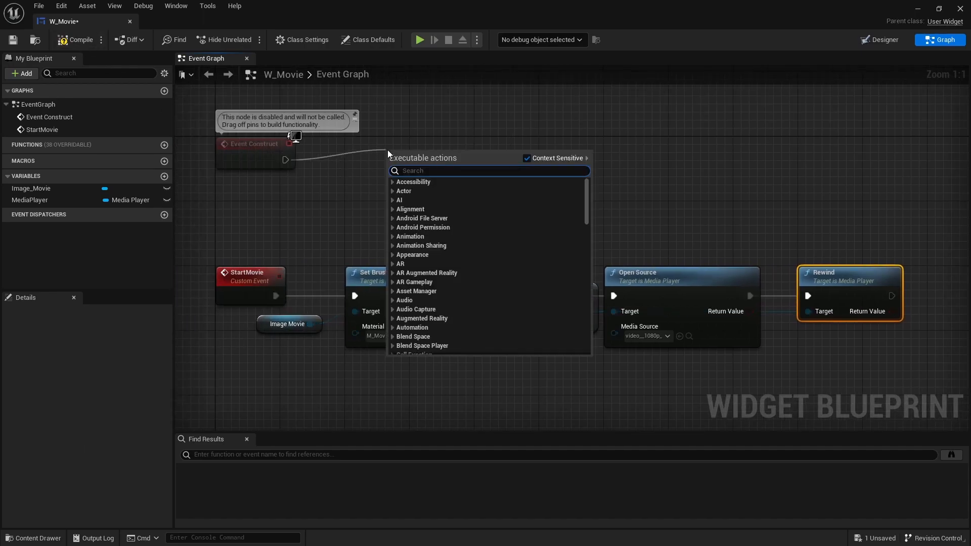
type("start")
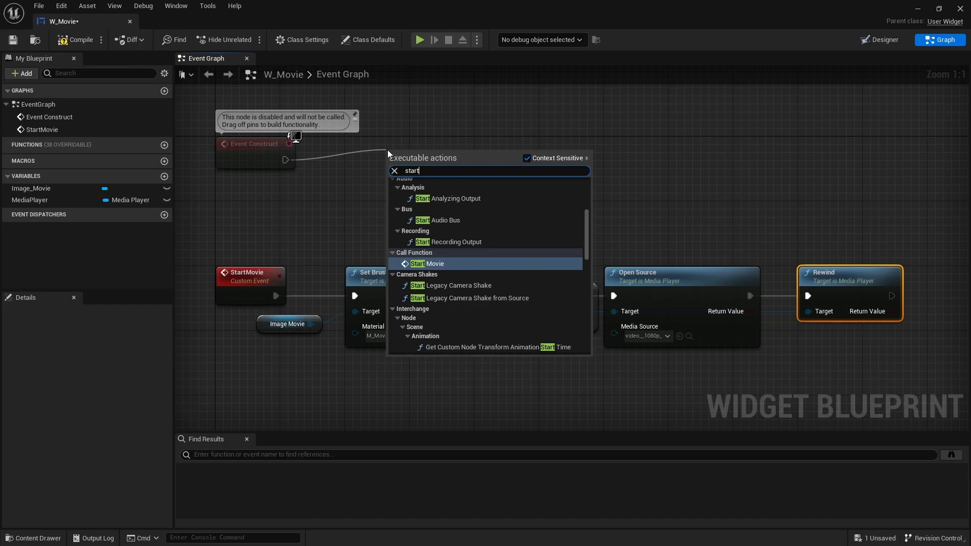
type("mo")
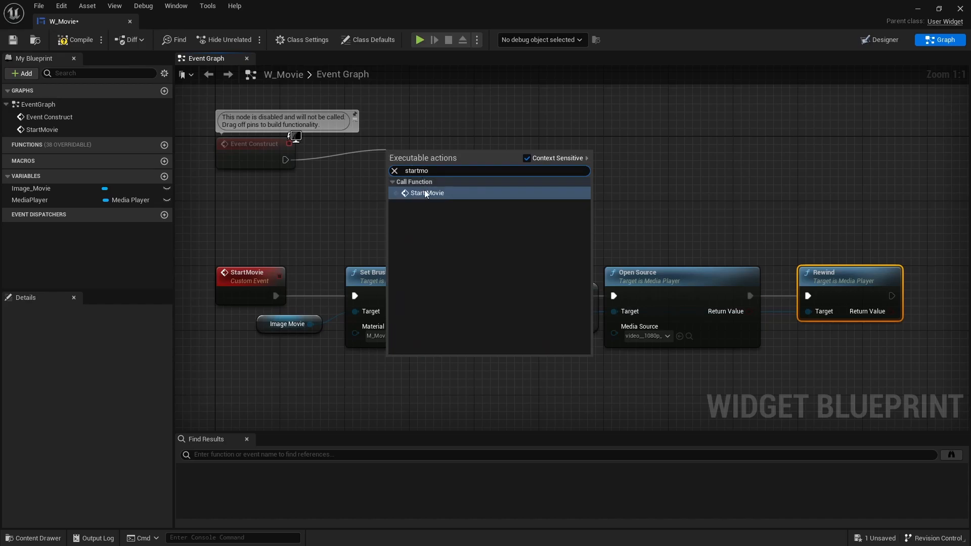
left_click(427, 192)
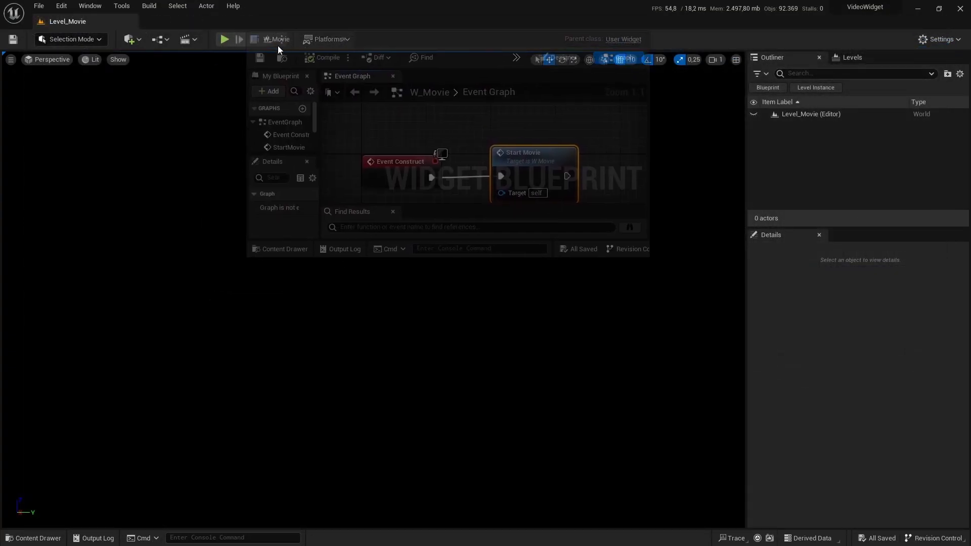
In Level_Movie's level blueprint, create a W_Movie widget from BeginPlay.
left_click(67, 22)
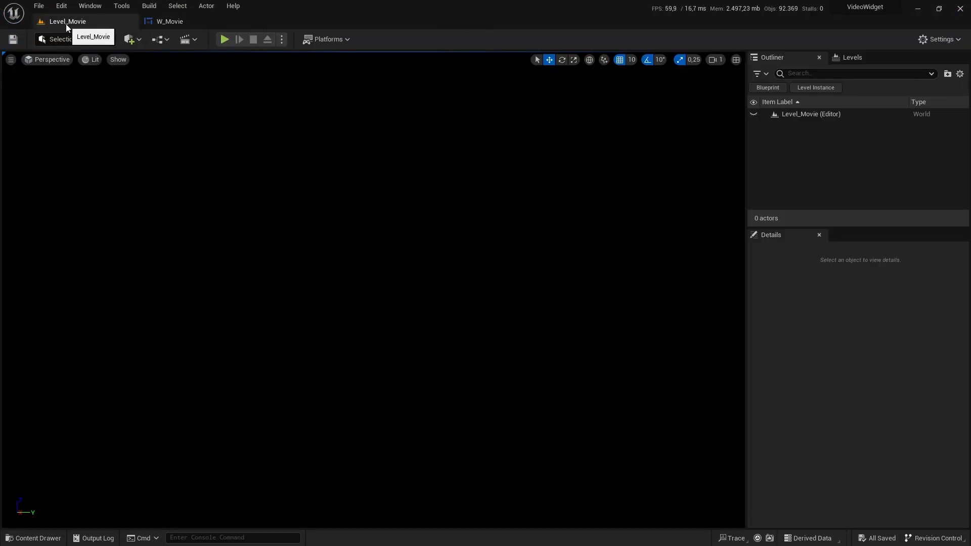
mouse_move(158, 40)
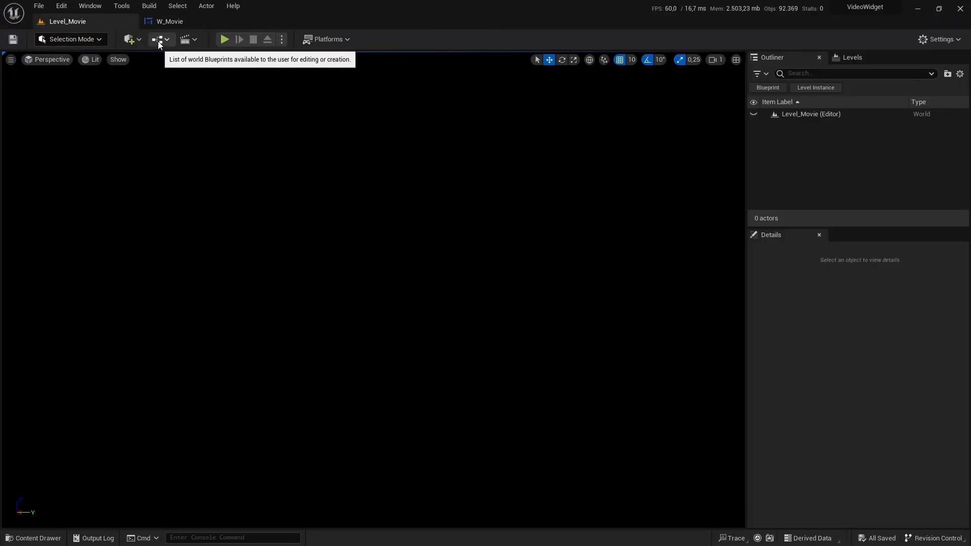
left_click(159, 39)
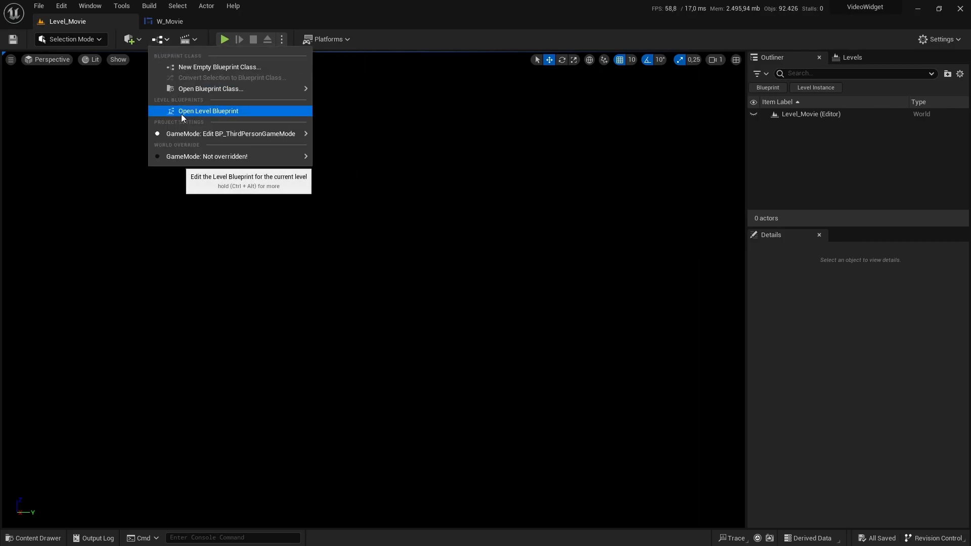
left_click(209, 112)
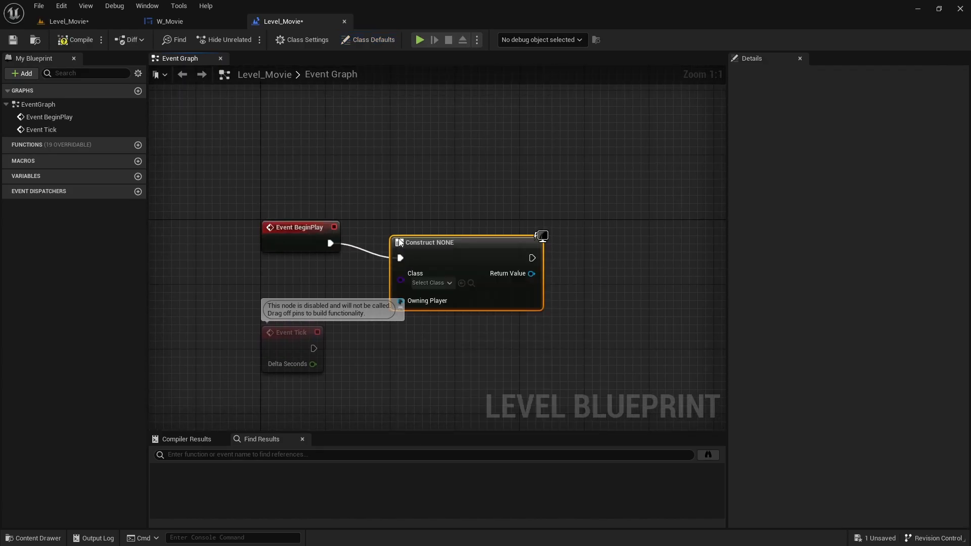
left_click(430, 266)
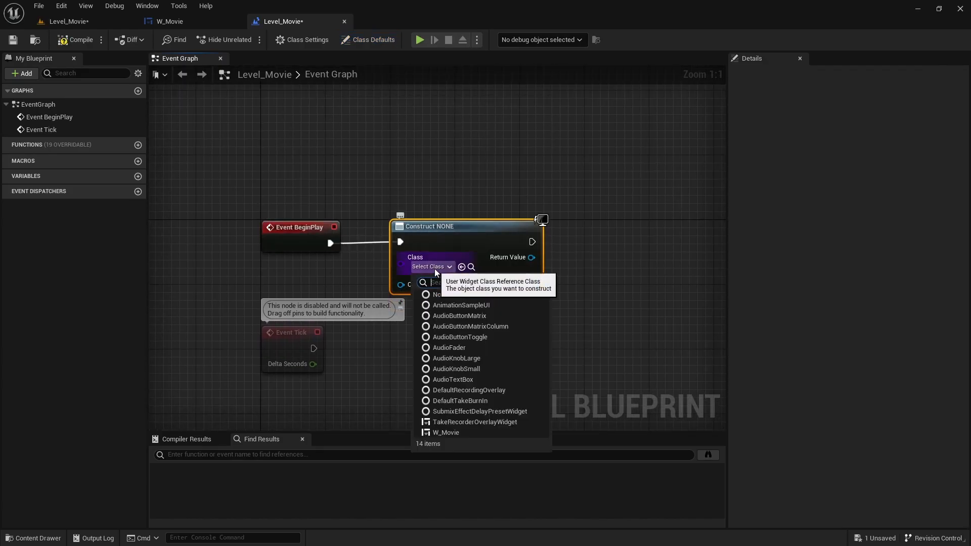
type("w_")
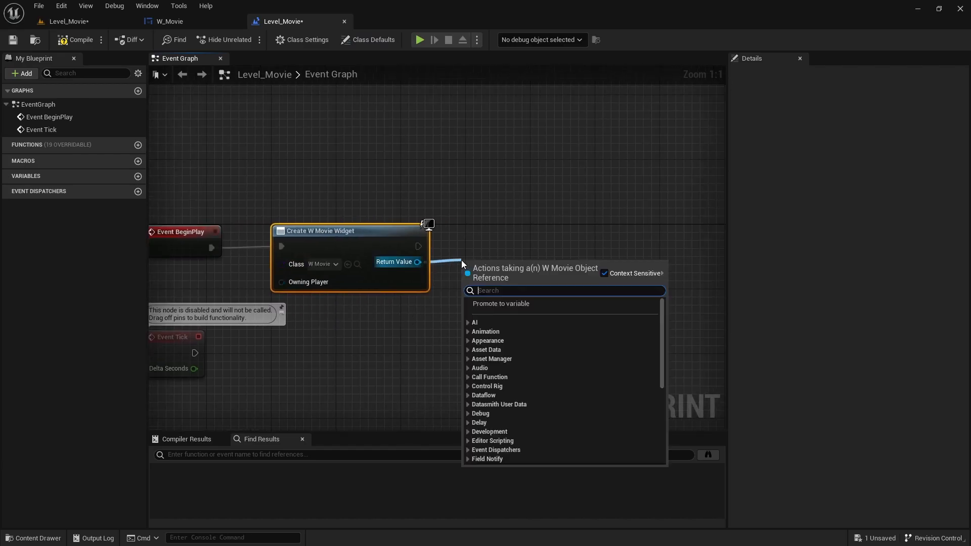
Add the created widget to the viewport and start a play test.
type("addto")
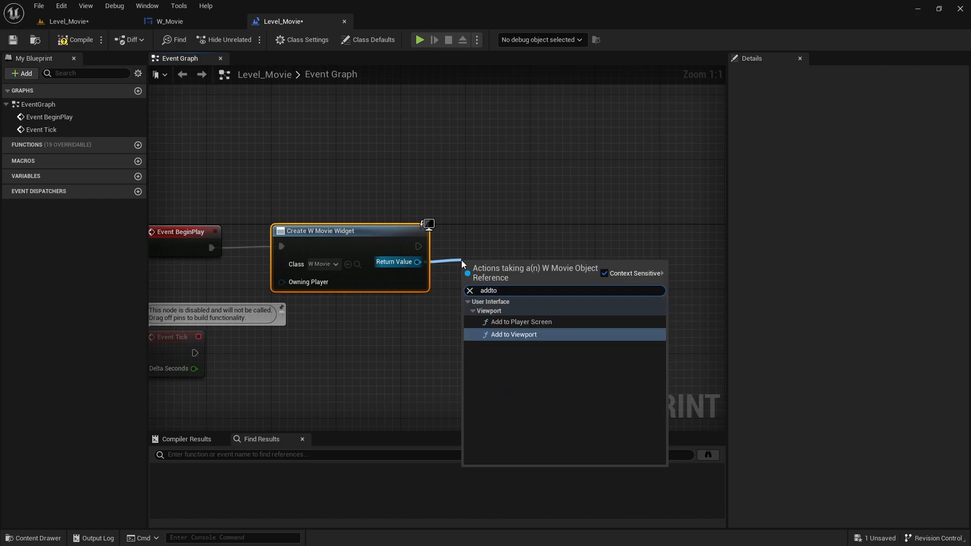
left_click(513, 335)
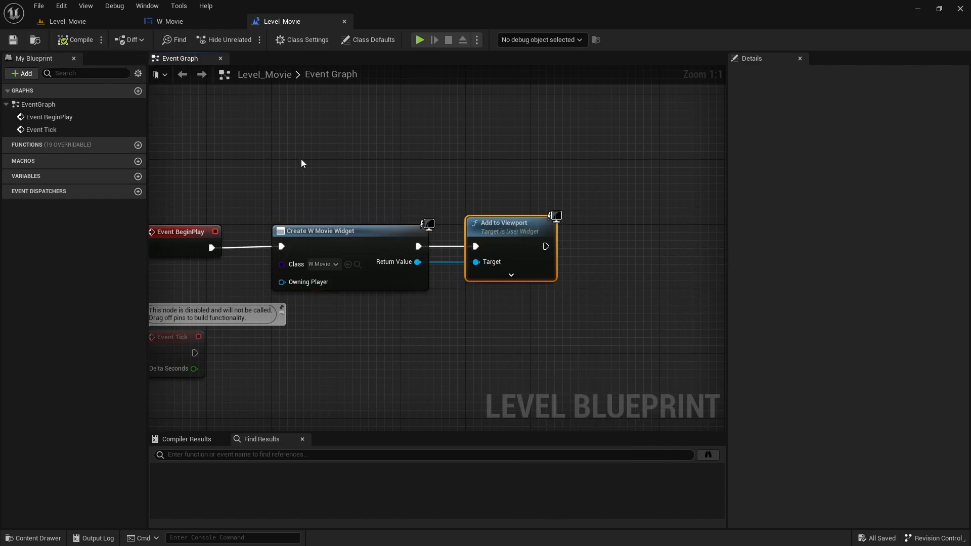
left_click(418, 40)
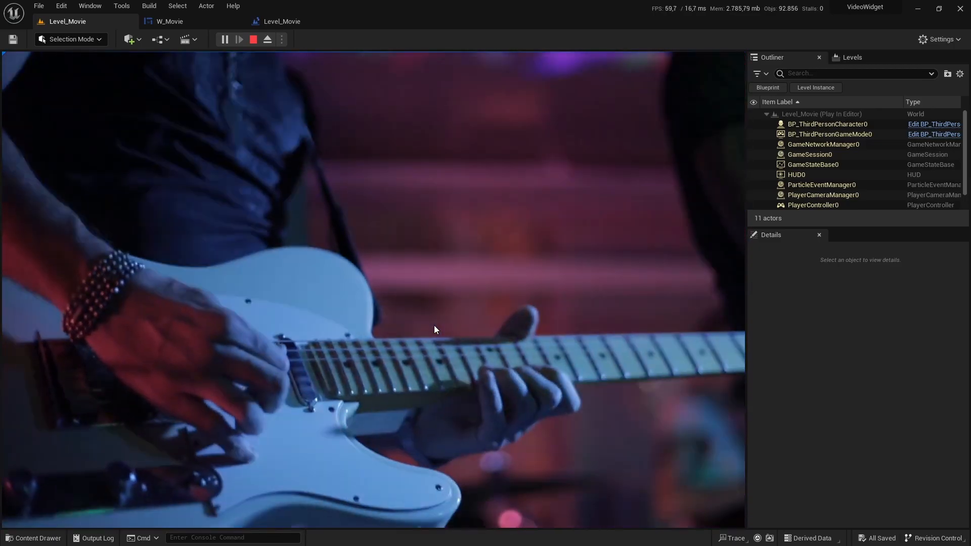
End the play test and return to W_Movie's event graph with nothing selected.
left_click(169, 22)
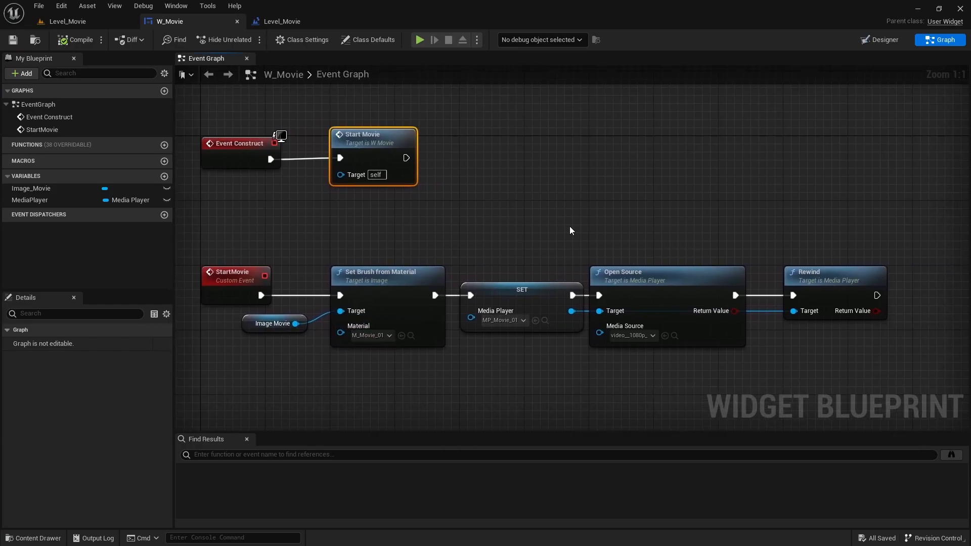
left_click(693, 217)
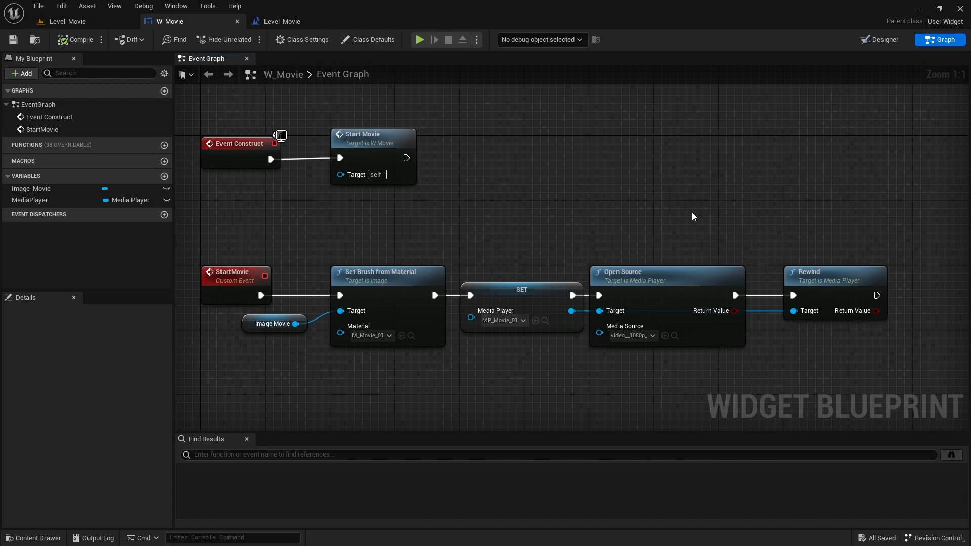
Create an Actor blueprint class named BP_MovieAudio in the MovieFiles content folder.
left_click(66, 21)
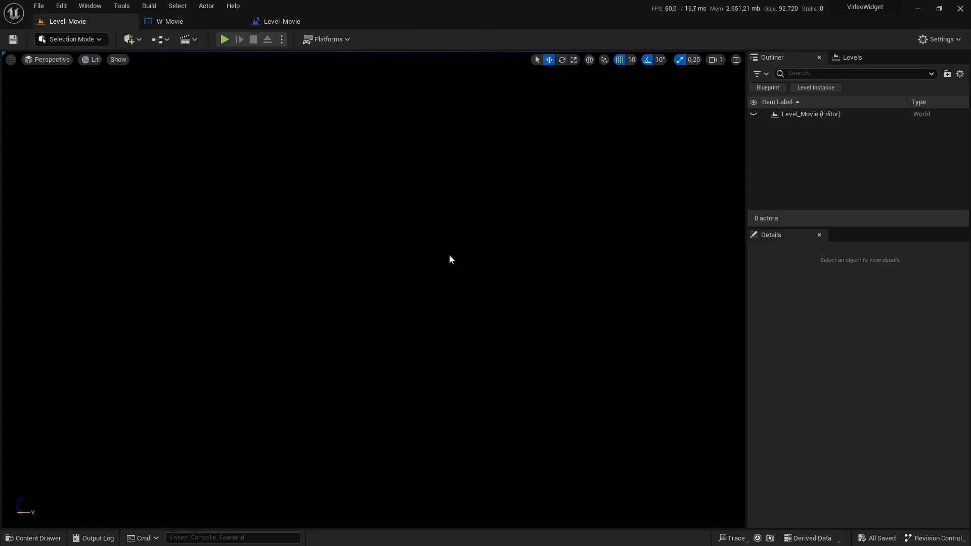
left_click(33, 537)
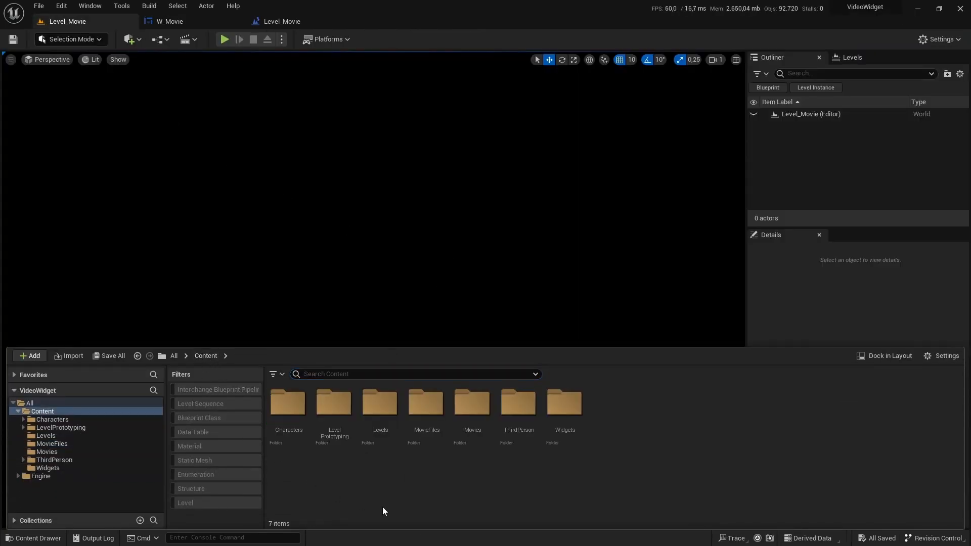
mouse_move(426, 403)
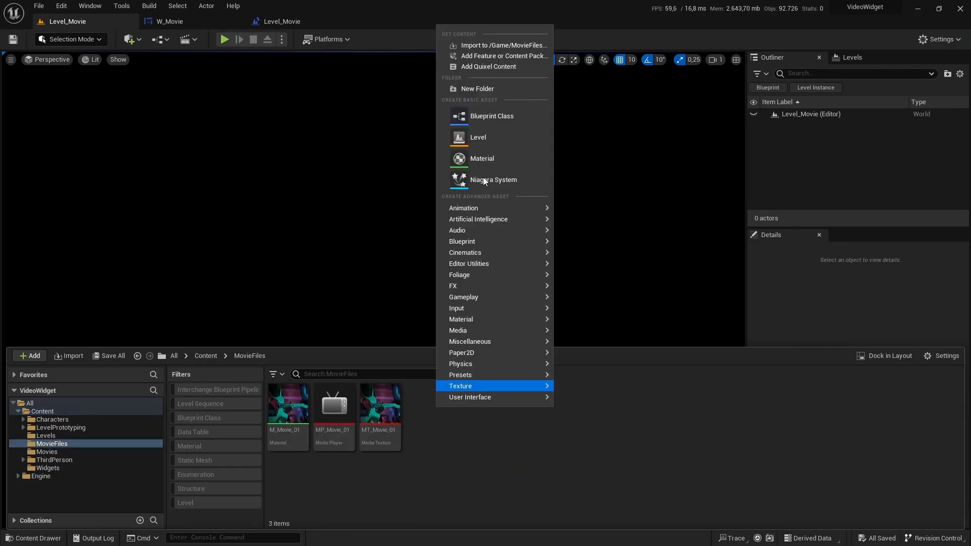
left_click(492, 115)
type("BP_MovieAudio")
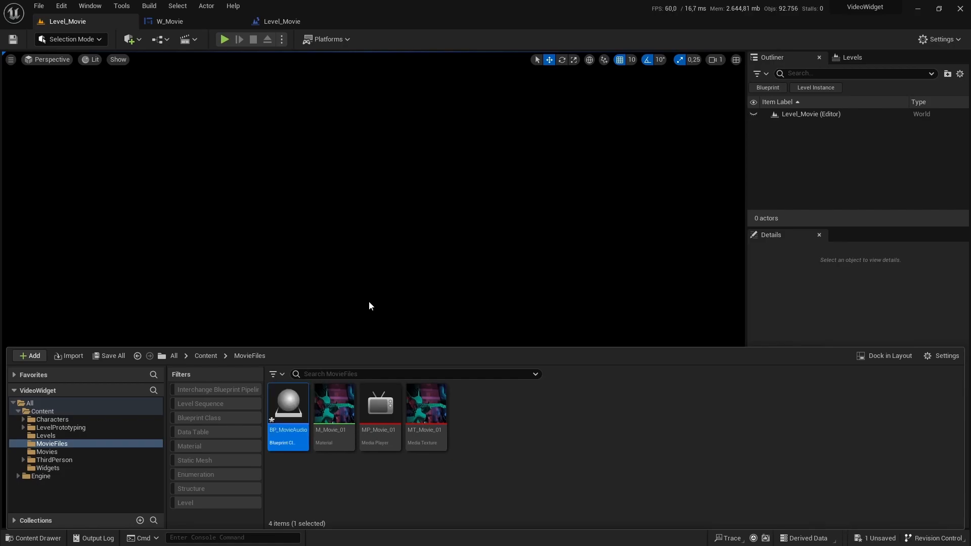
Add a MediaSound component under BP_MovieAudio's default scene root.
double_click(287, 403)
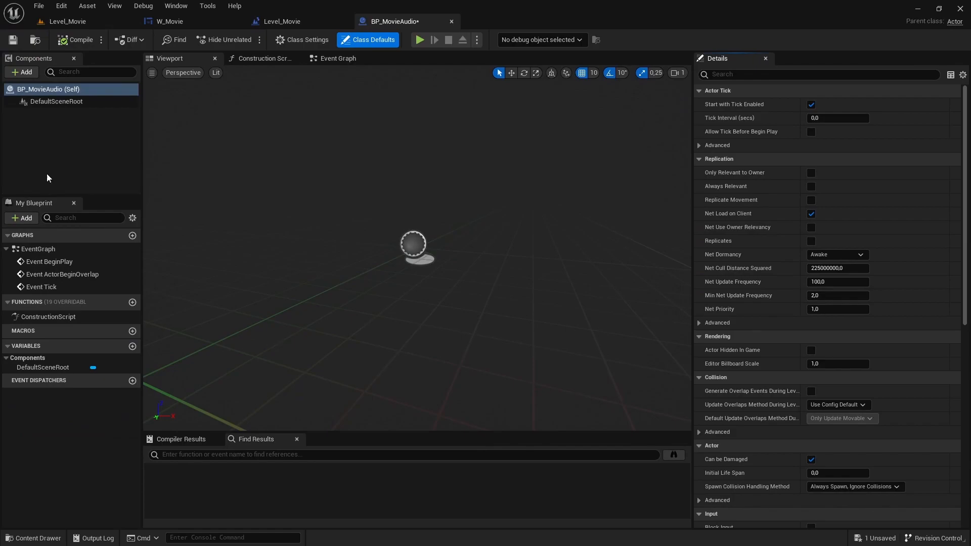
mouse_move(23, 72)
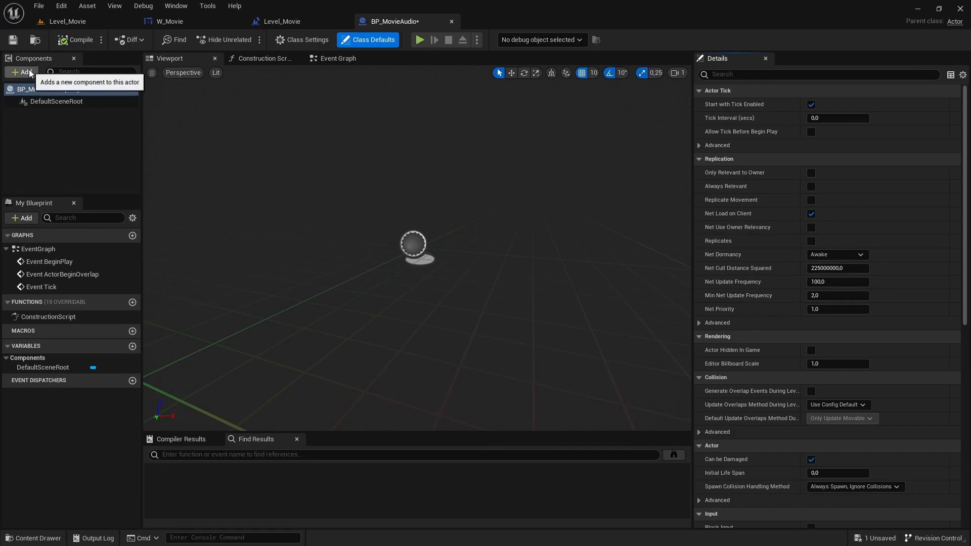
type("media")
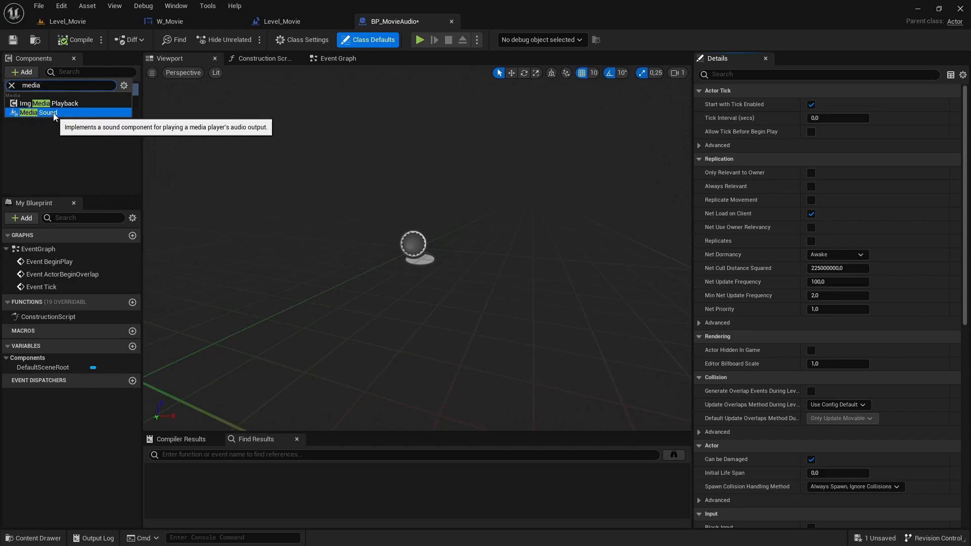
left_click(39, 112)
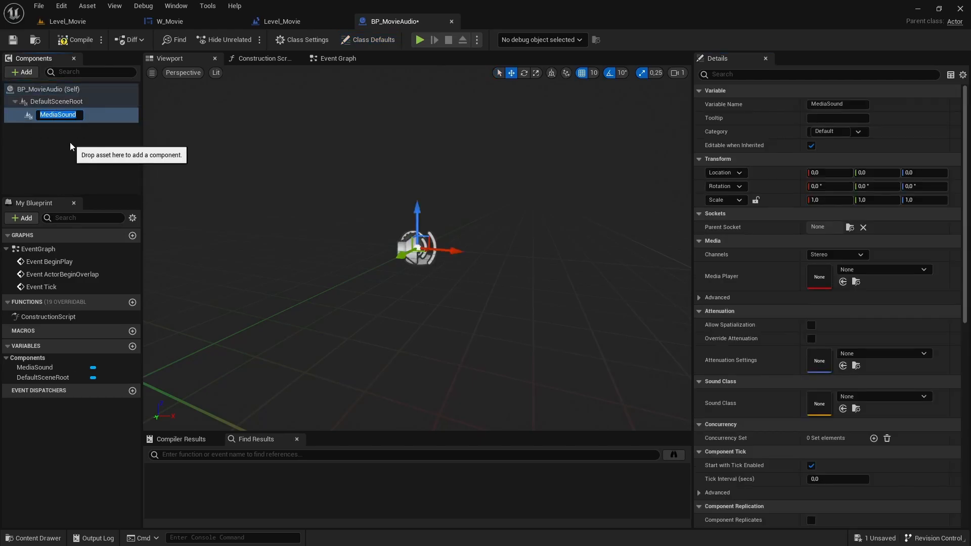
left_click(79, 39)
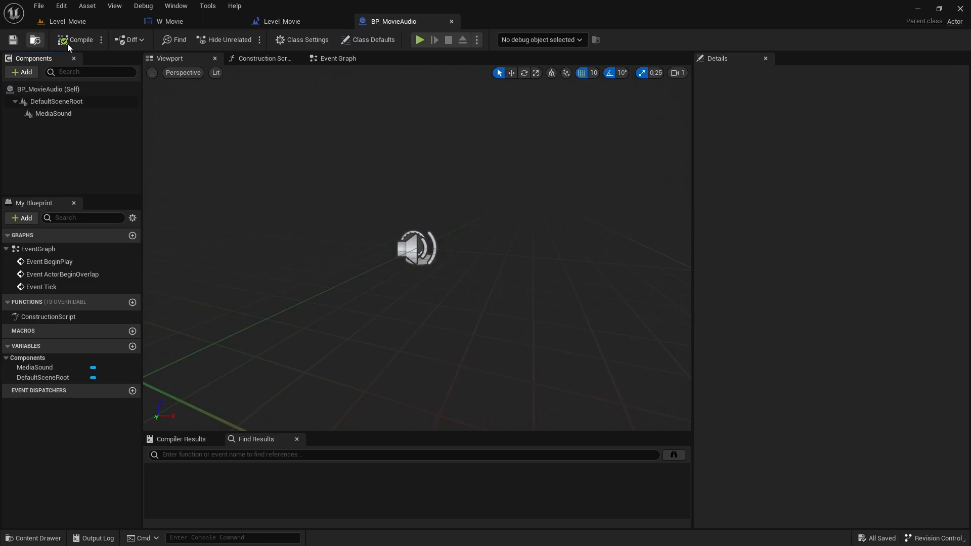
Compile BP_MovieAudio and reset the placed actor's location to 0, 0, 0.
left_click(282, 21)
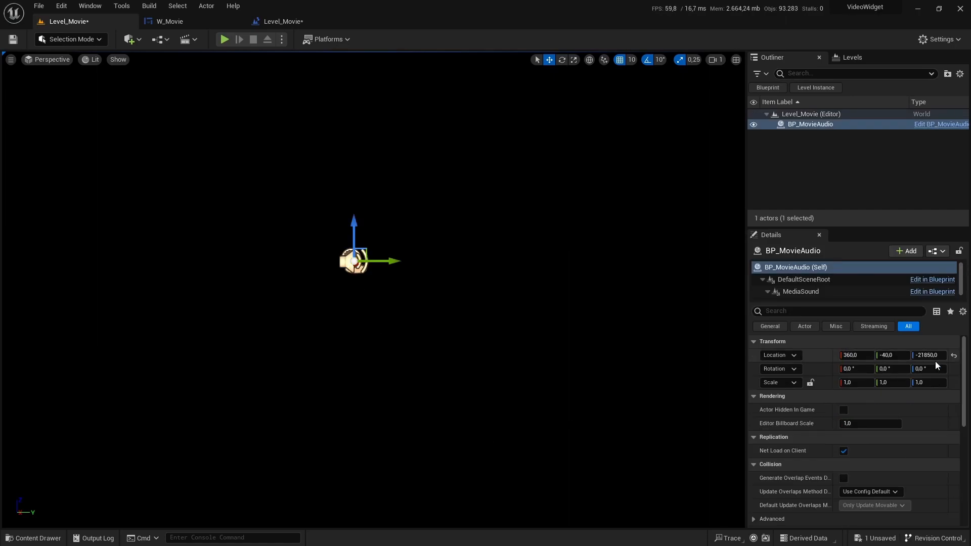
left_click(954, 355)
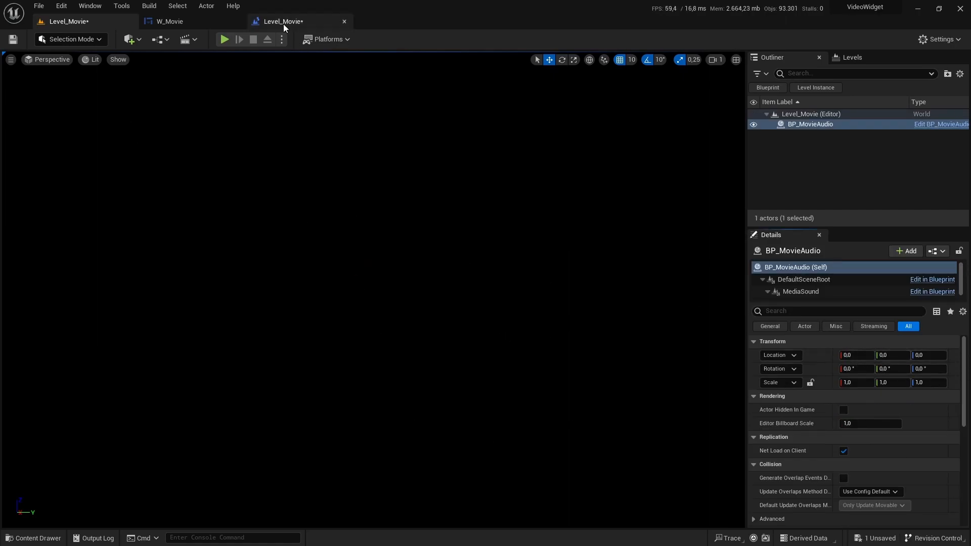
In W_Movie, get all actors of class BP_MovieAudio and take the first one found.
left_click(168, 21)
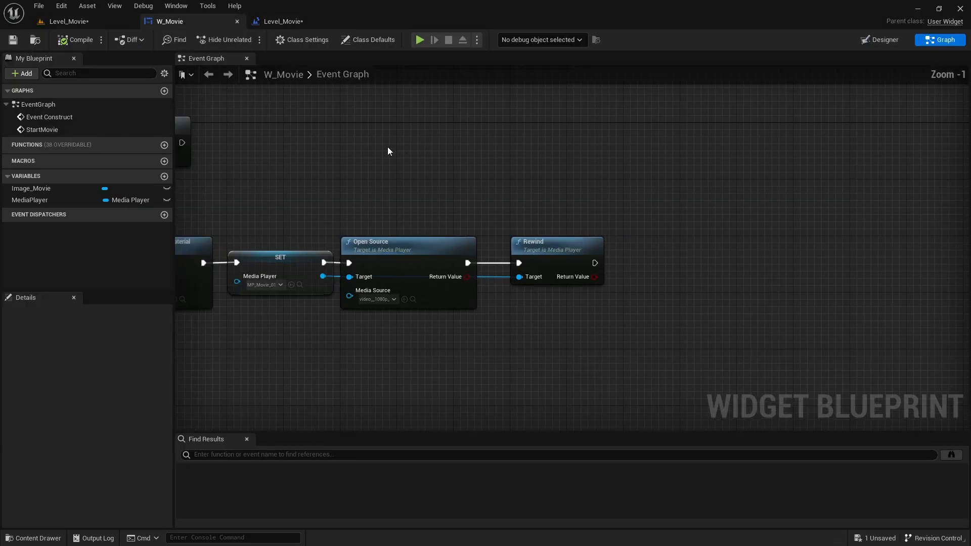
scroll("down", 3)
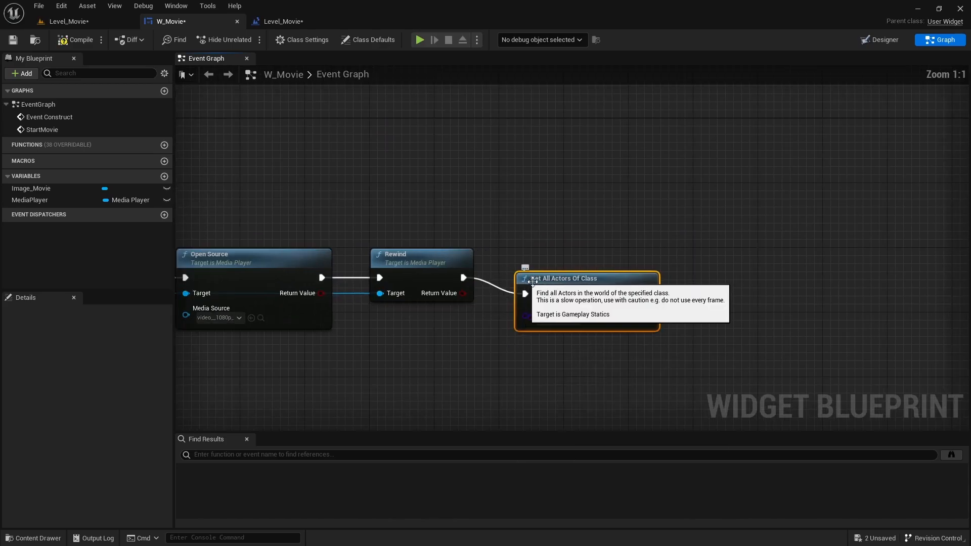
left_click(537, 302)
type("bp")
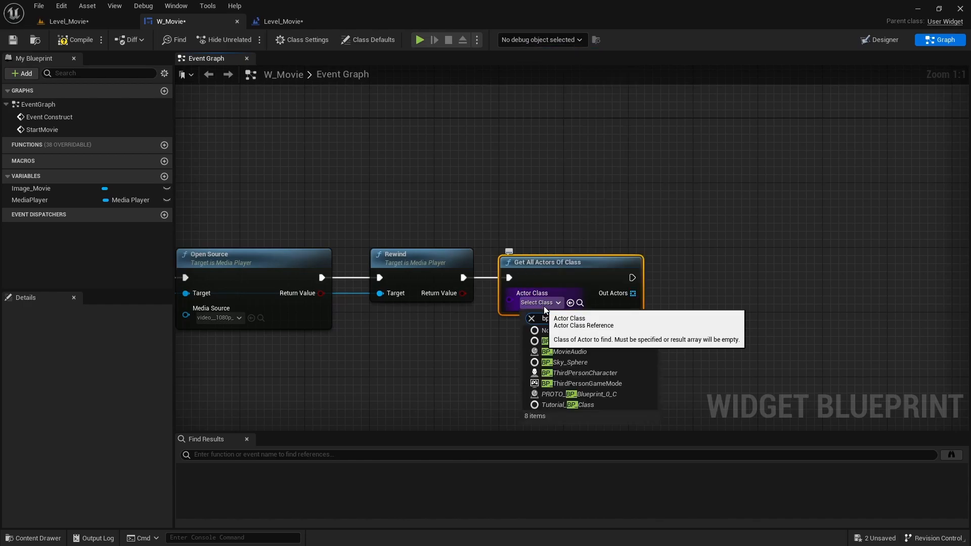
left_click(568, 351)
type("get")
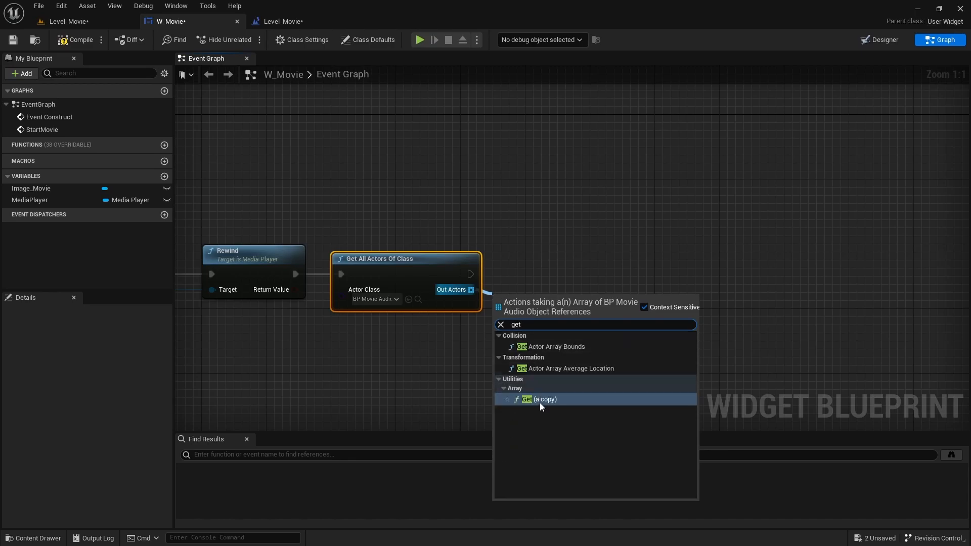
left_click(540, 399)
type("getme")
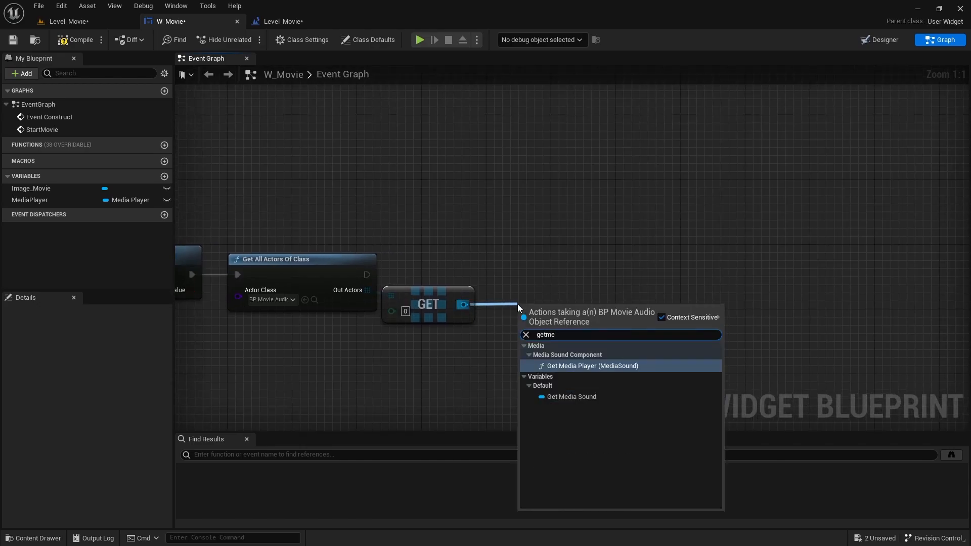
Set that actor's MediaSound media player, start it, then play-test Level_Movie and stop.
left_click(571, 396)
type("set")
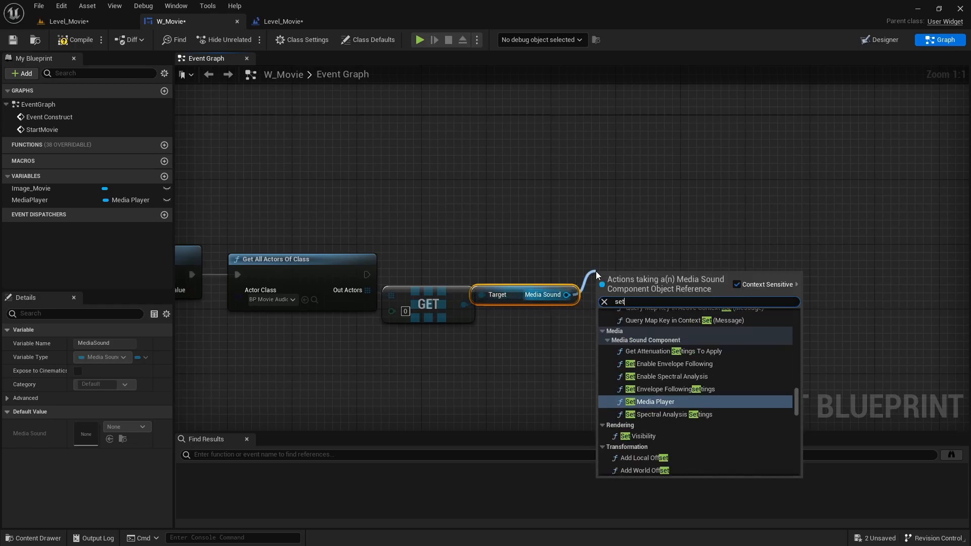
type("me")
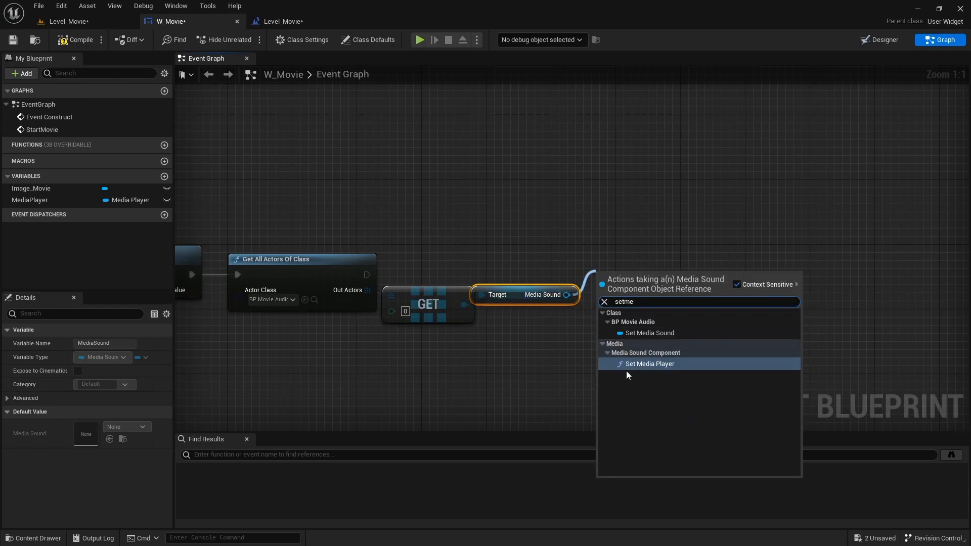
left_click(650, 363)
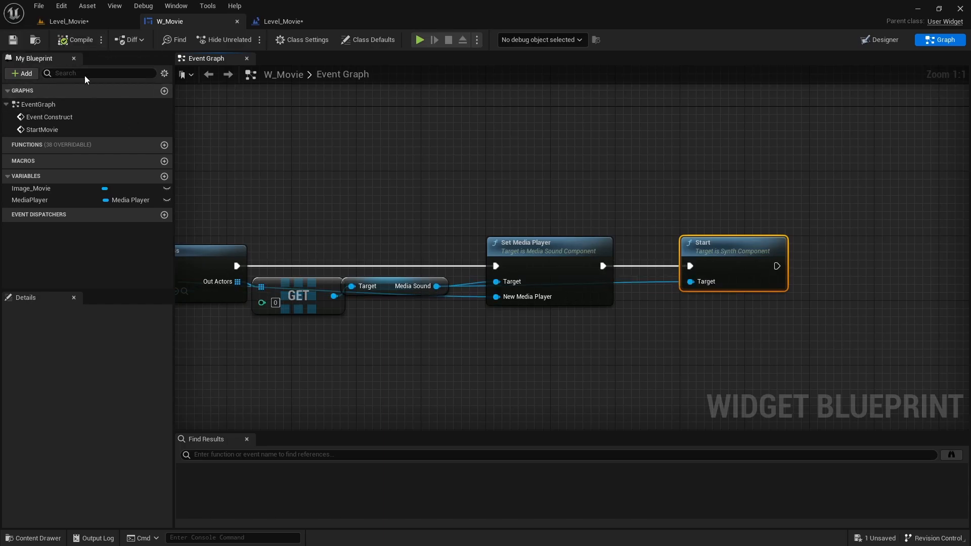
left_click(419, 40)
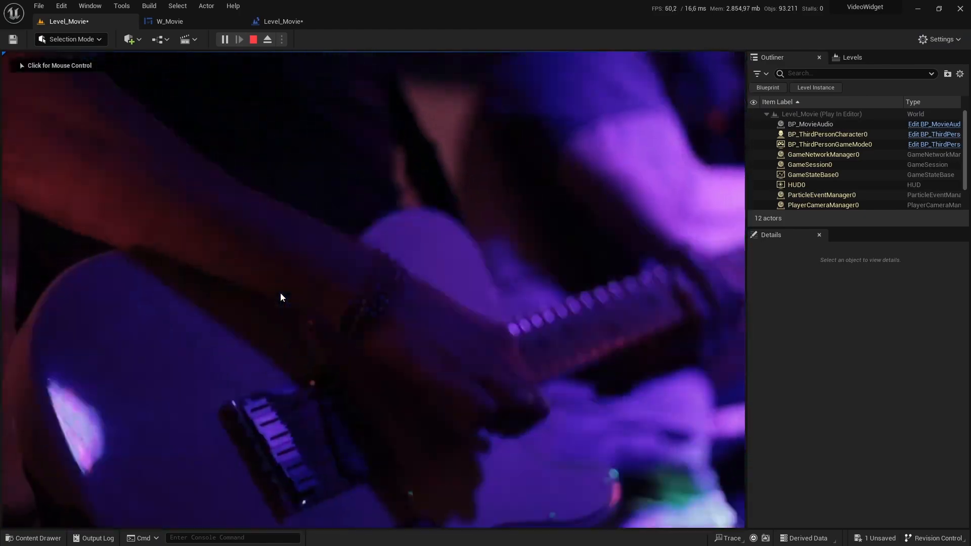
left_click(253, 39)
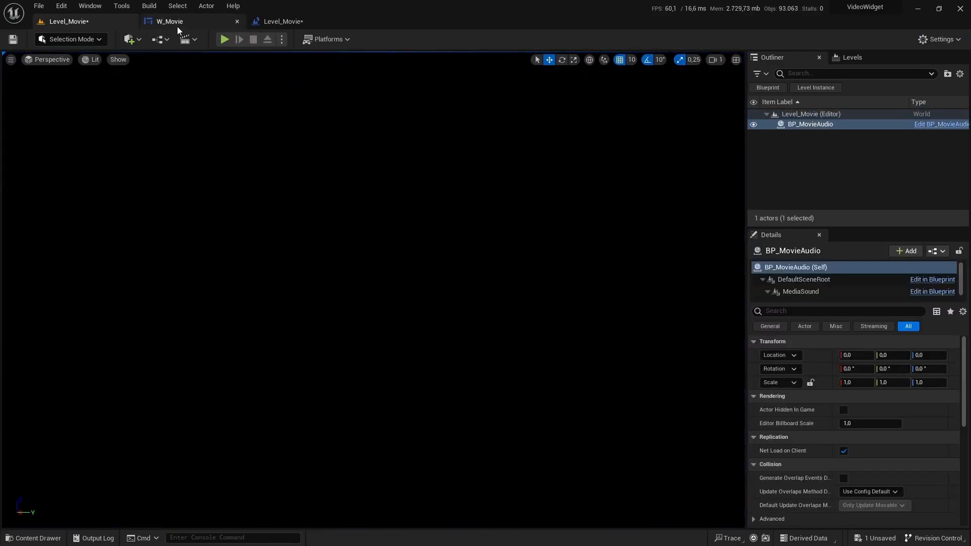
Add a Get Duration node from the MediaPlayer variable and split its Return Value struct pin.
left_click(168, 21)
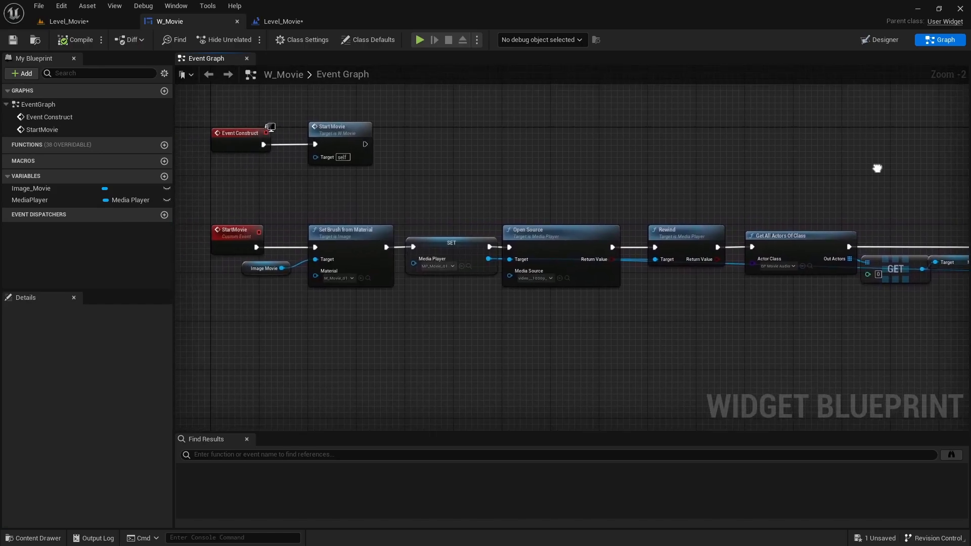
scroll("up", 3)
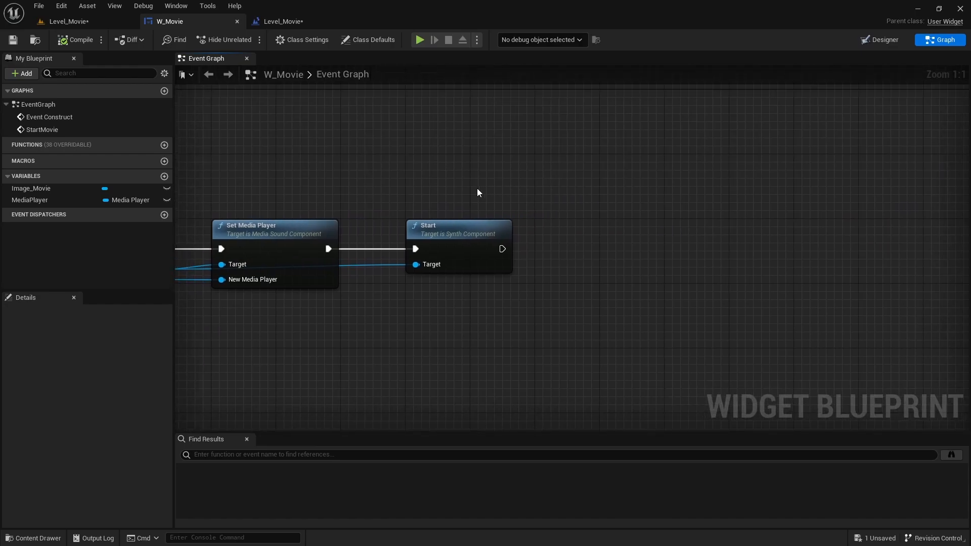
mouse_move(502, 190)
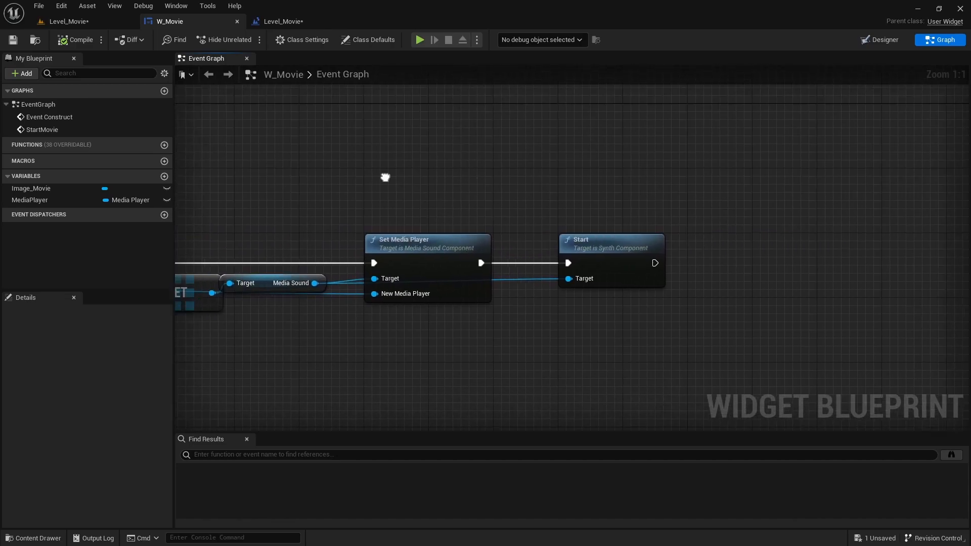
left_click(30, 199)
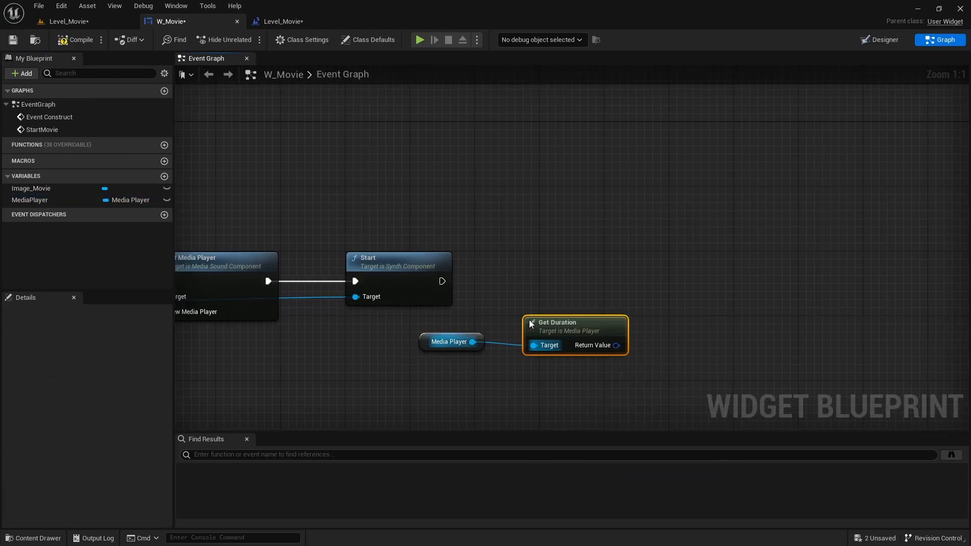
left_click_drag(557, 322, 575, 290)
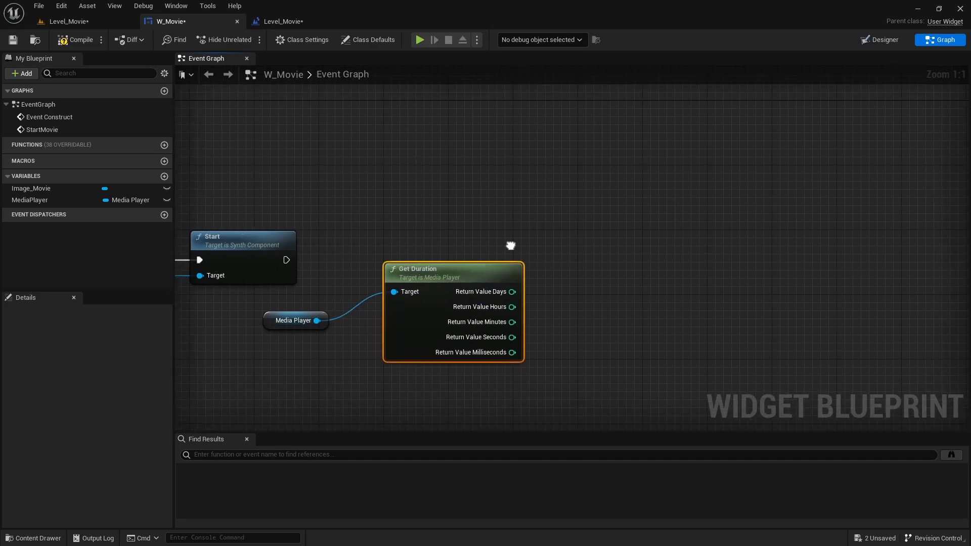
mouse_move(476, 337)
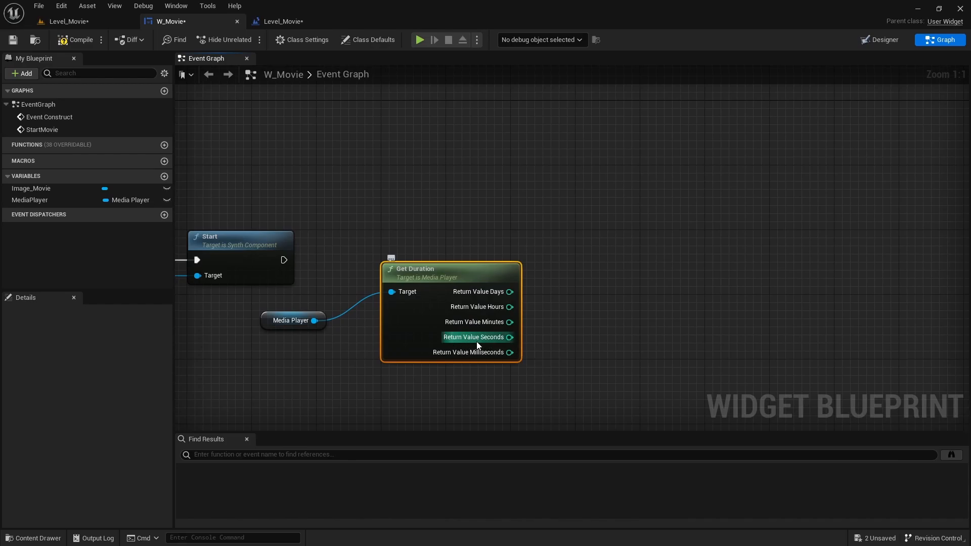
left_click(467, 258)
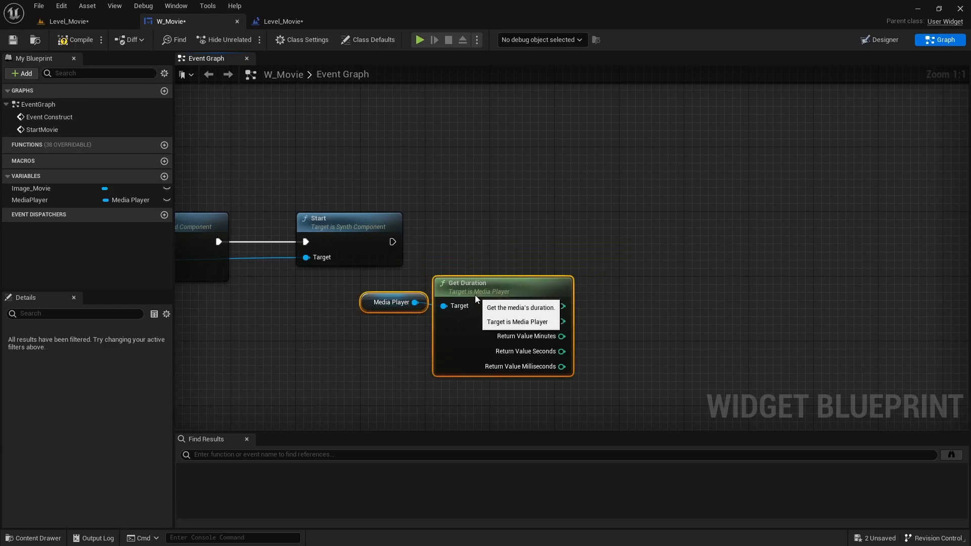
scroll("down", 3)
type("delay")
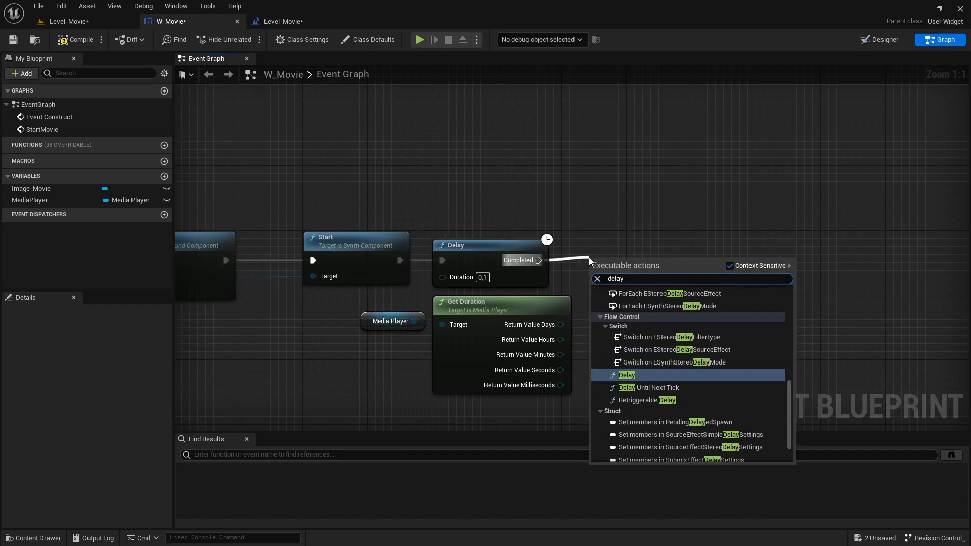
Add a 0.1 s Delay after Start, a seconds-fed Delay, then Open Level (by Name).
left_click(626, 374)
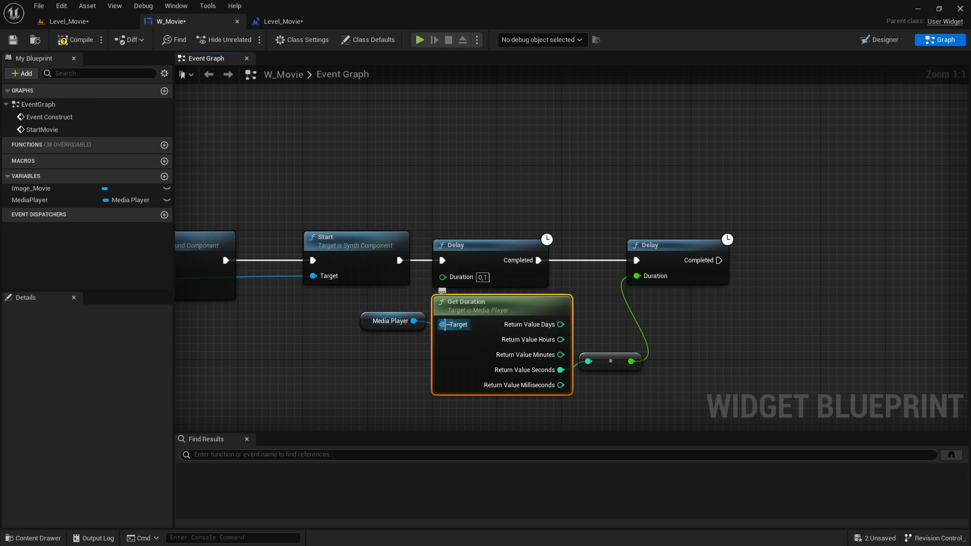
scroll("down", 3)
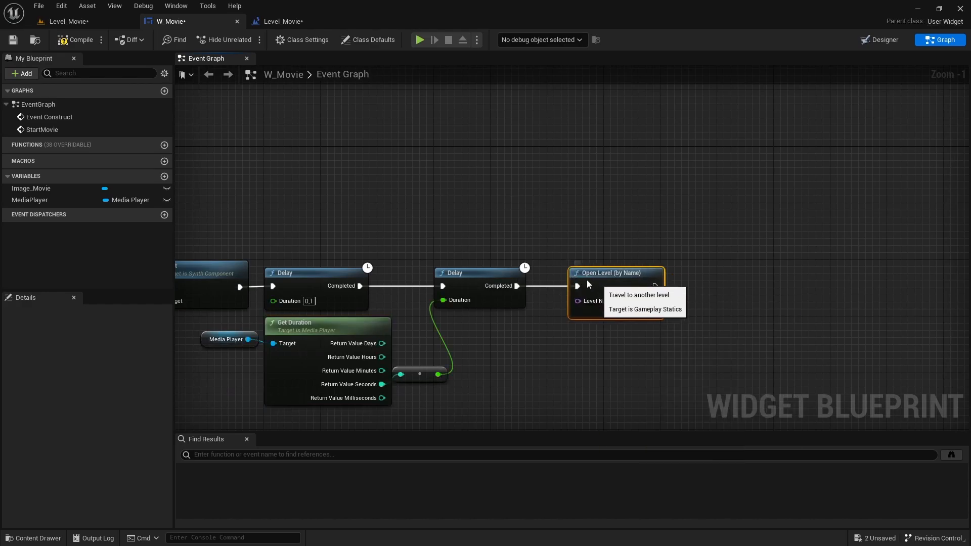
Set Open Level's Level Name to ThirdPersonMap and save all changes.
left_click(34, 536)
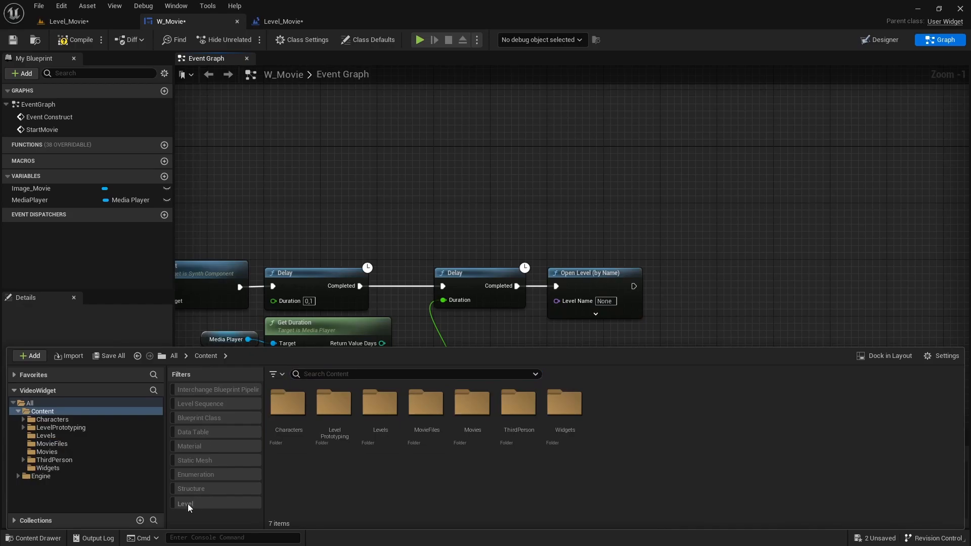
left_click(185, 503)
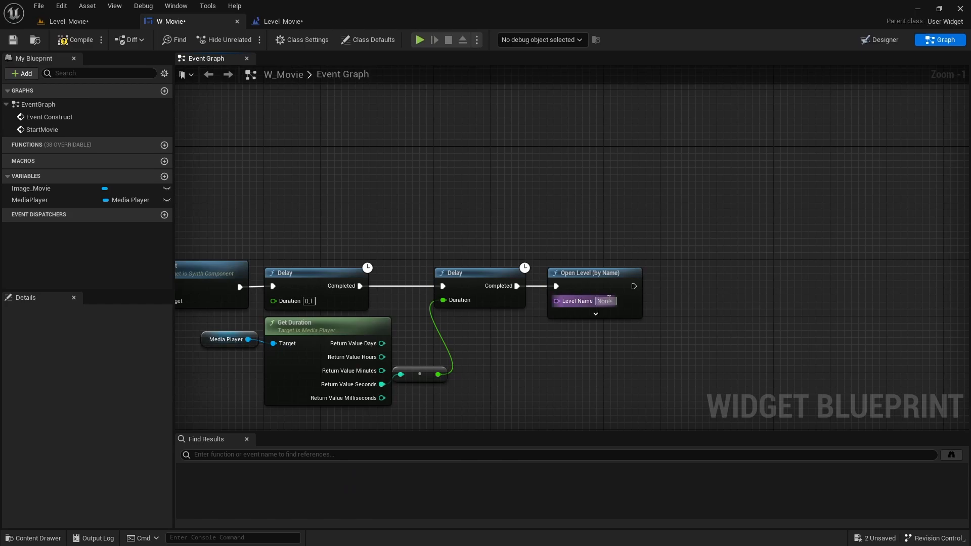
type("ThirdPersonMap")
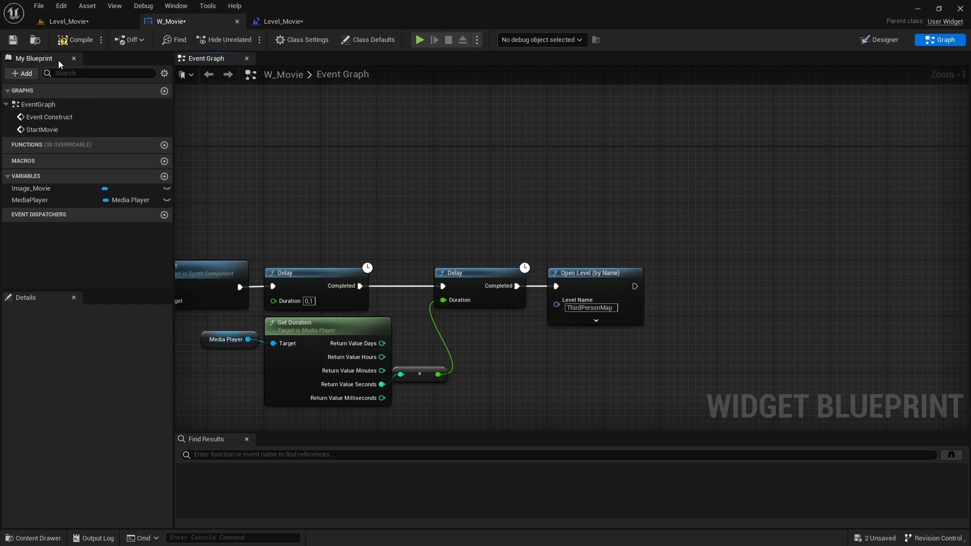
left_click(79, 40)
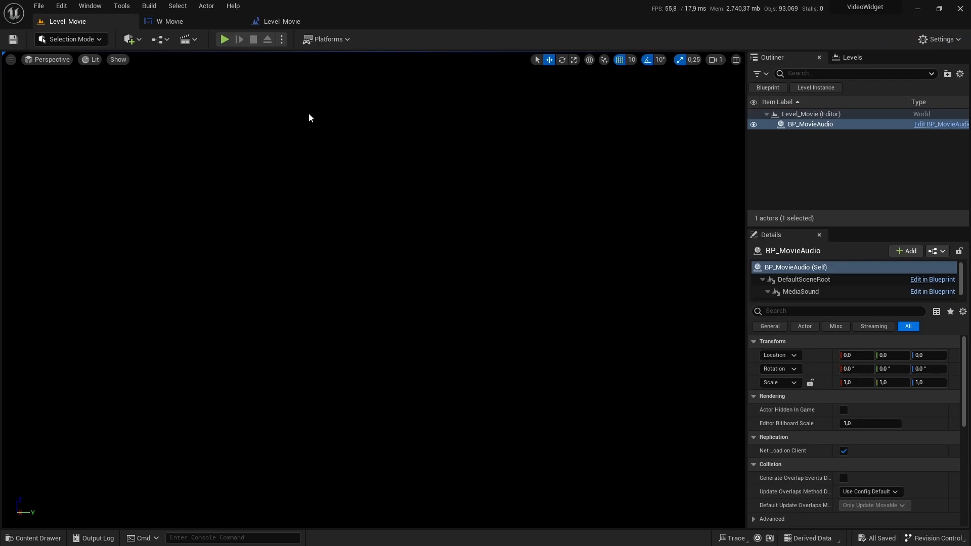
mouse_move(219, 59)
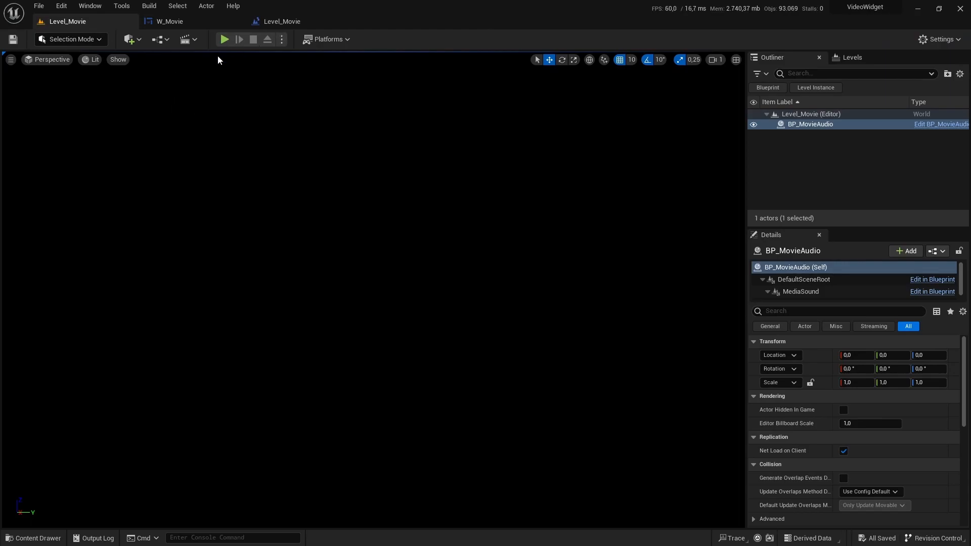
mouse_move(225, 40)
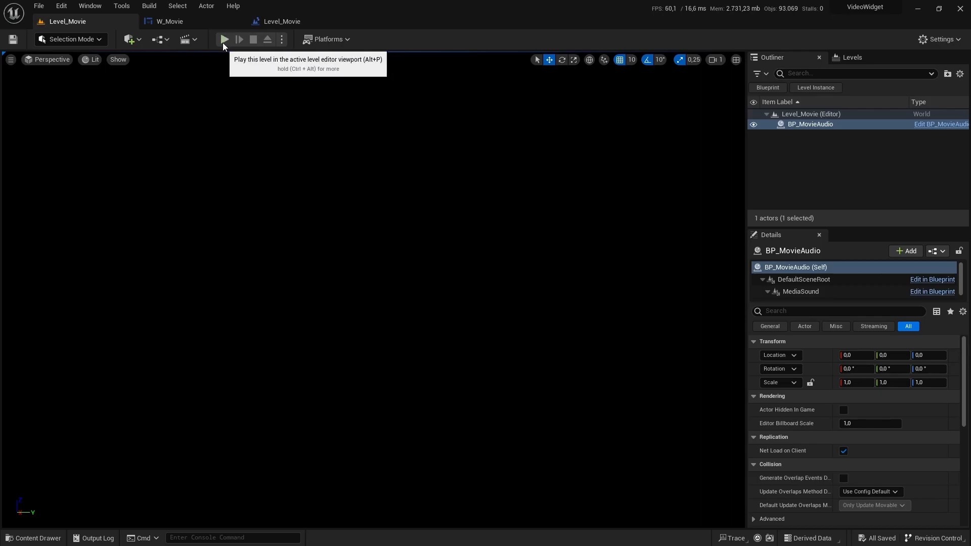
Play Level_Movie in the editor so the guitar video shows in the viewport.
left_click(224, 40)
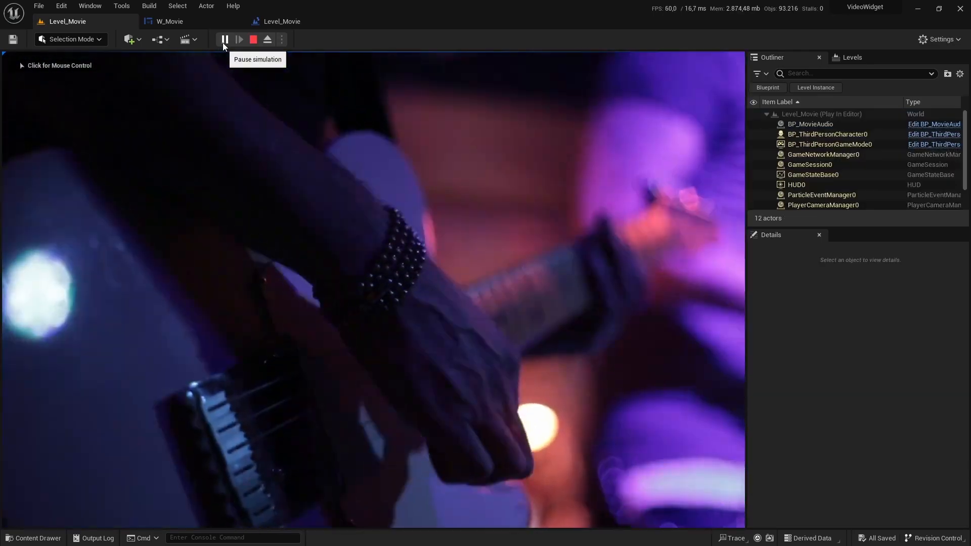